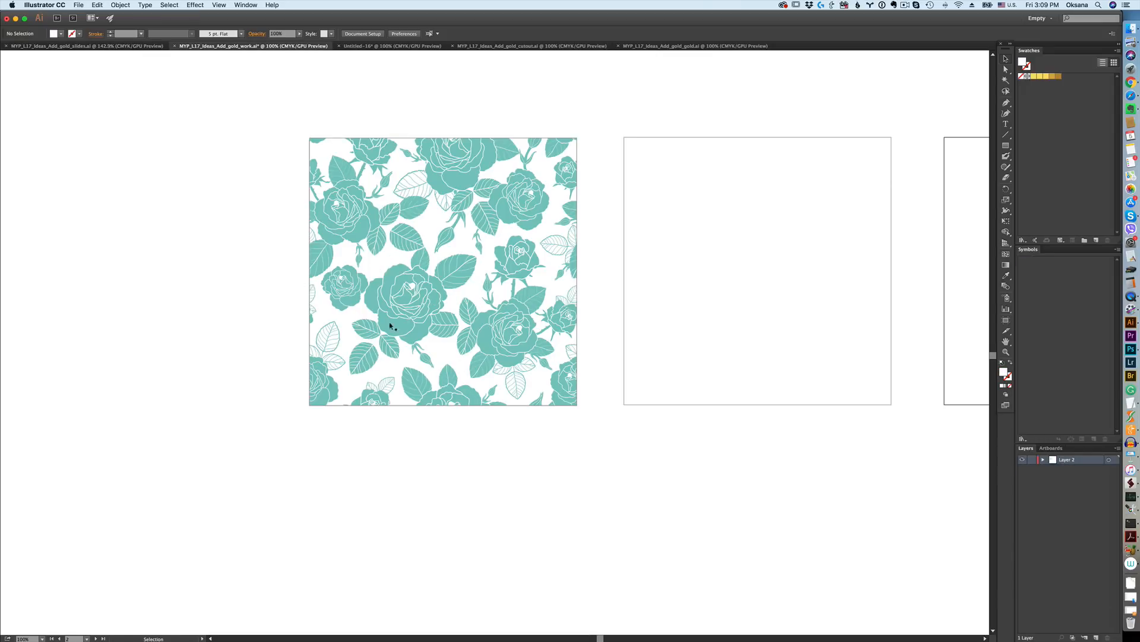
mouse_move(487, 243)
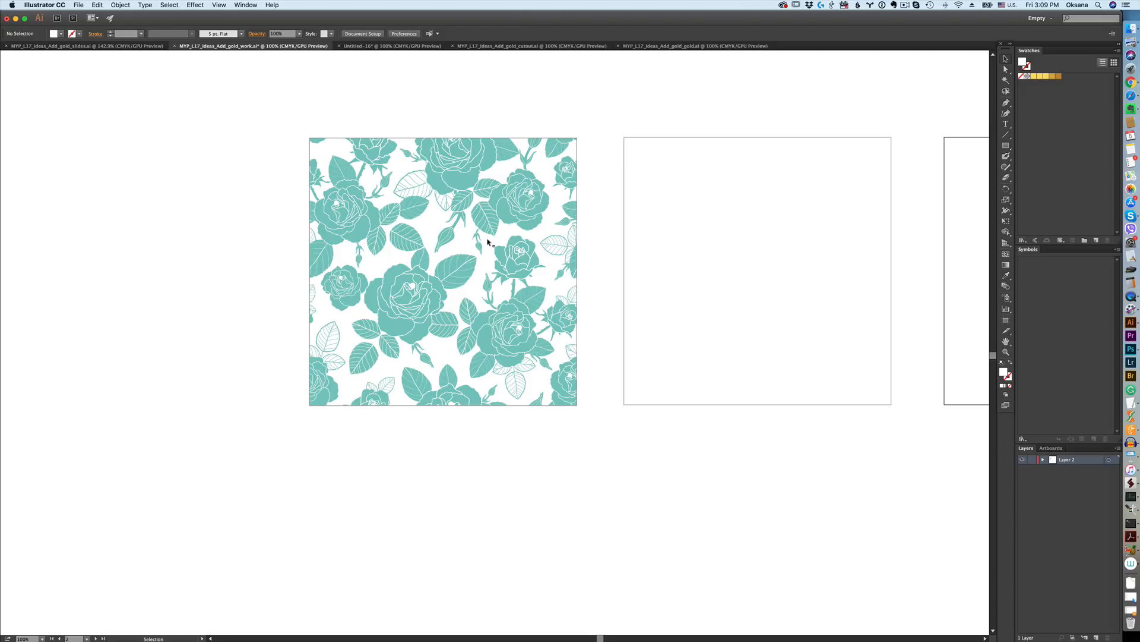
mouse_move(432, 250)
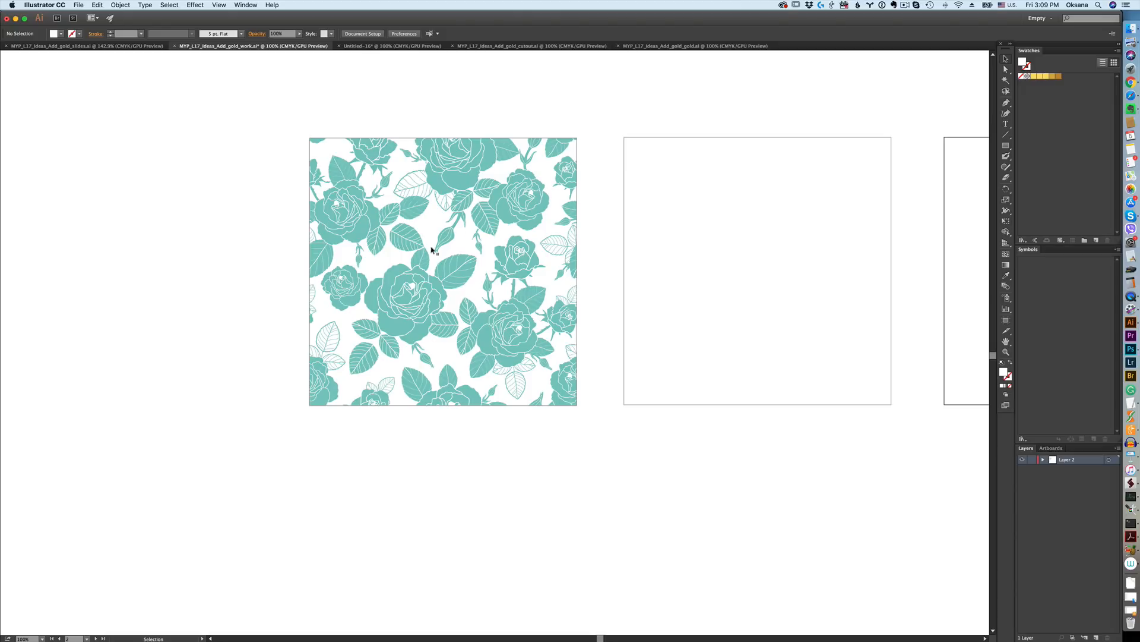
mouse_move(185, 268)
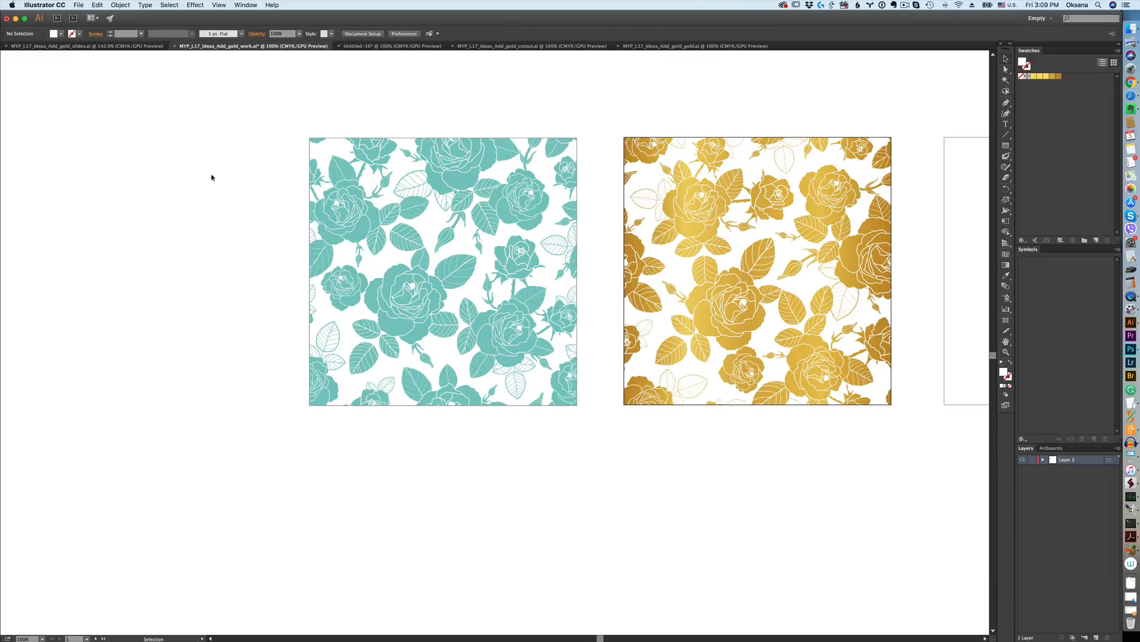
mouse_move(793, 105)
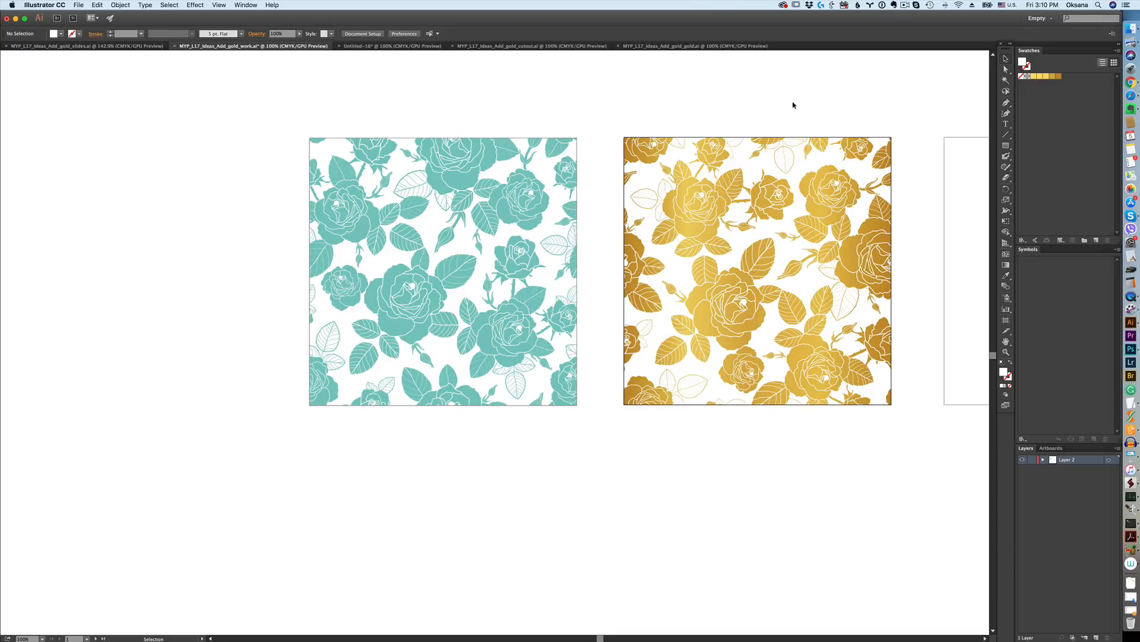
mouse_move(456, 241)
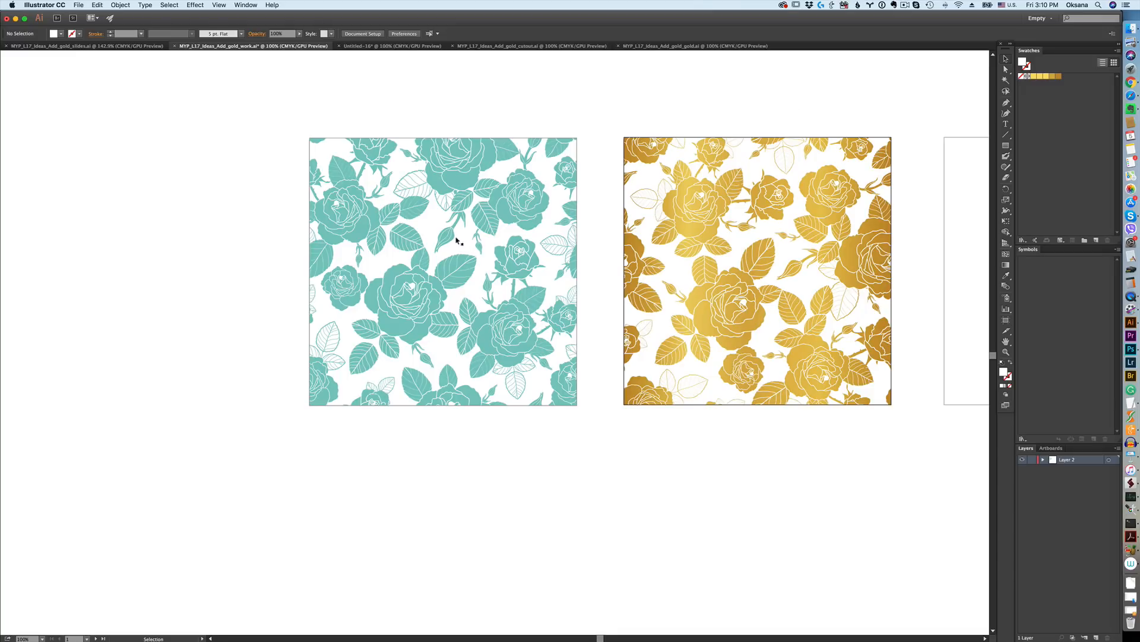
mouse_move(529, 286)
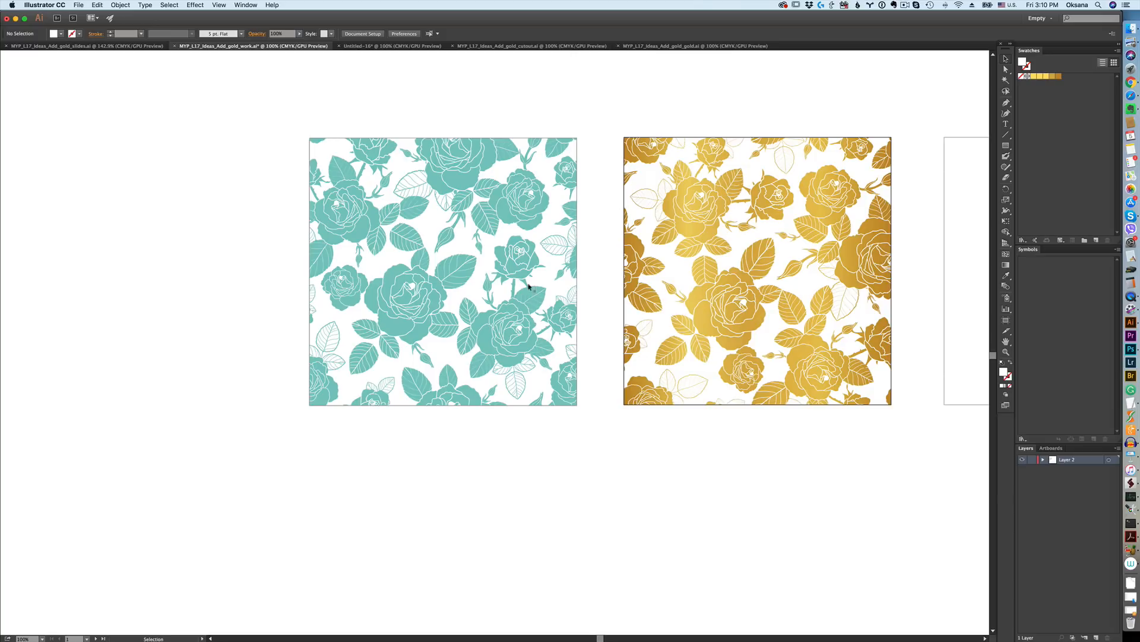
mouse_move(806, 291)
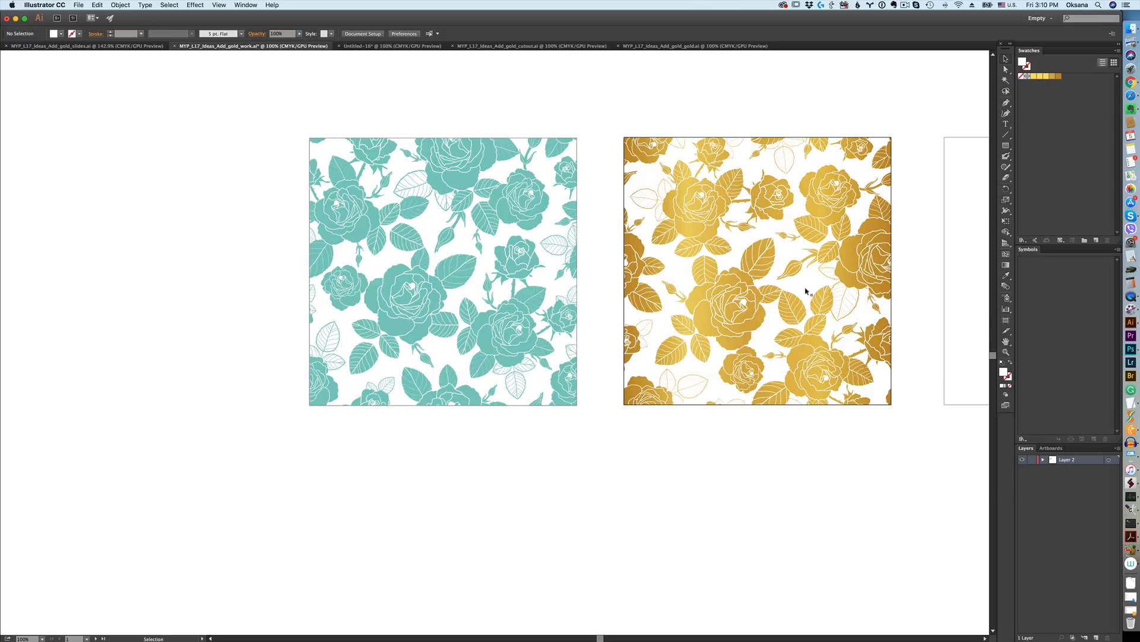
mouse_move(735, 323)
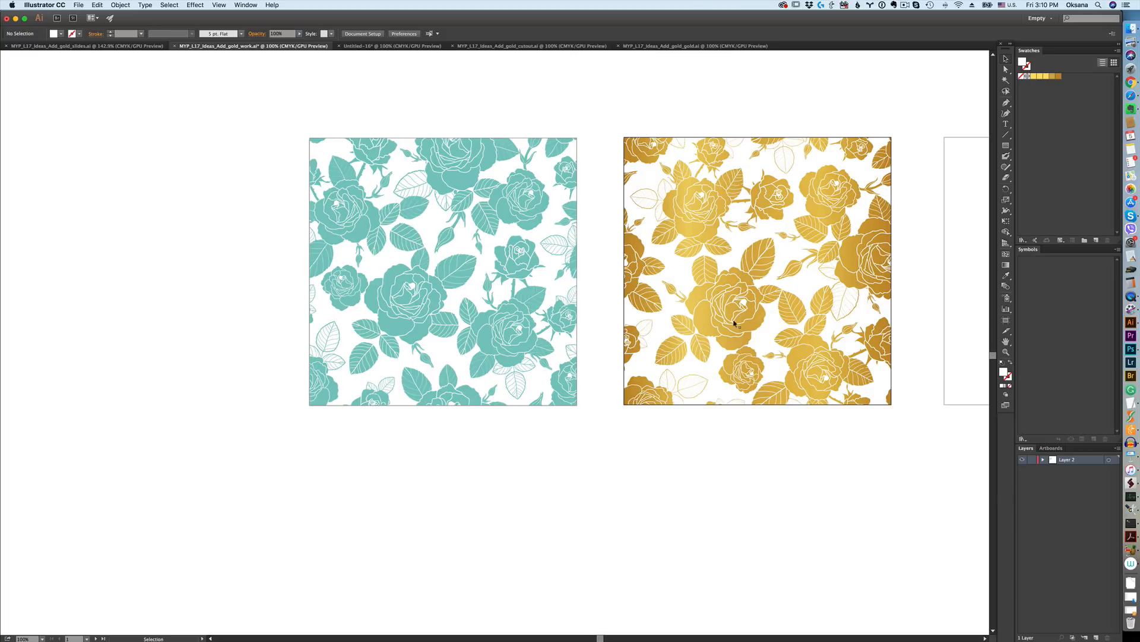
mouse_move(705, 74)
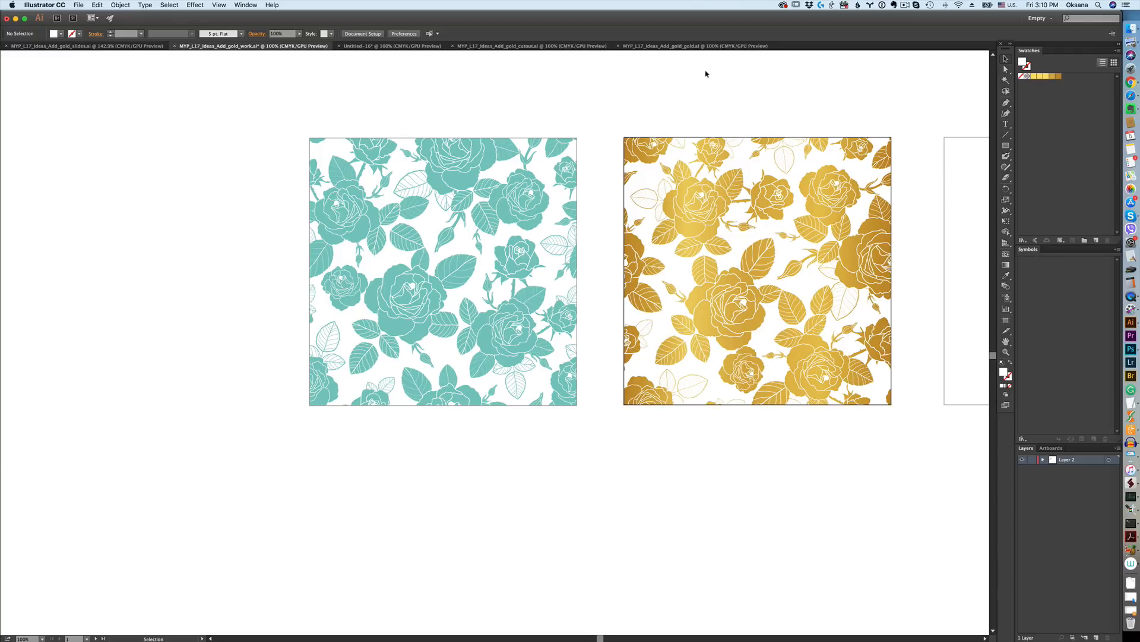
mouse_move(398, 74)
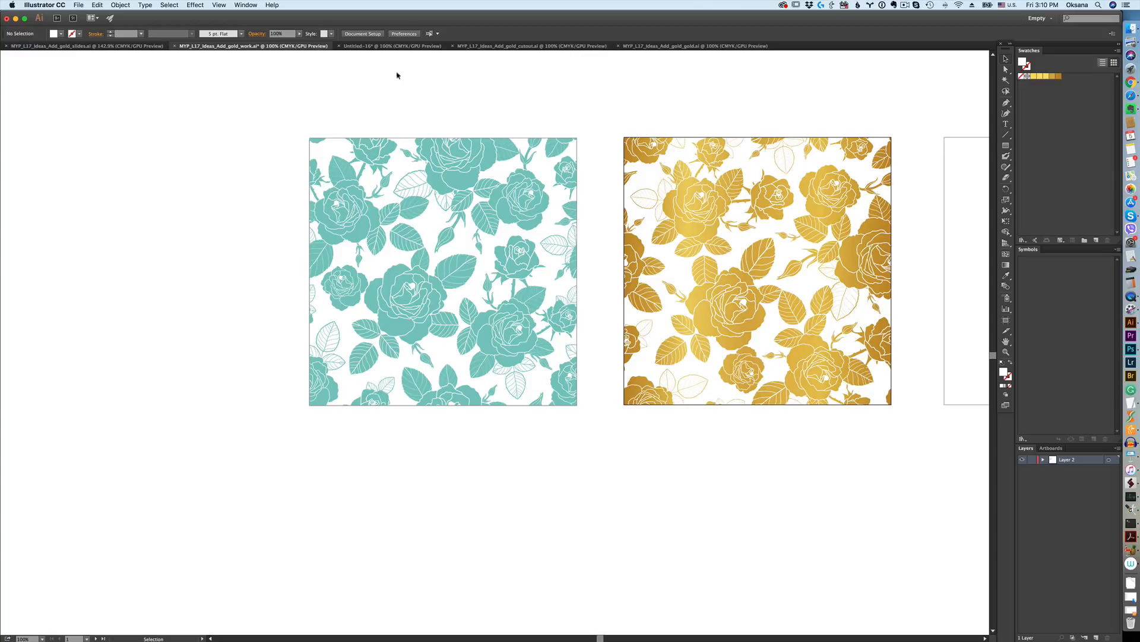
mouse_move(661, 131)
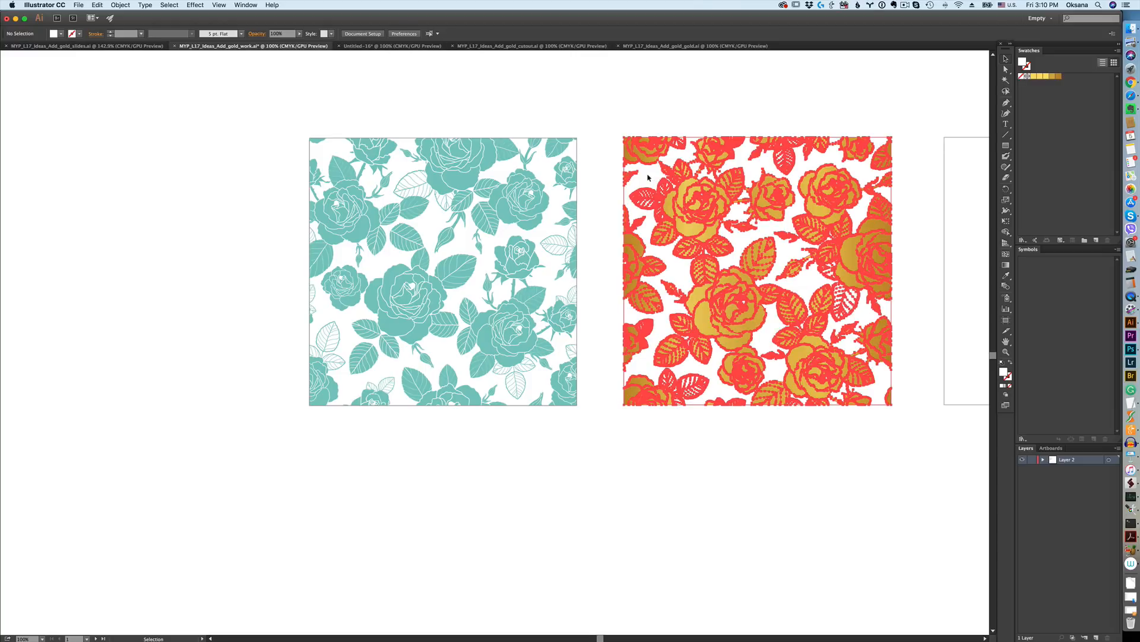
Step: Isolate the gold rose pattern group, then undo the trial move of its cutout layer
double_click(441, 271)
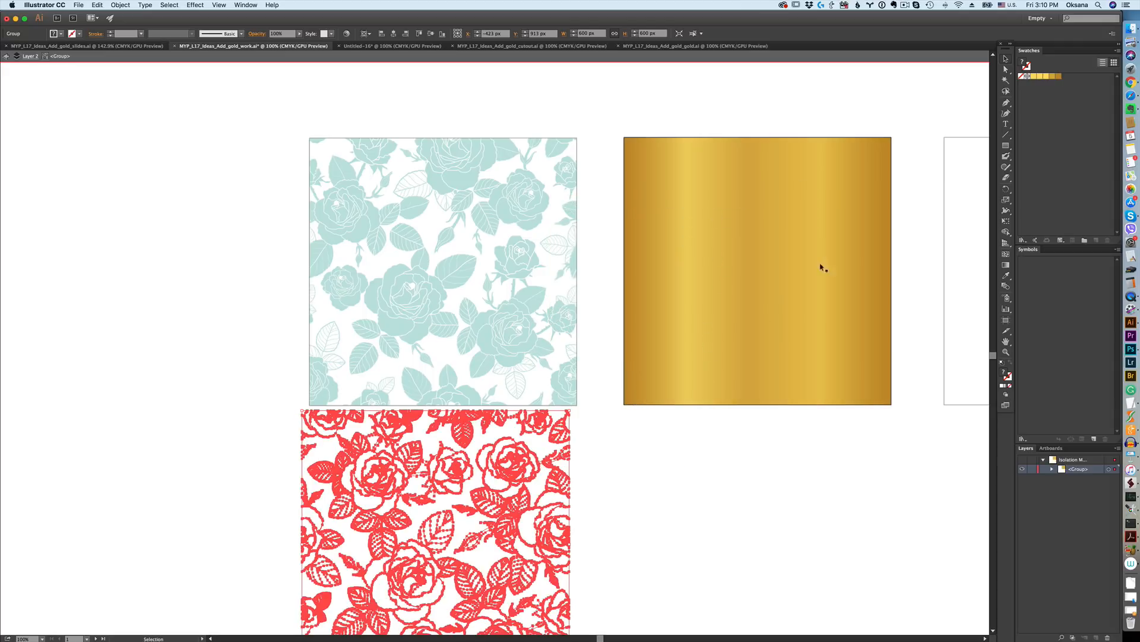
mouse_move(689, 284)
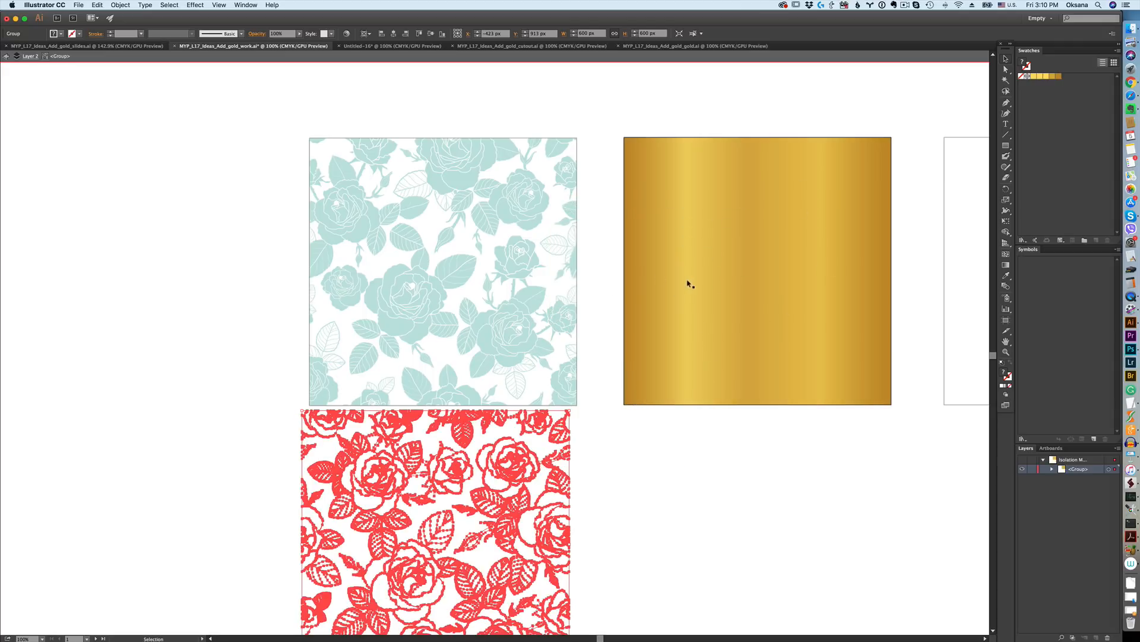
key("cmd+z")
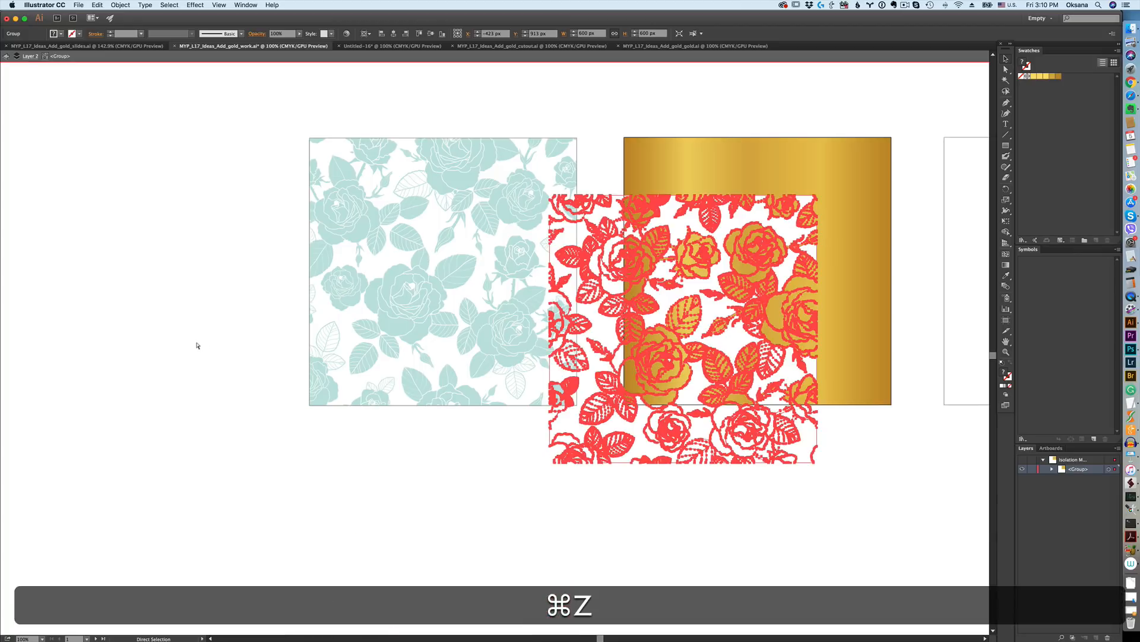
key("cmd+z")
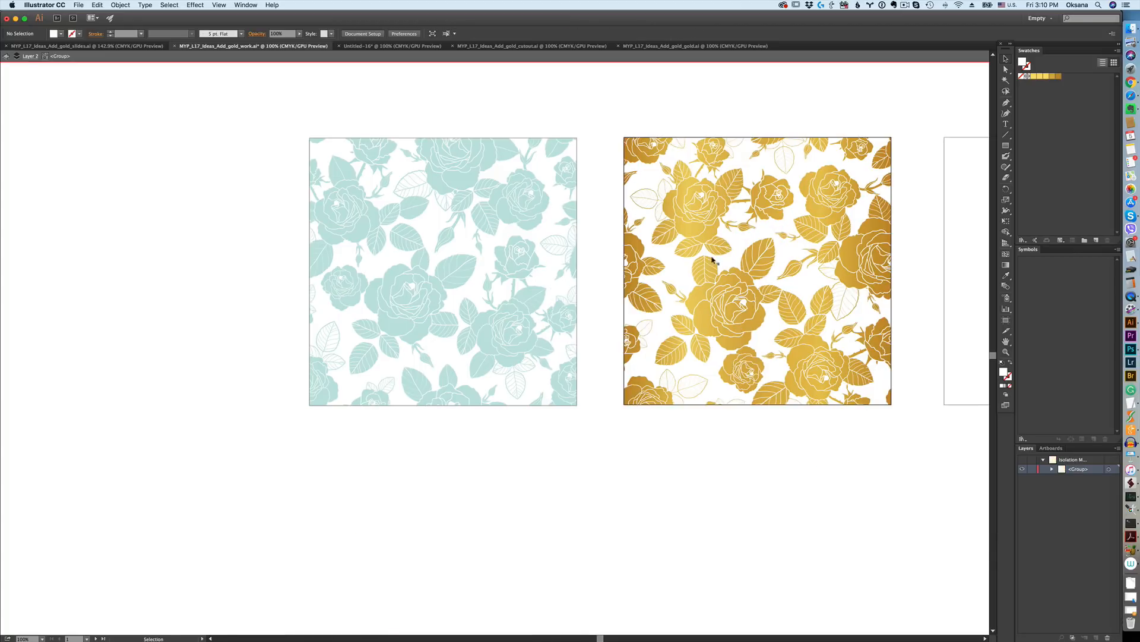
mouse_move(736, 262)
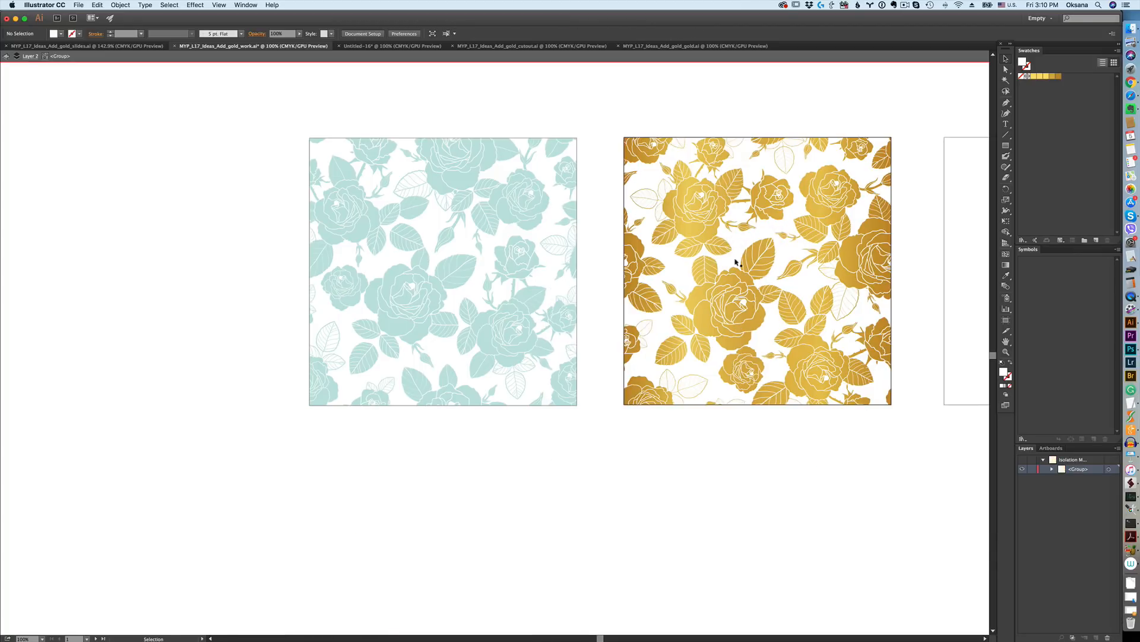
mouse_move(741, 243)
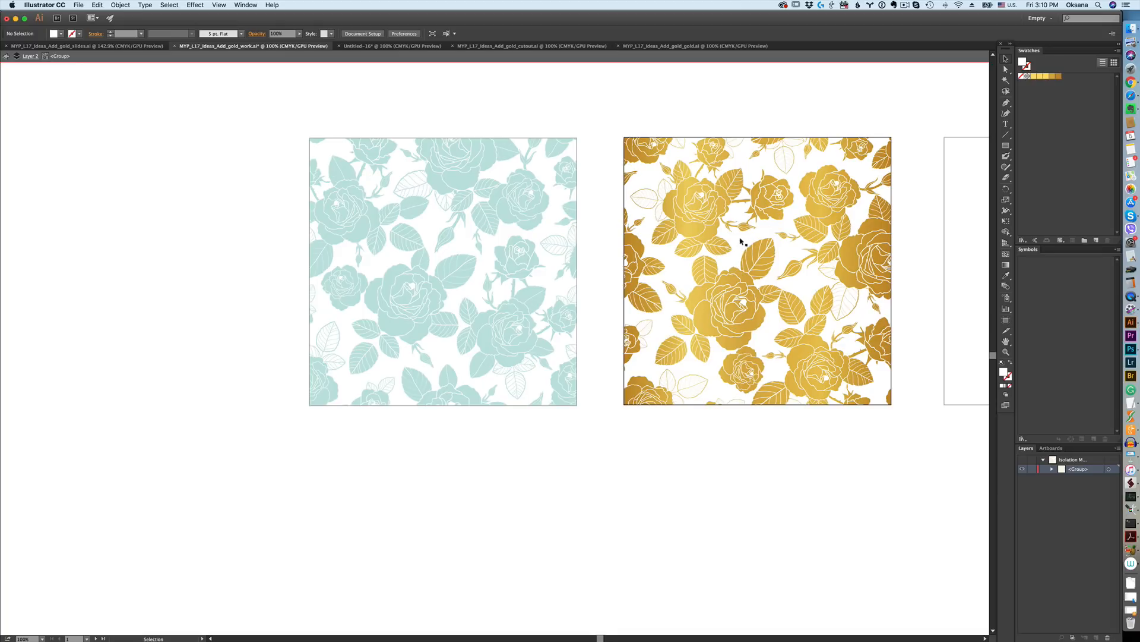
mouse_move(741, 239)
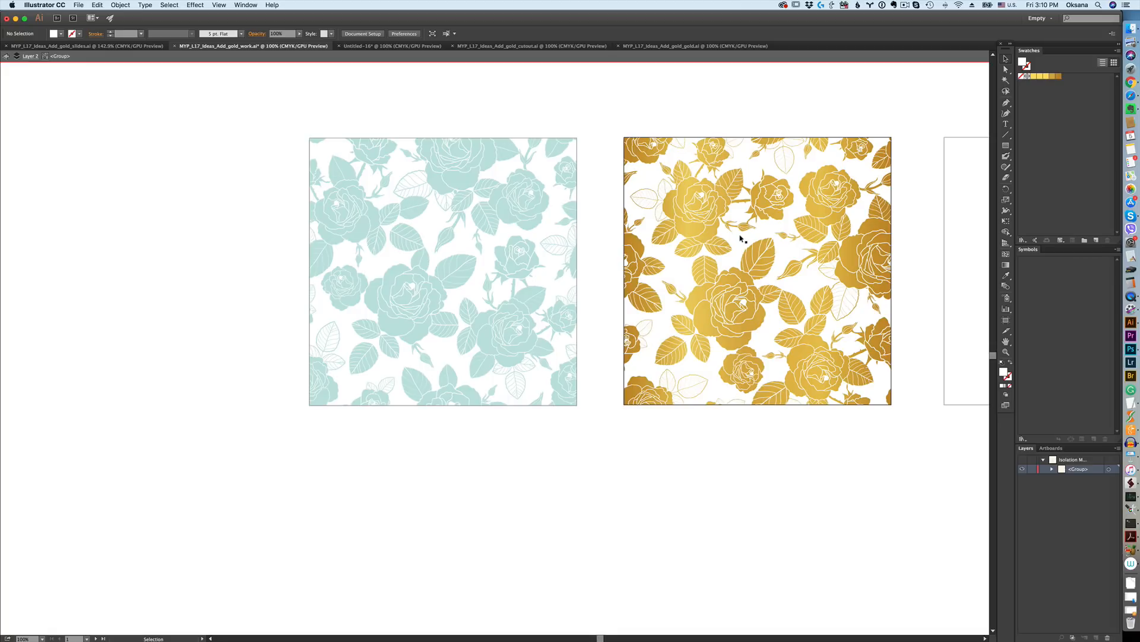
mouse_move(796, 249)
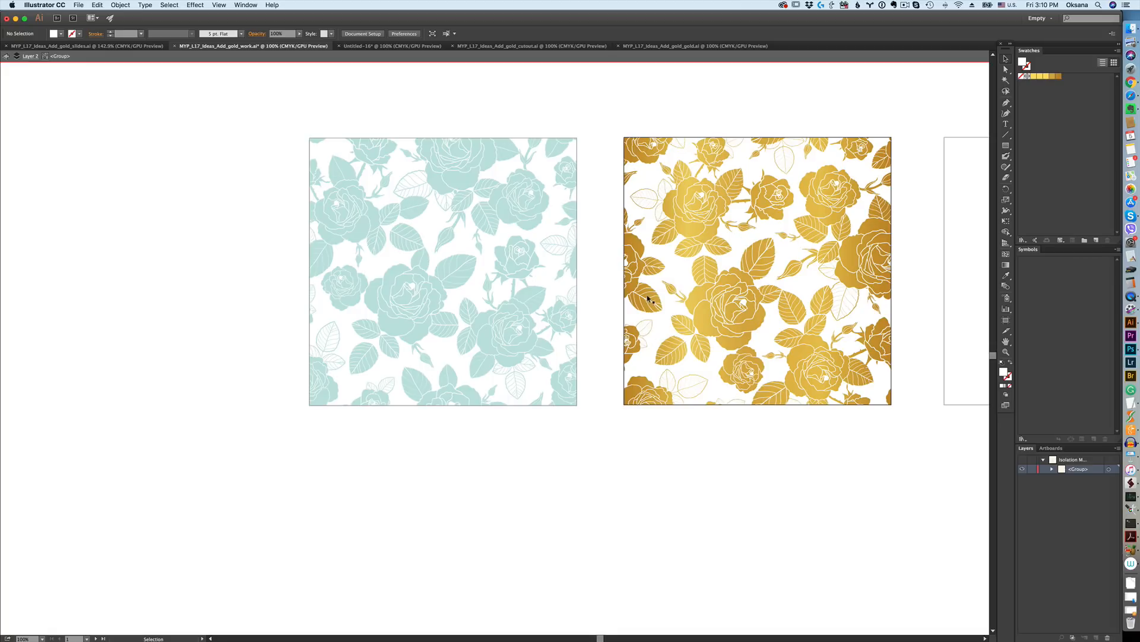
mouse_move(793, 240)
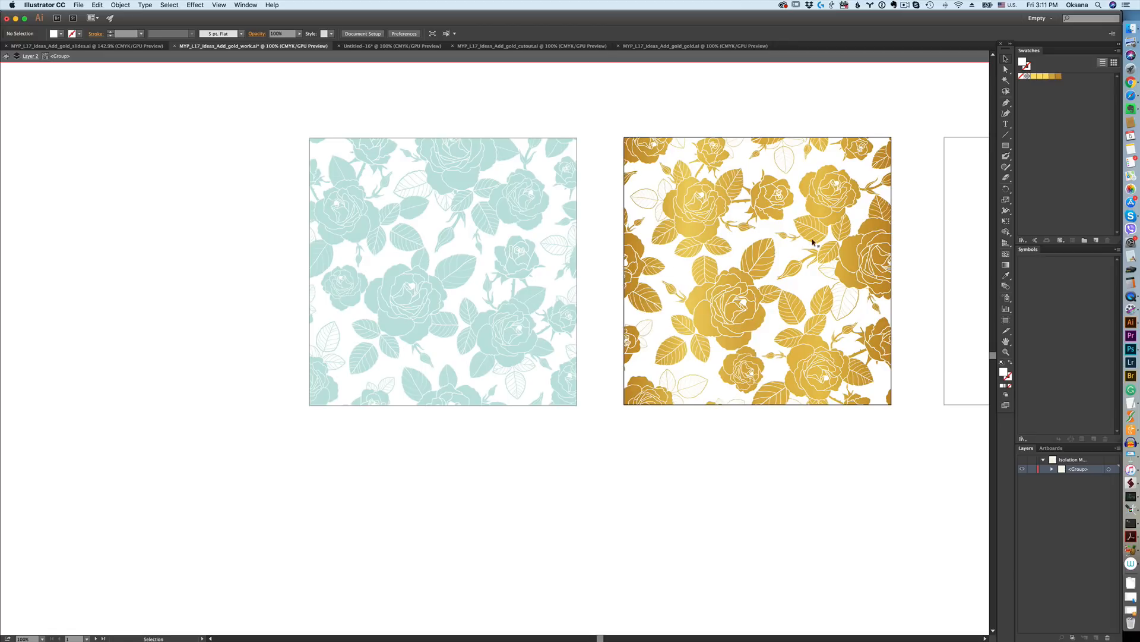
mouse_move(769, 249)
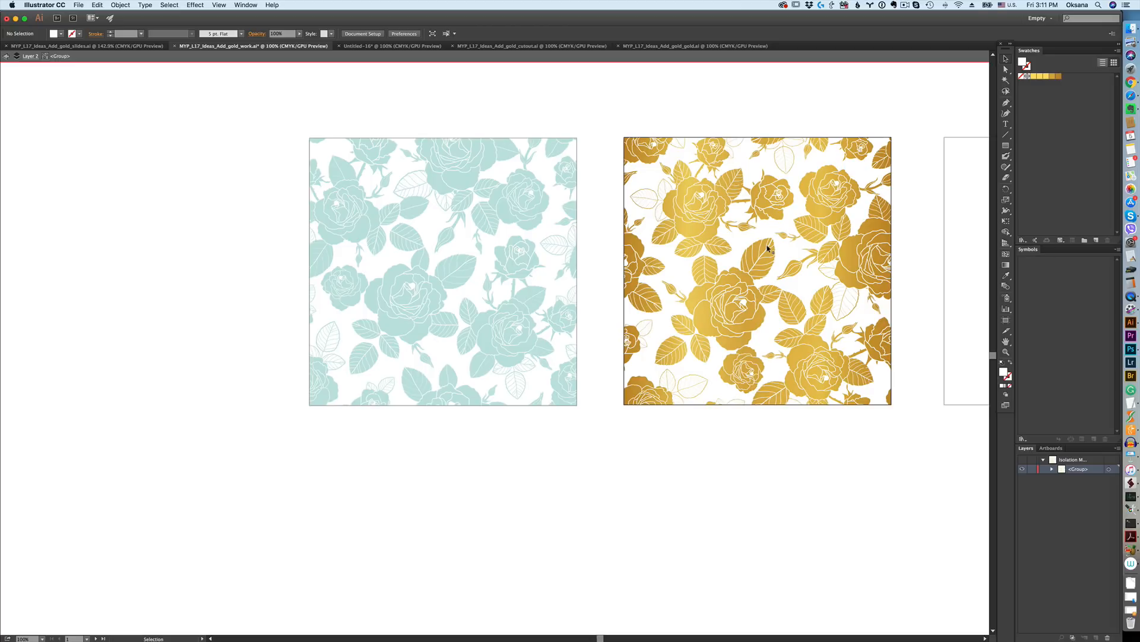
mouse_move(731, 198)
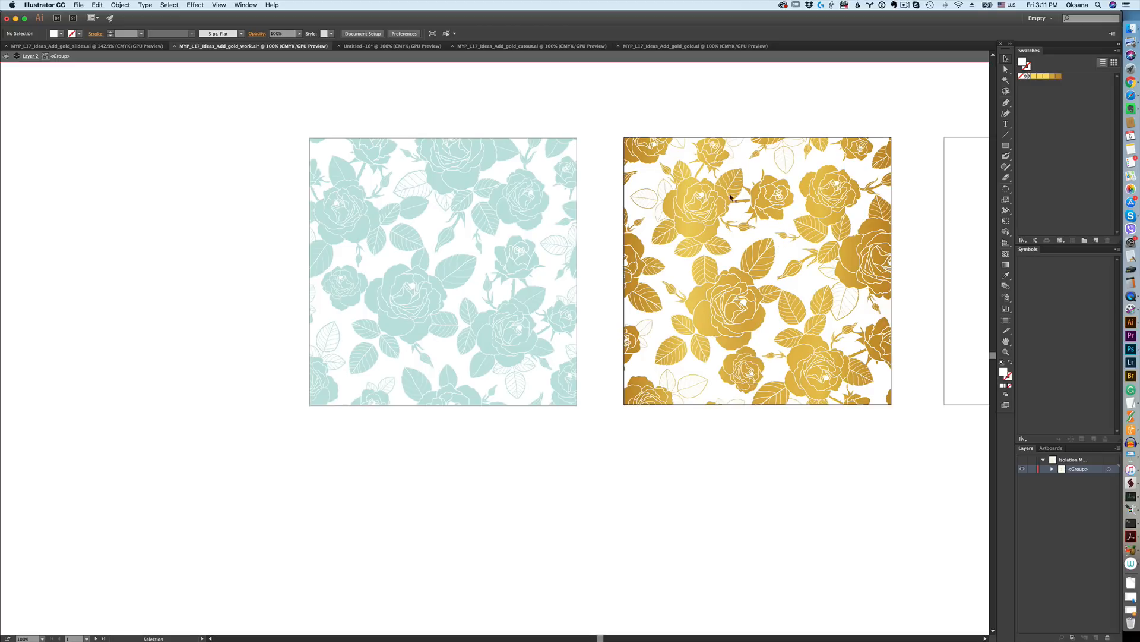
mouse_move(755, 376)
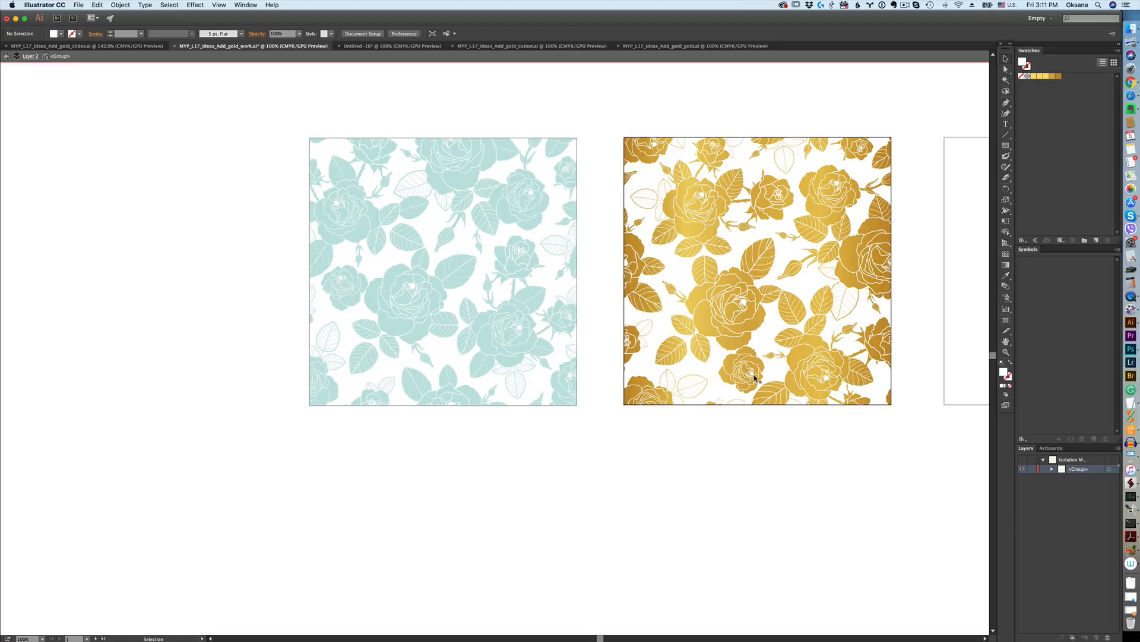
mouse_move(452, 244)
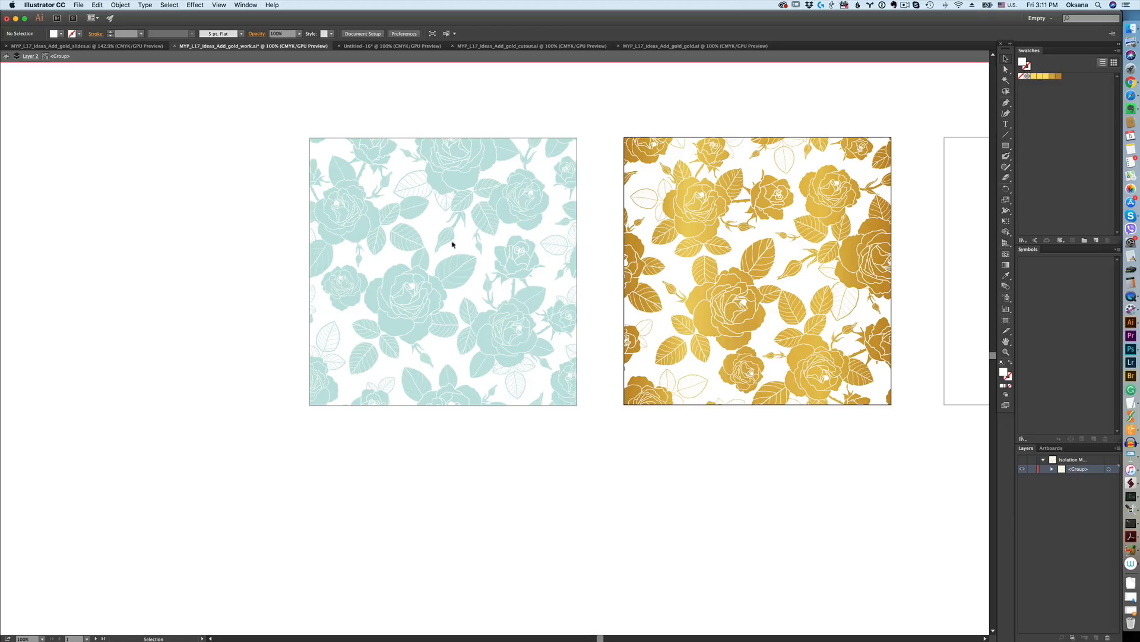
mouse_move(728, 311)
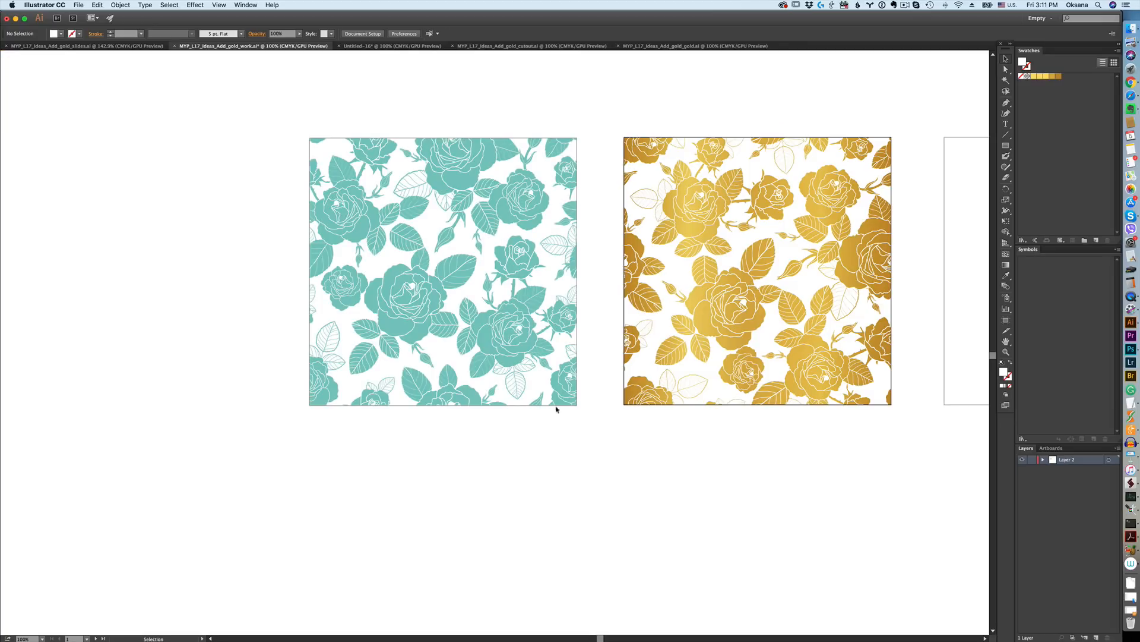
mouse_move(646, 249)
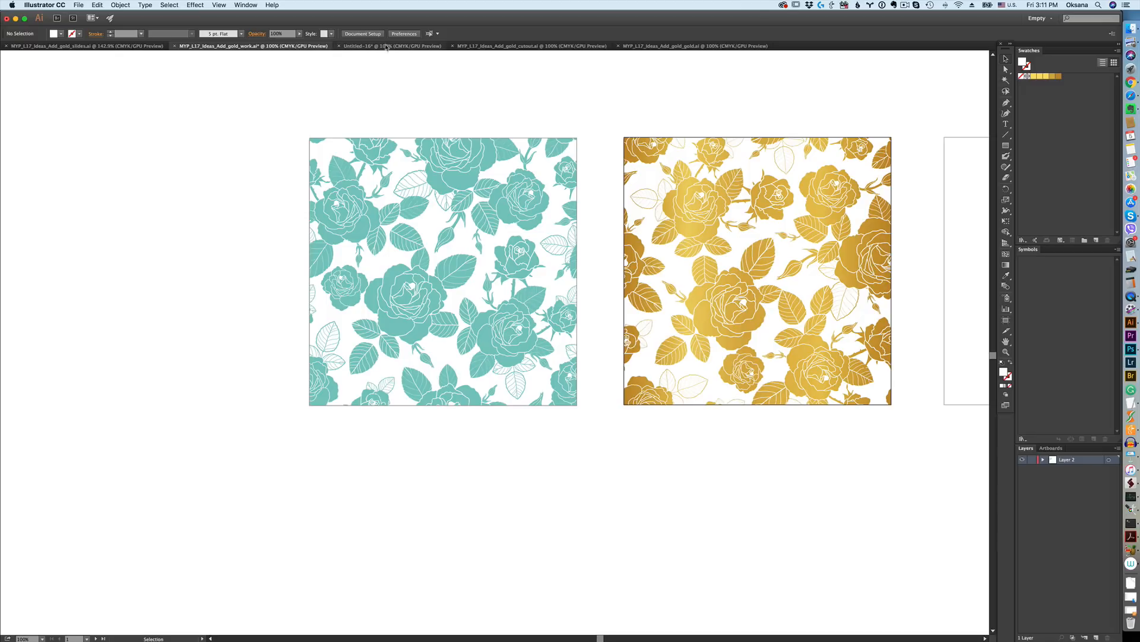
Step: Switch to the Untitled-16 document to view the silver gradient rose pattern
left_click(392, 46)
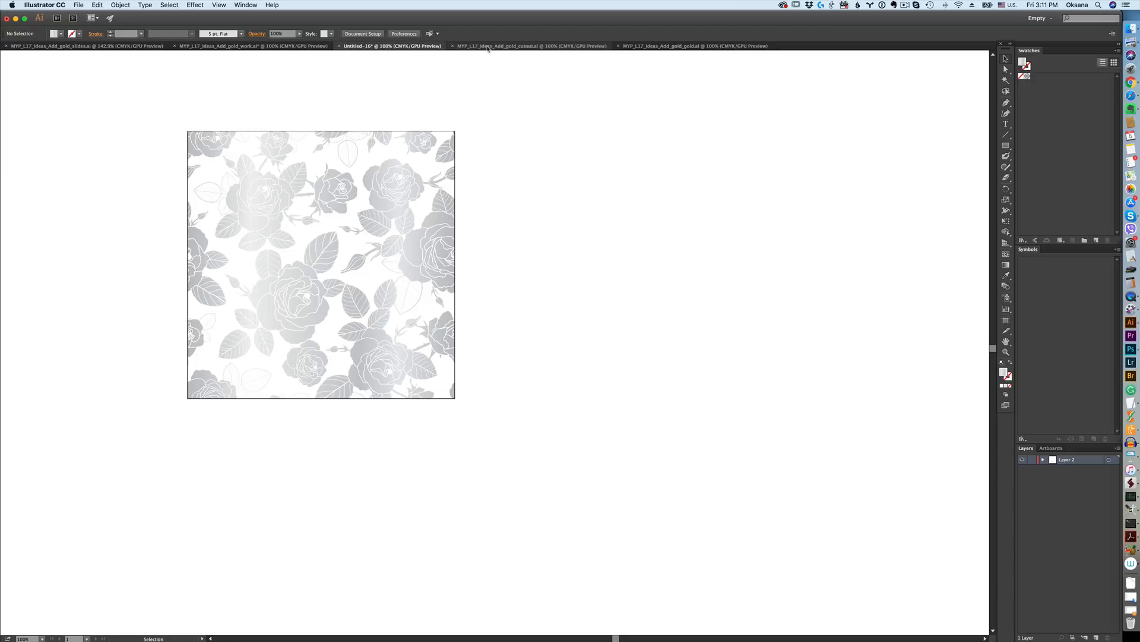
mouse_move(414, 333)
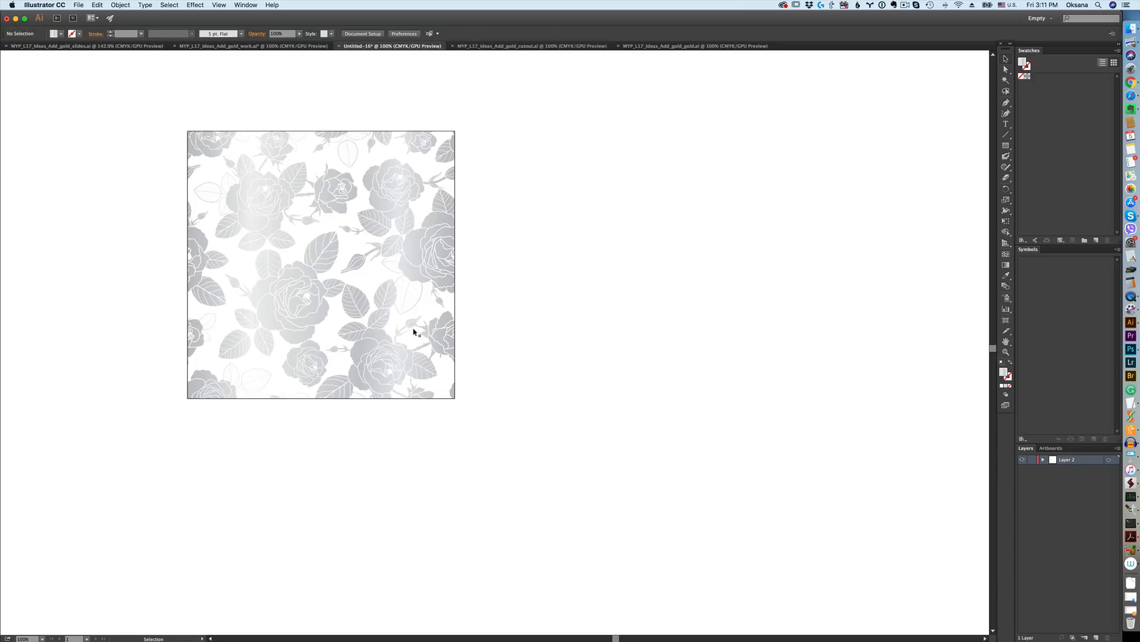
mouse_move(284, 265)
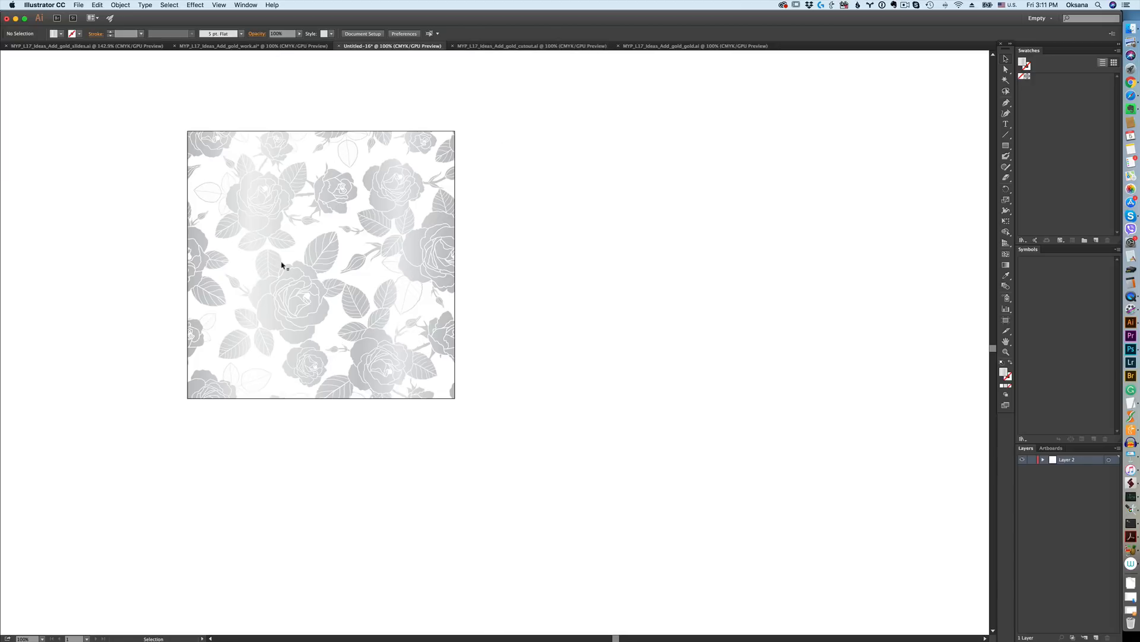
mouse_move(528, 46)
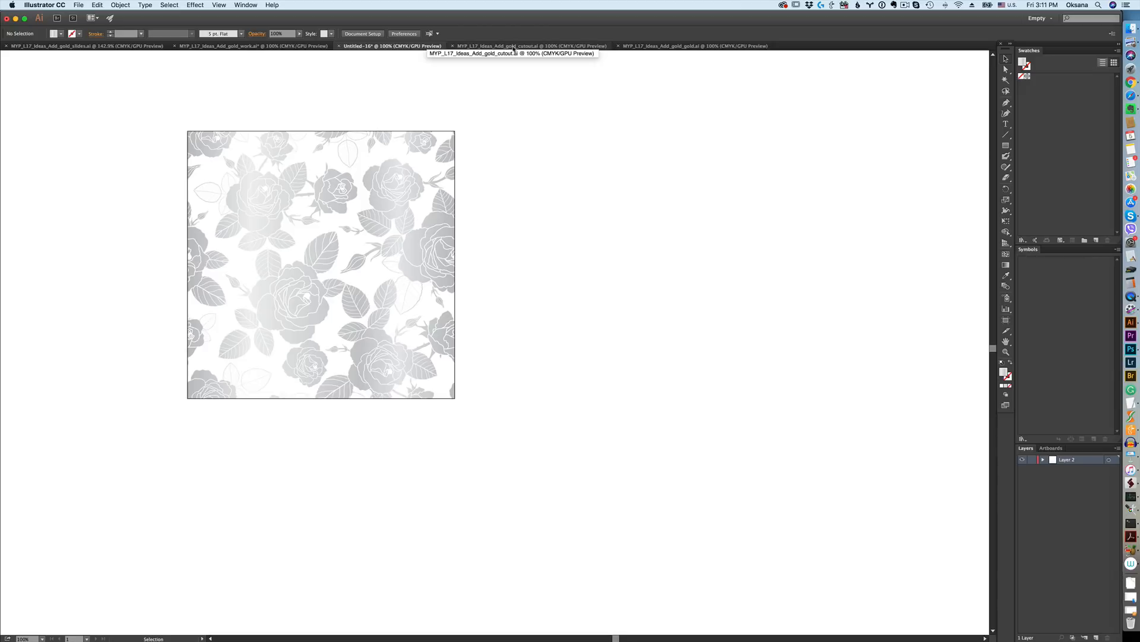
mouse_move(509, 46)
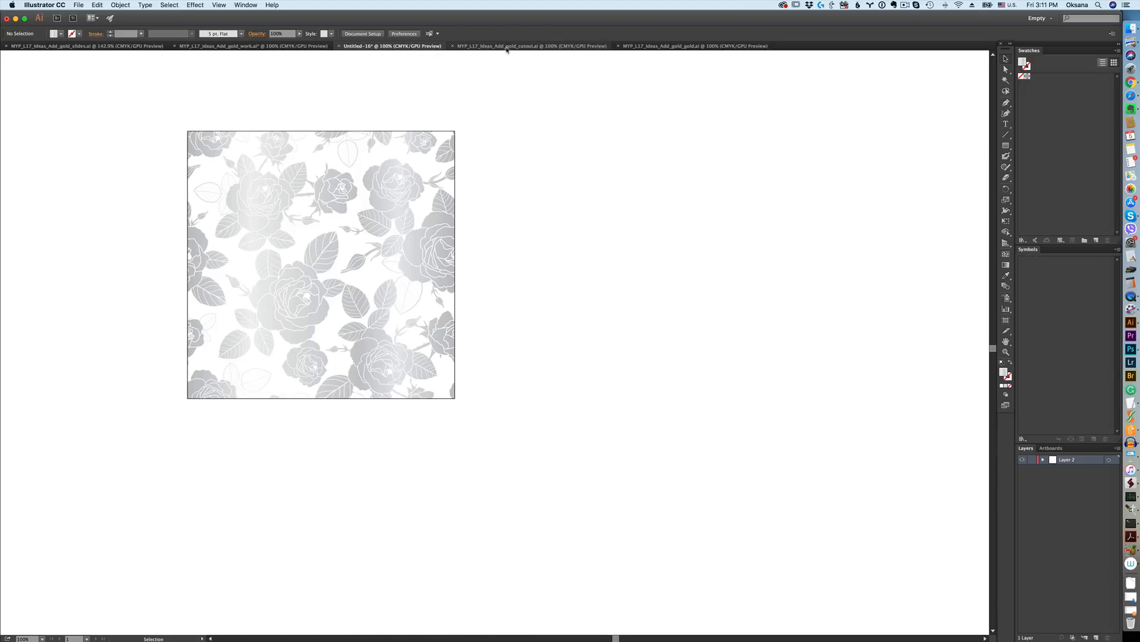
Step: In the teal rose cutout document, select the pattern group and load a Pathfinder workspace
left_click(532, 46)
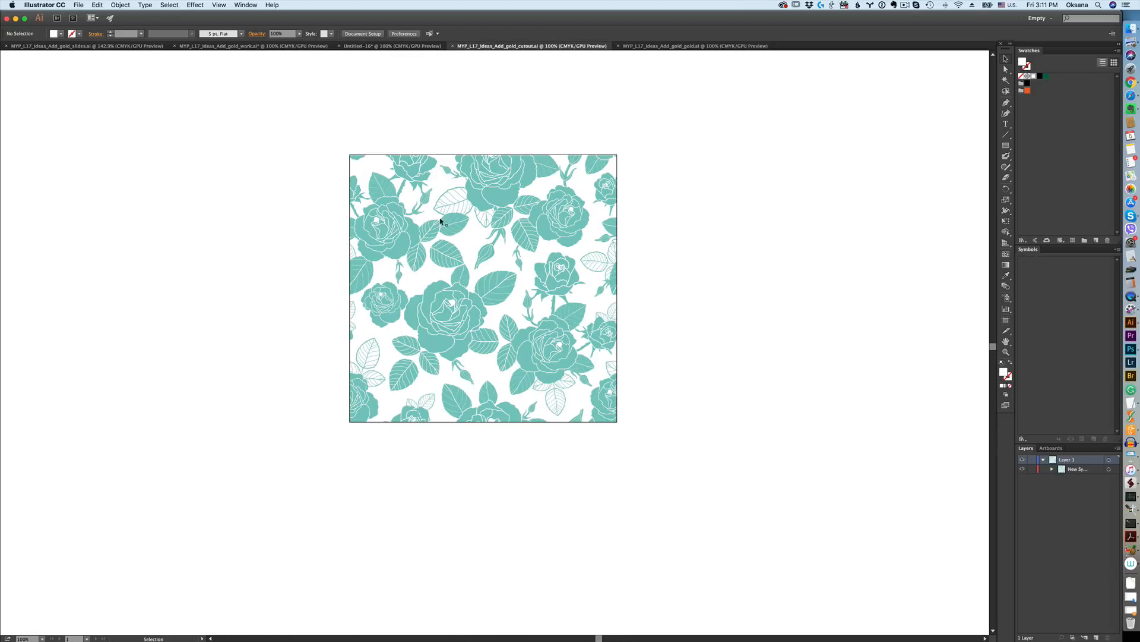
mouse_move(483, 301)
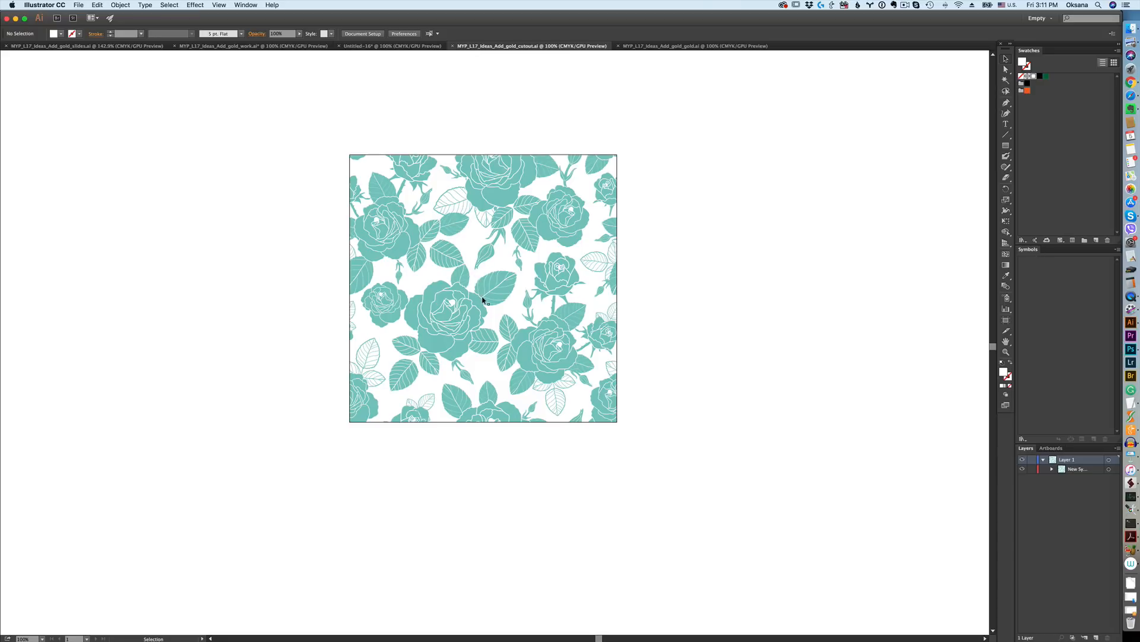
mouse_move(482, 272)
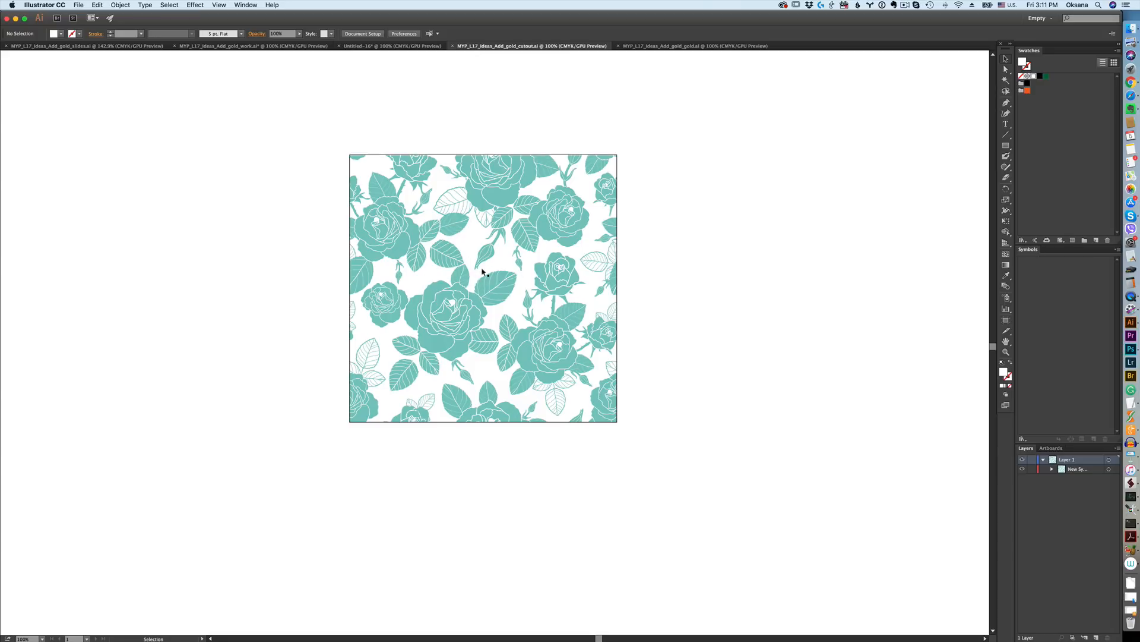
mouse_move(411, 258)
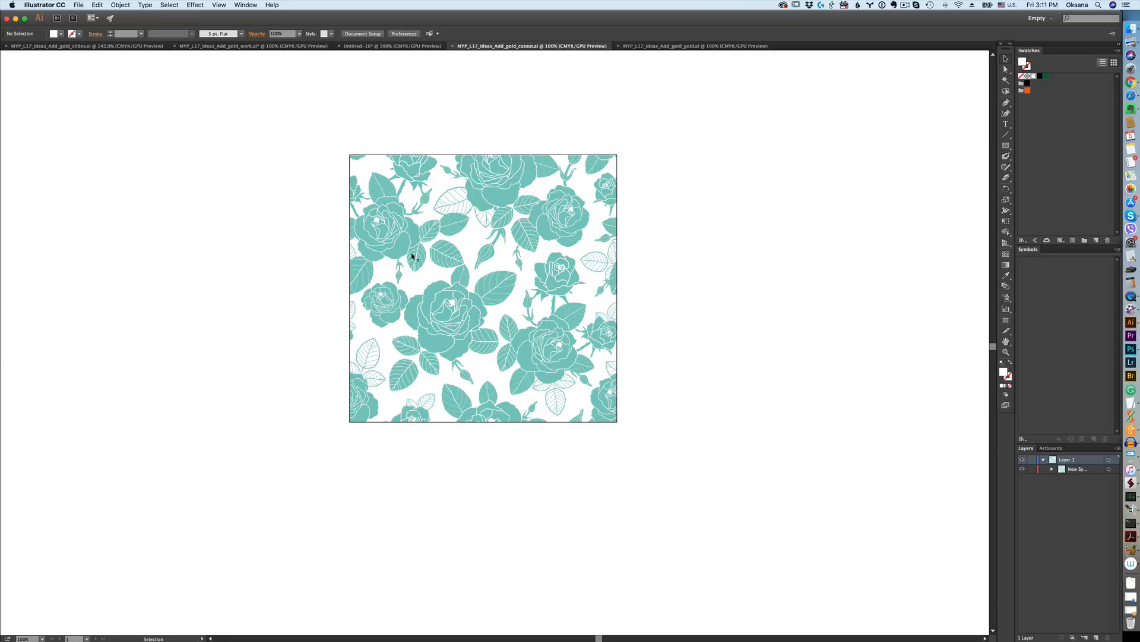
mouse_move(522, 301)
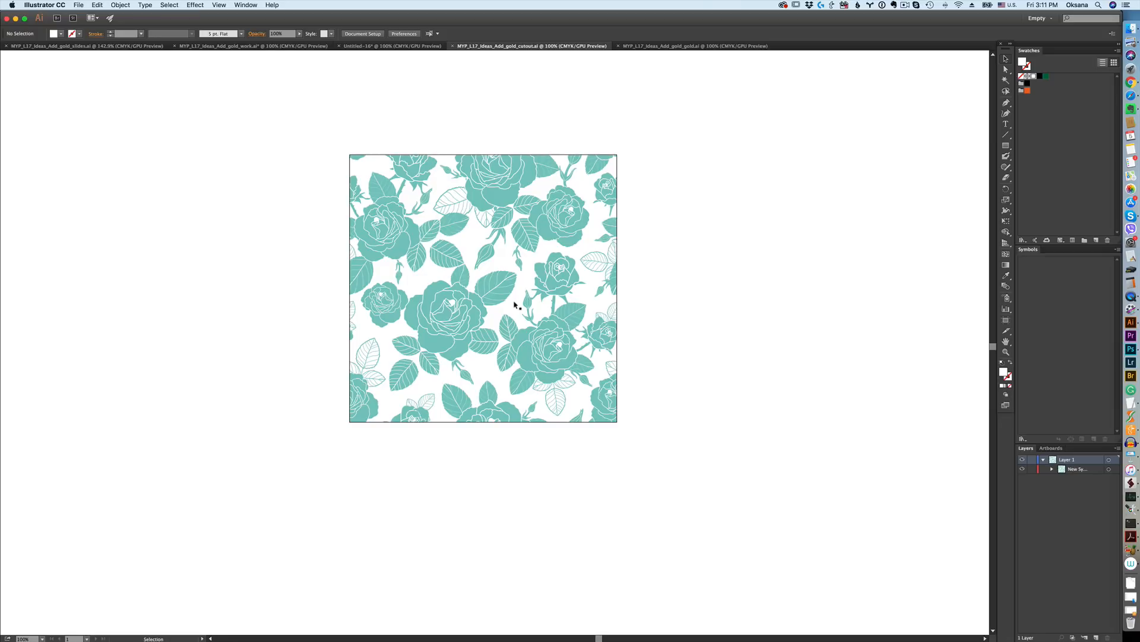
mouse_move(491, 206)
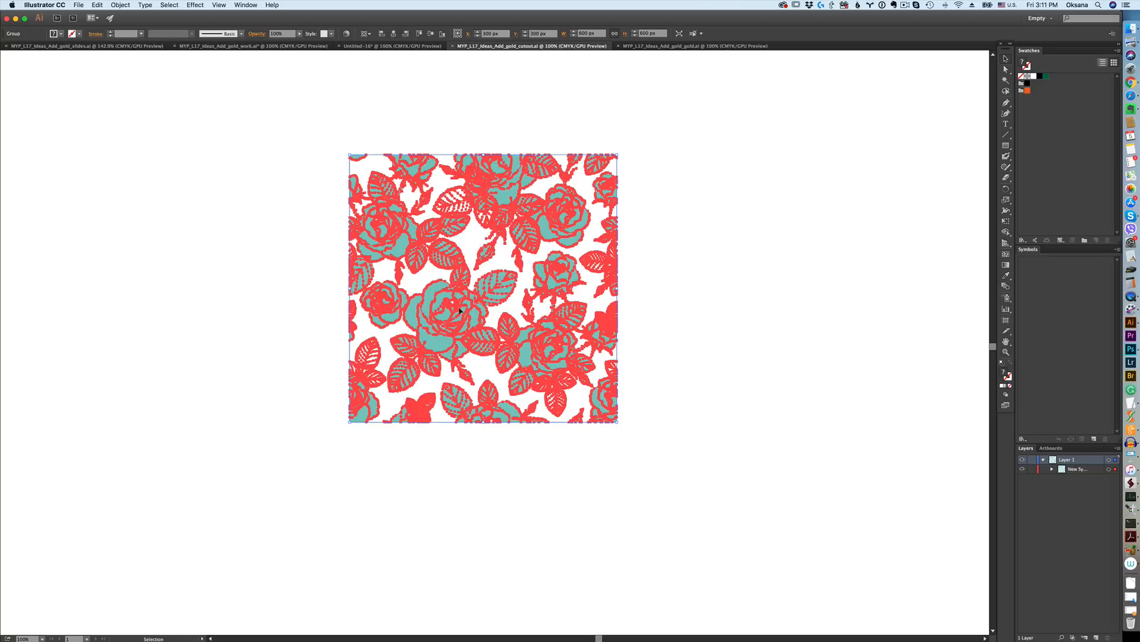
double_click(458, 309)
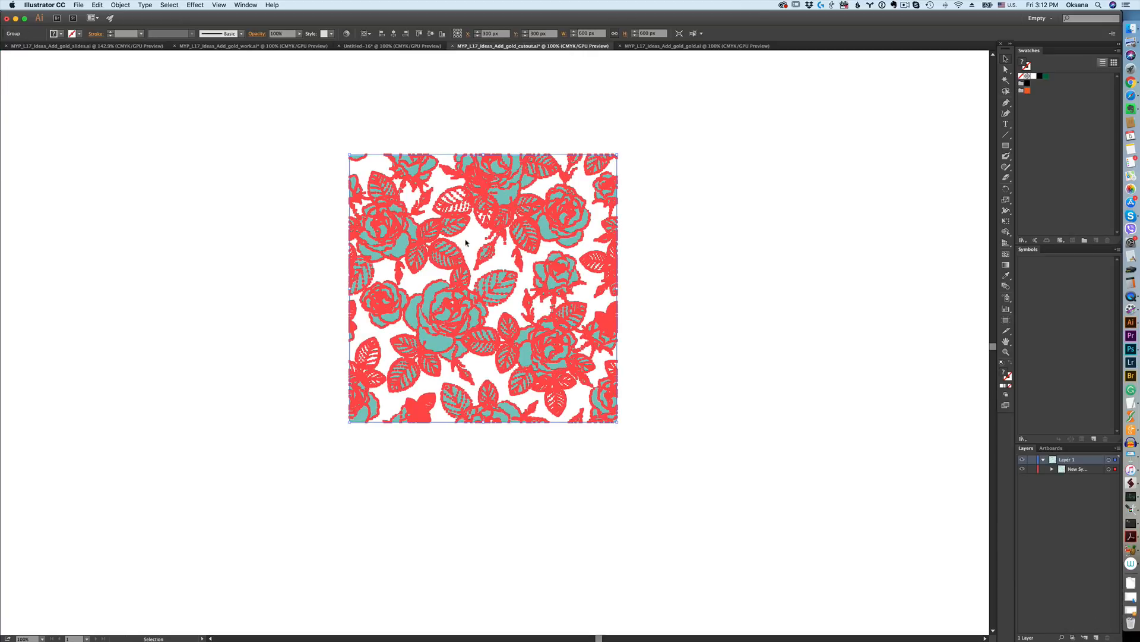
mouse_move(644, 234)
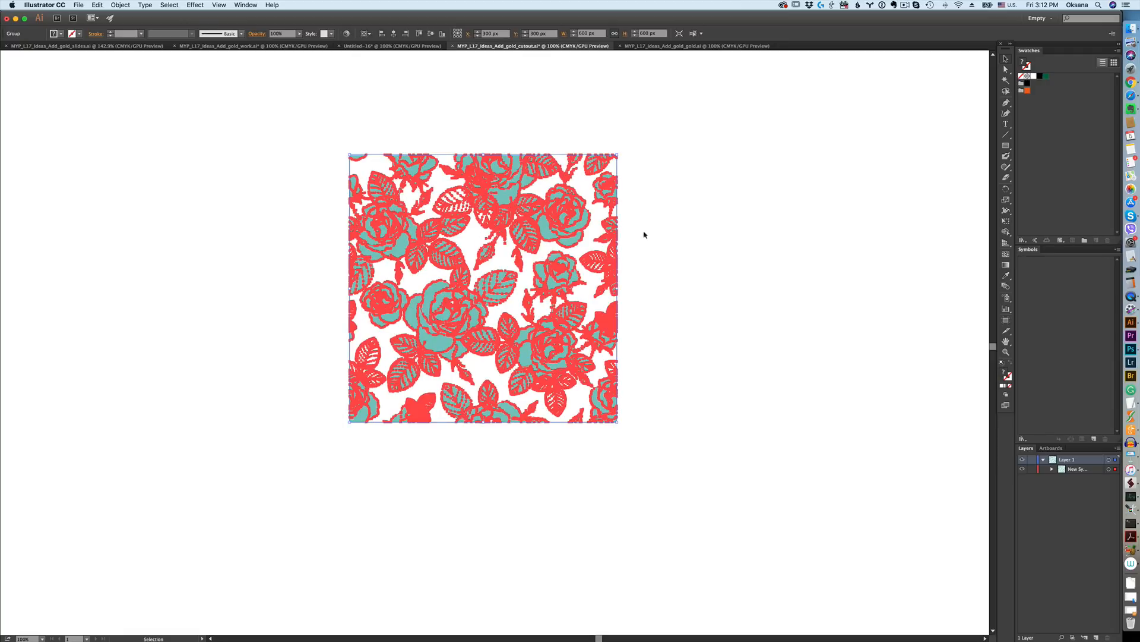
mouse_move(619, 281)
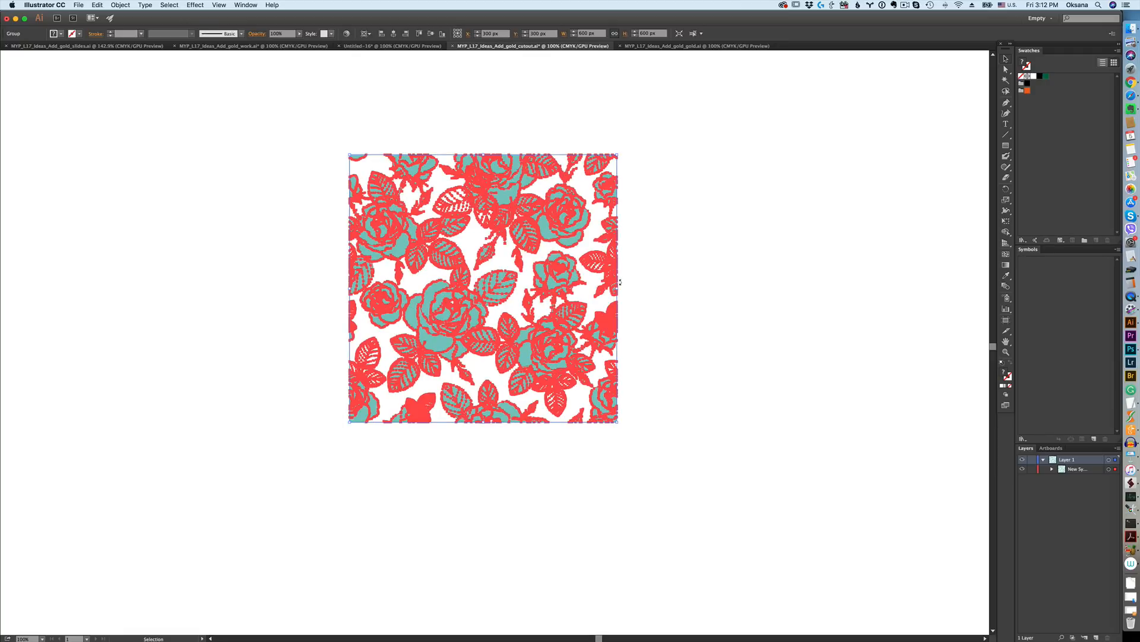
mouse_move(350, 392)
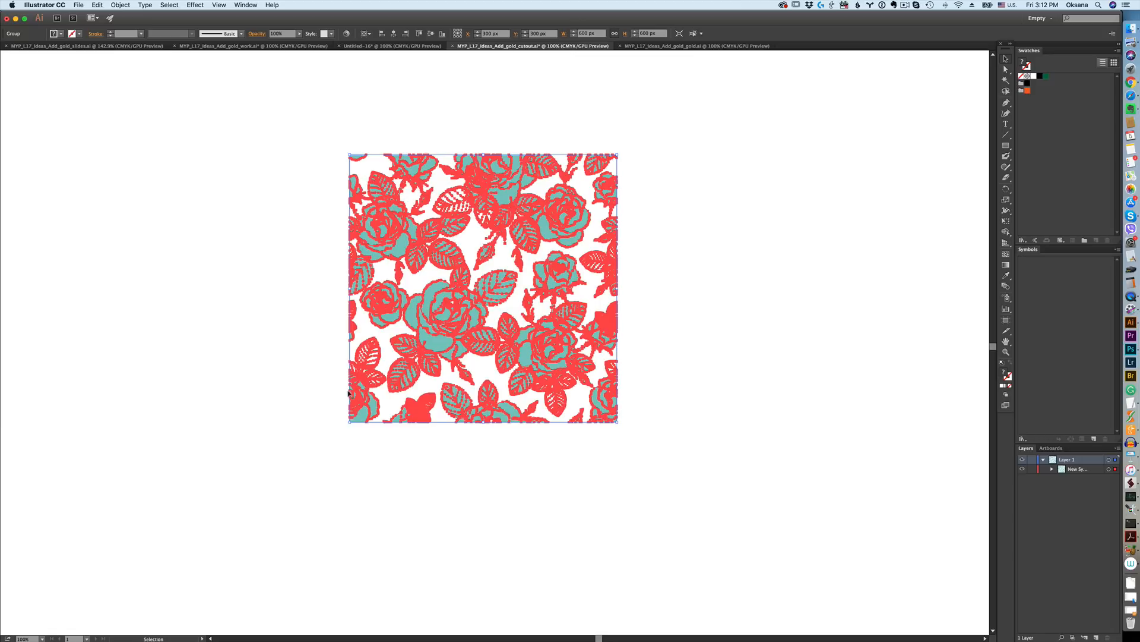
mouse_move(826, 211)
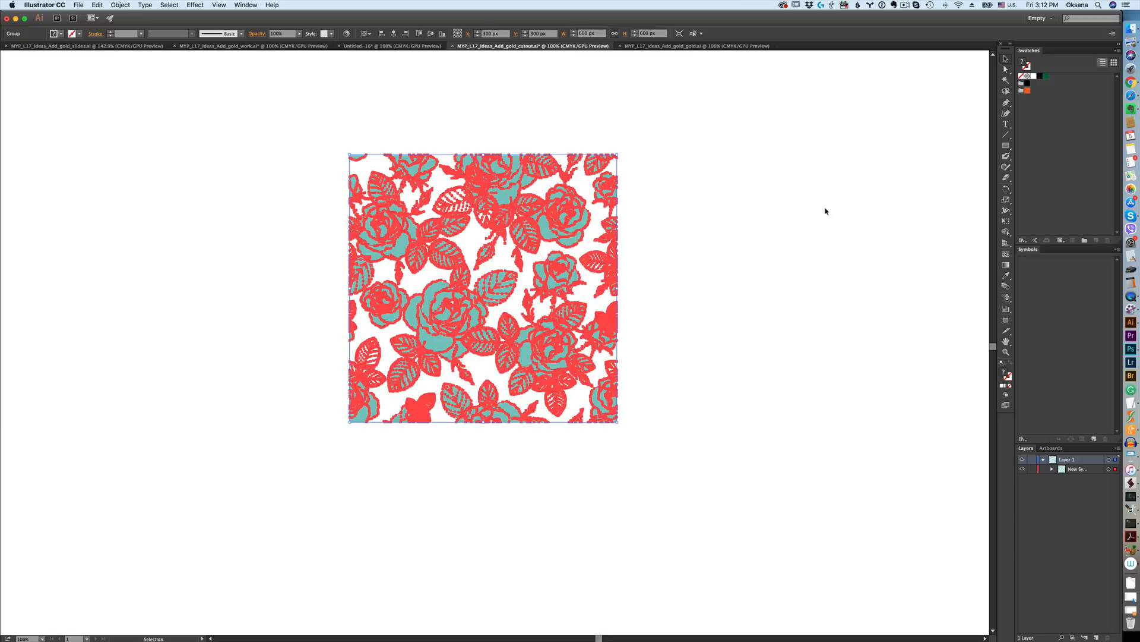
left_click(1040, 18)
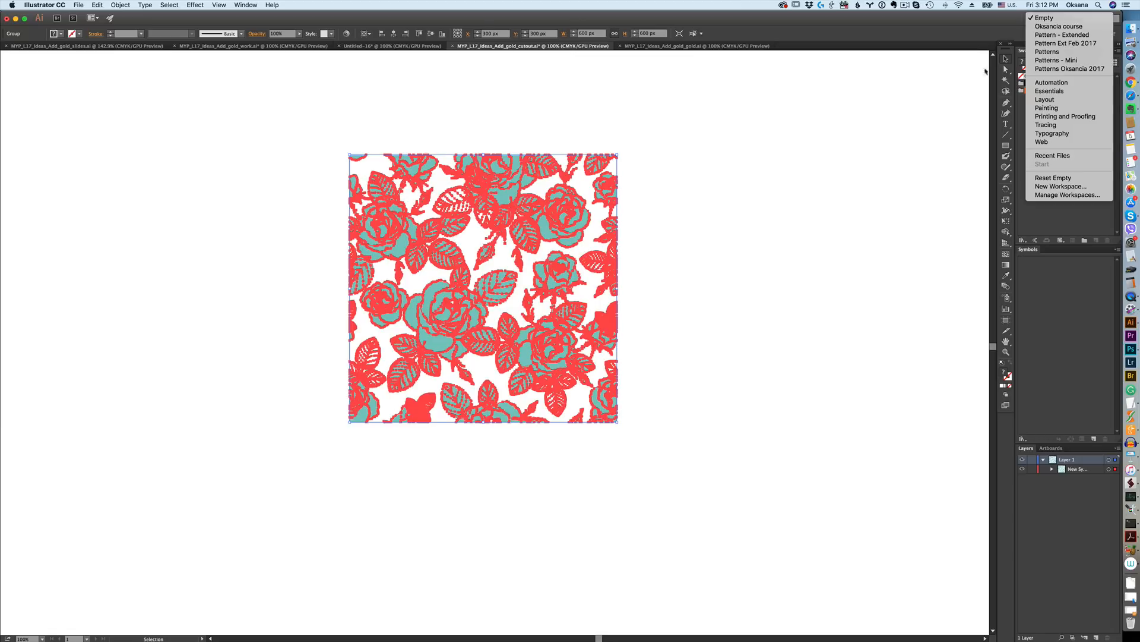
left_click(246, 5)
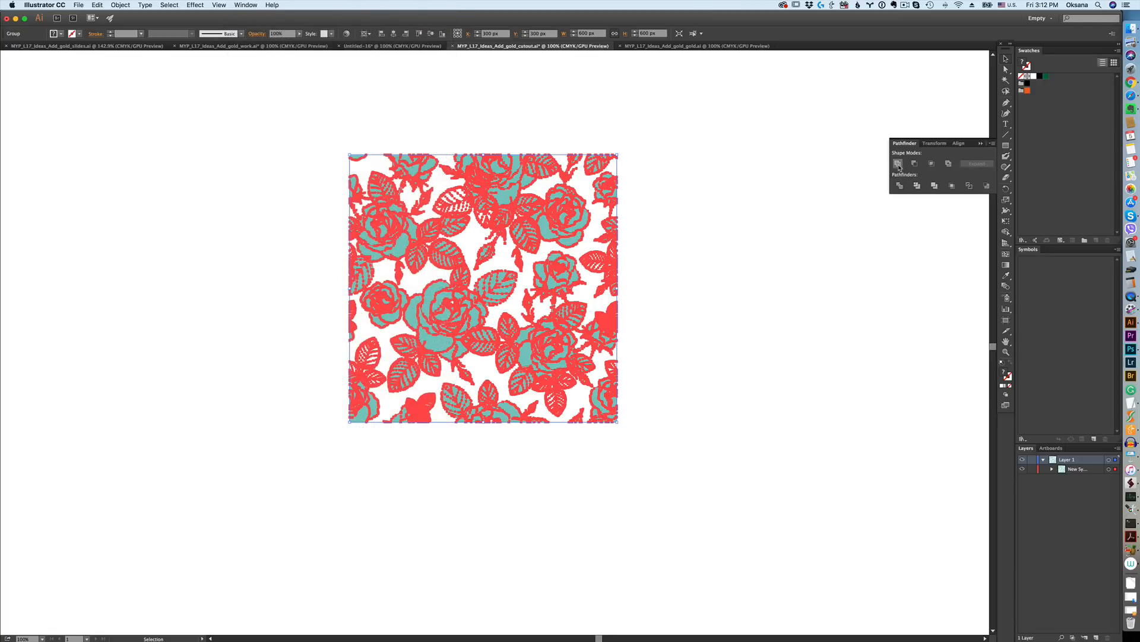
mouse_move(899, 185)
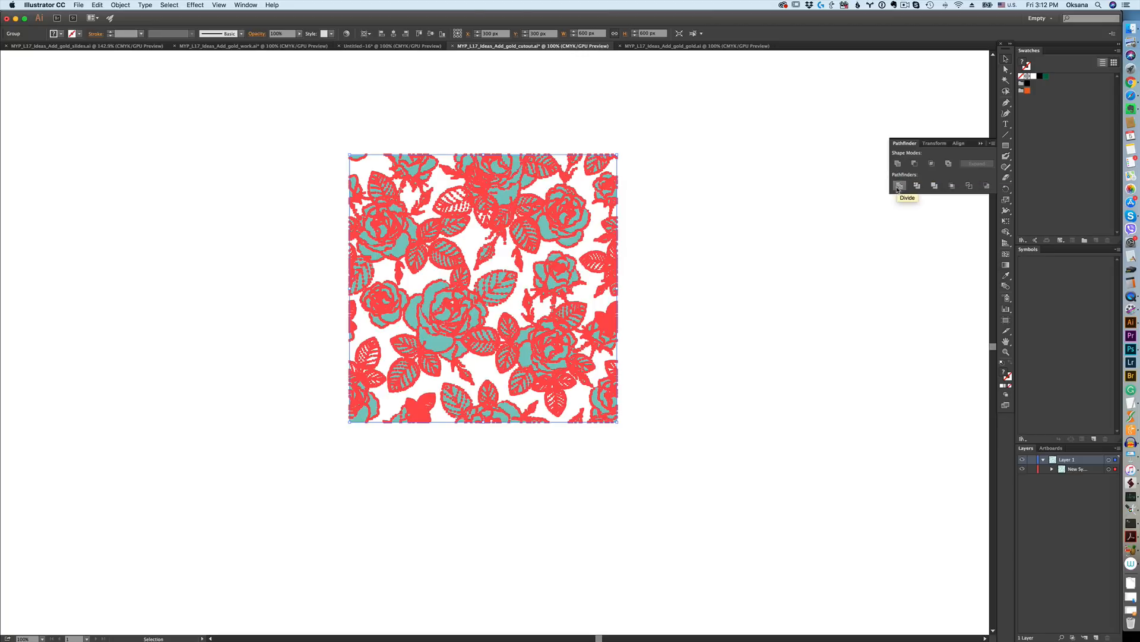
mouse_move(759, 239)
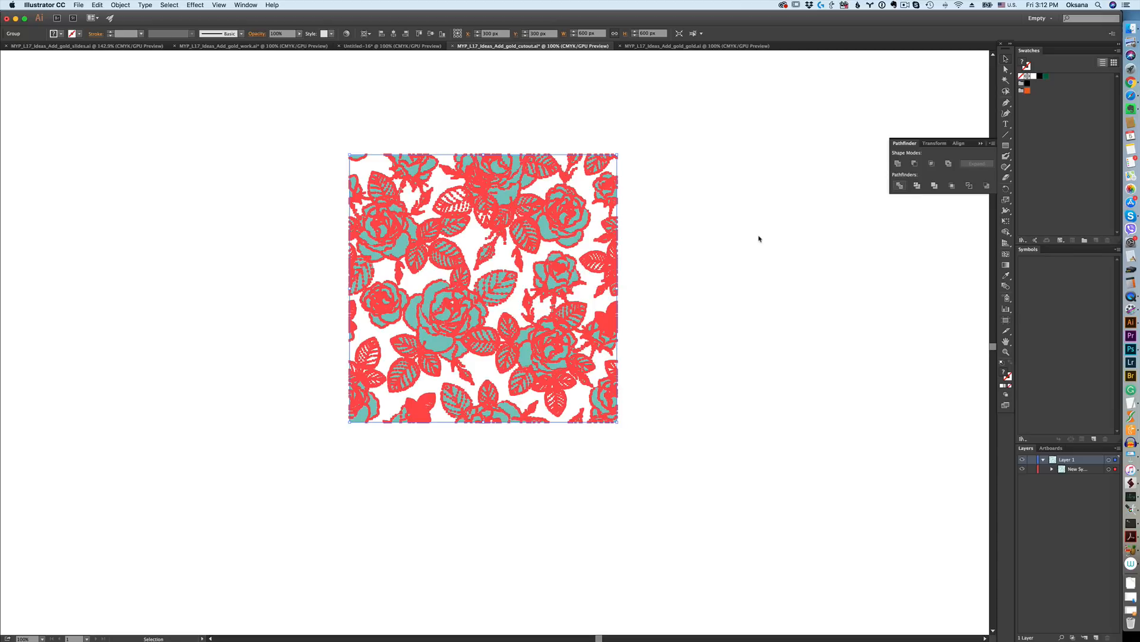
mouse_move(664, 226)
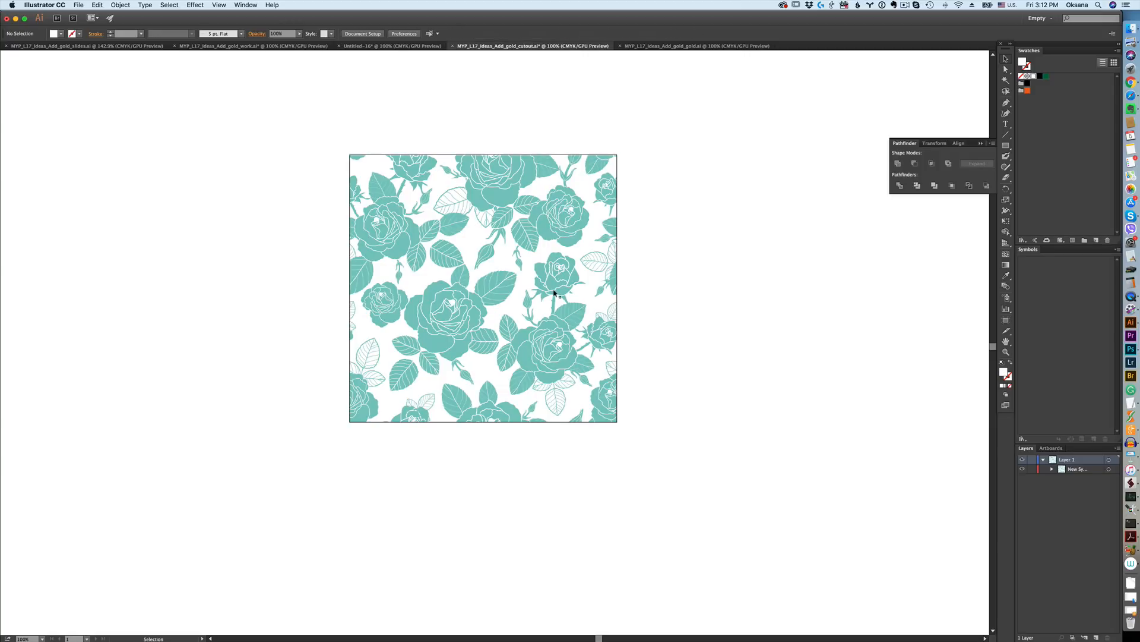
mouse_move(483, 217)
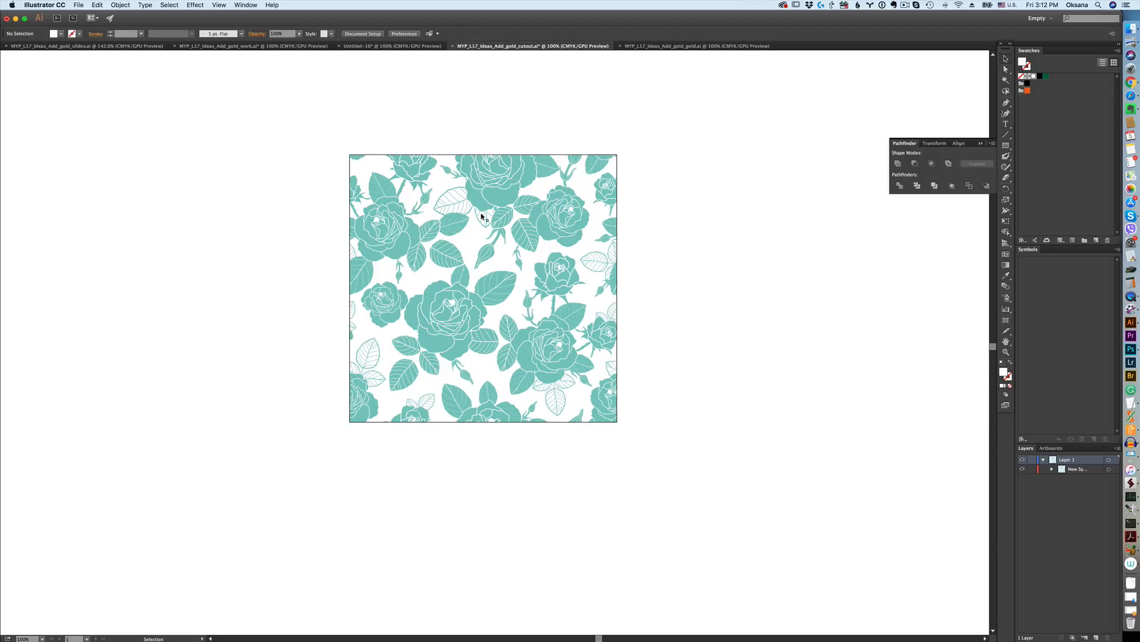
mouse_move(471, 293)
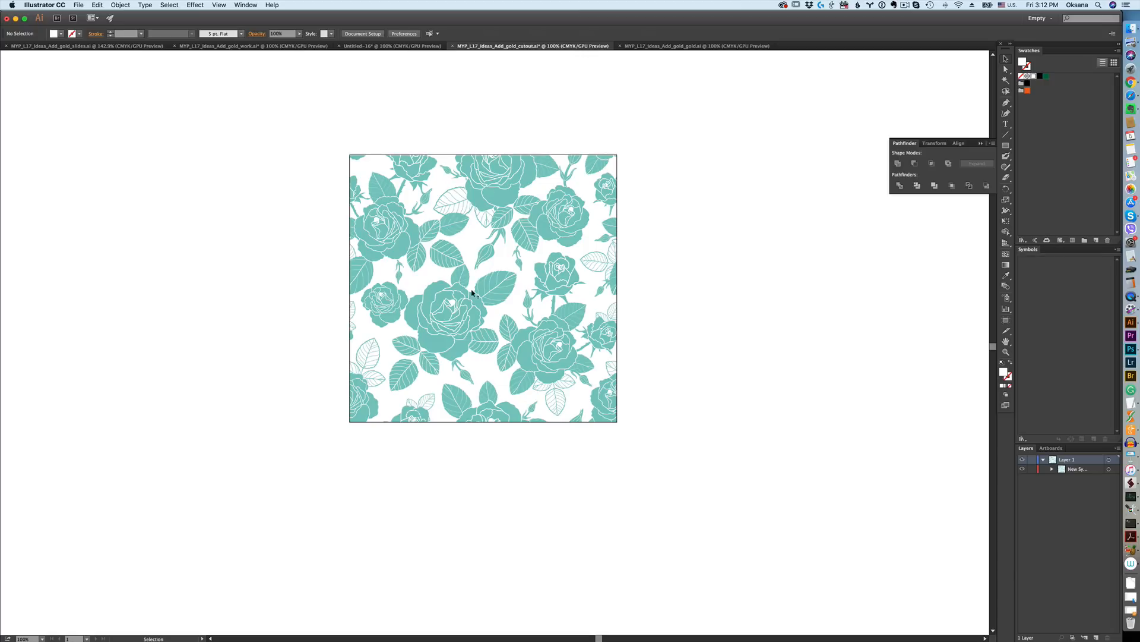
mouse_move(1007, 80)
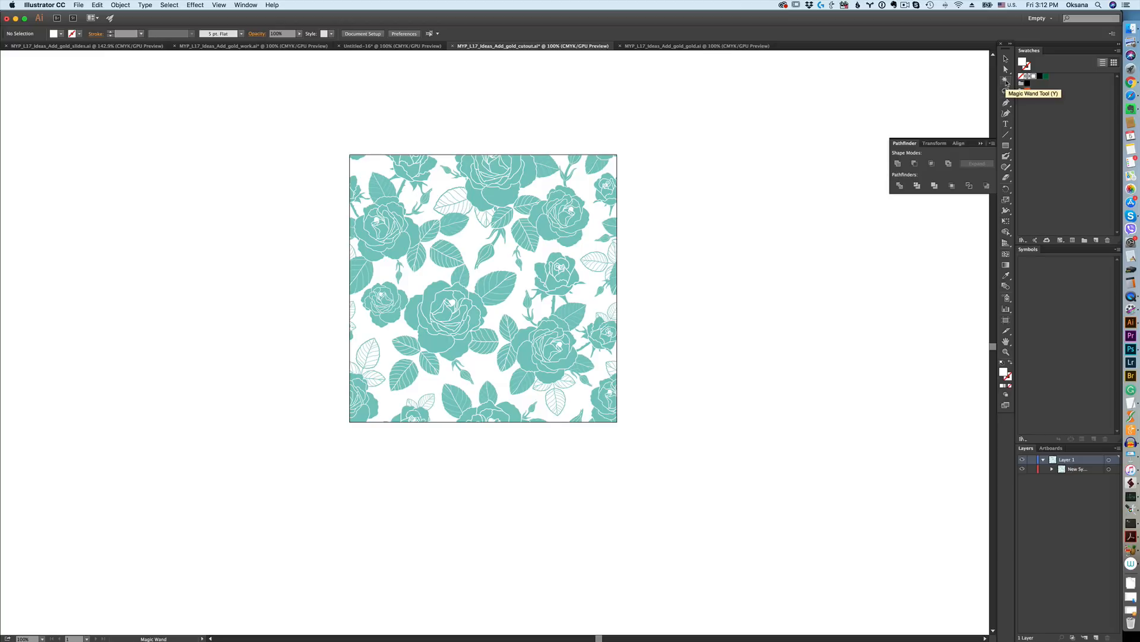
Step: Select all teal rose pieces with the Magic Wand and delete them
key("y")
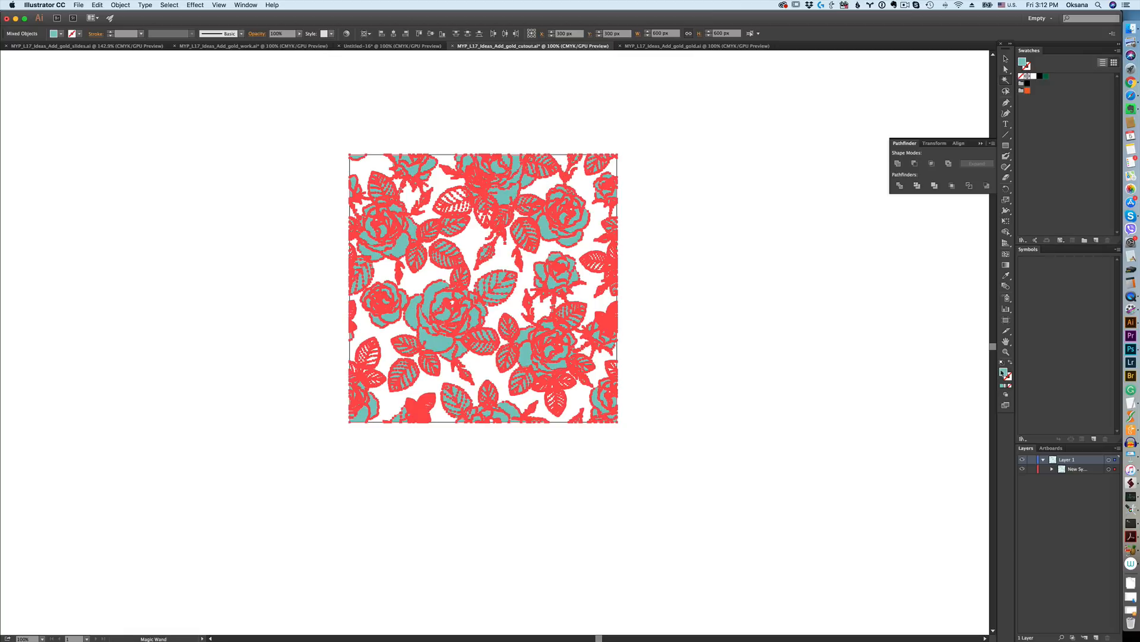
mouse_move(1006, 374)
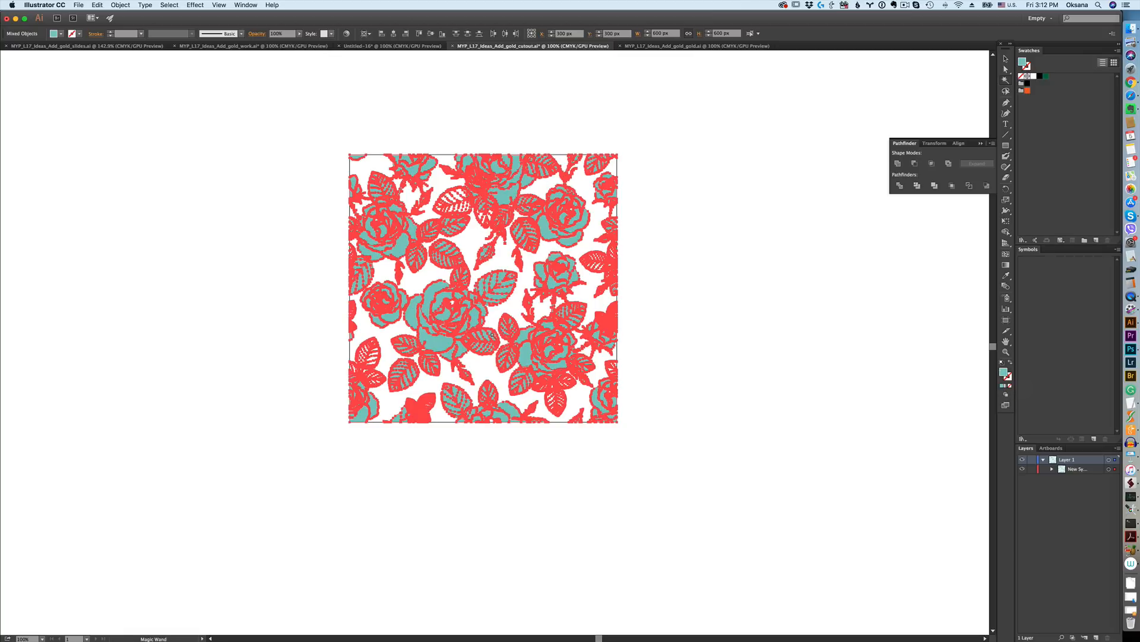
key("delete")
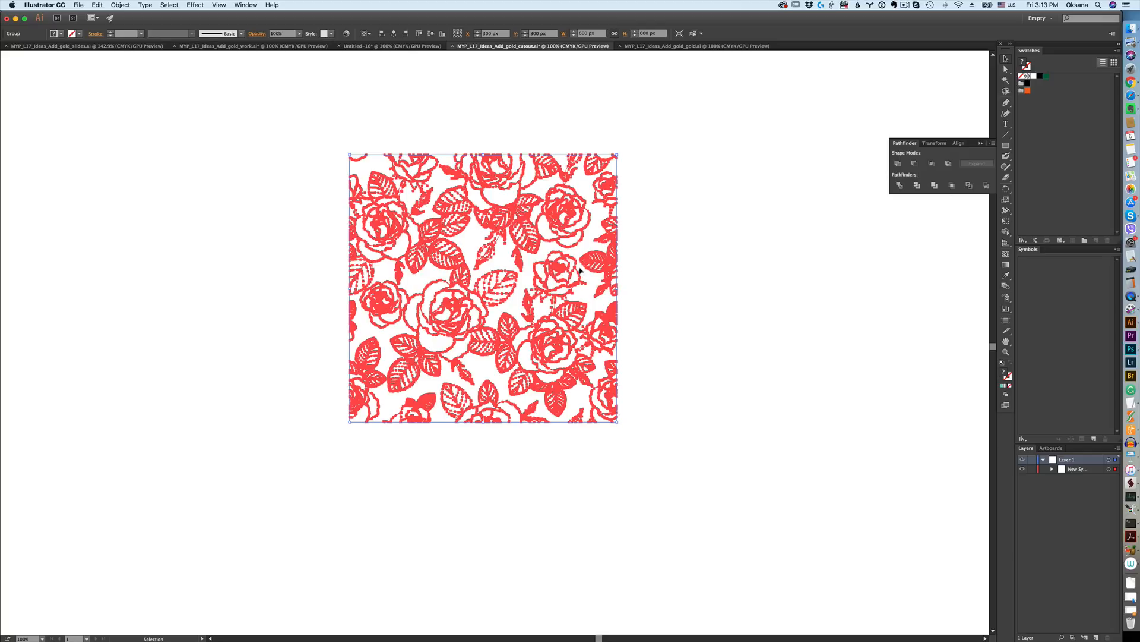
mouse_move(471, 379)
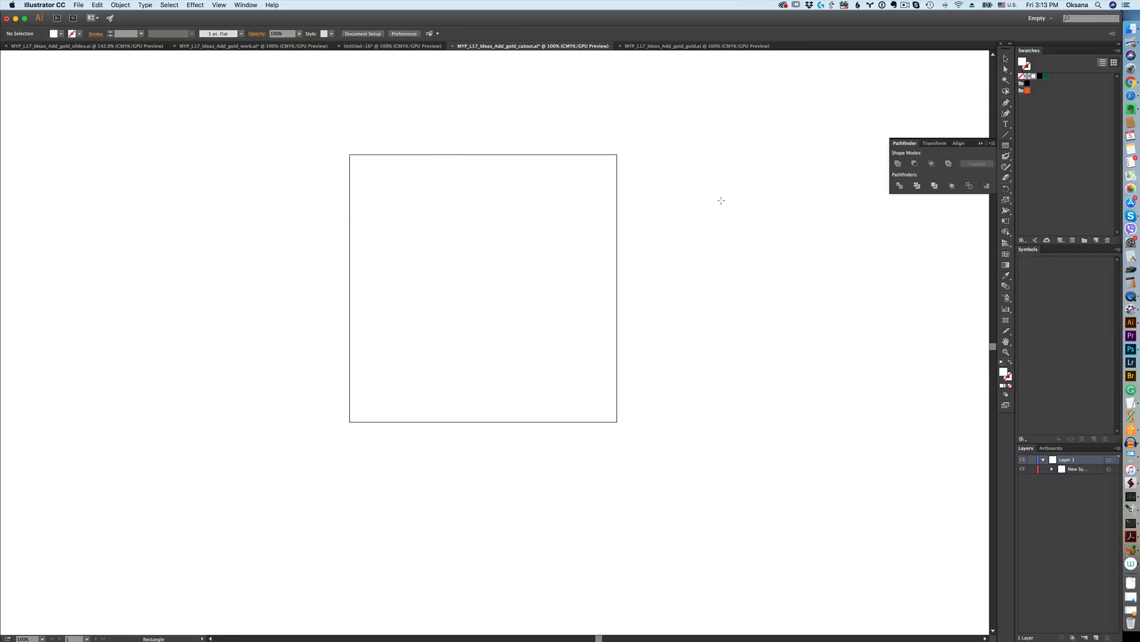
left_click(483, 287)
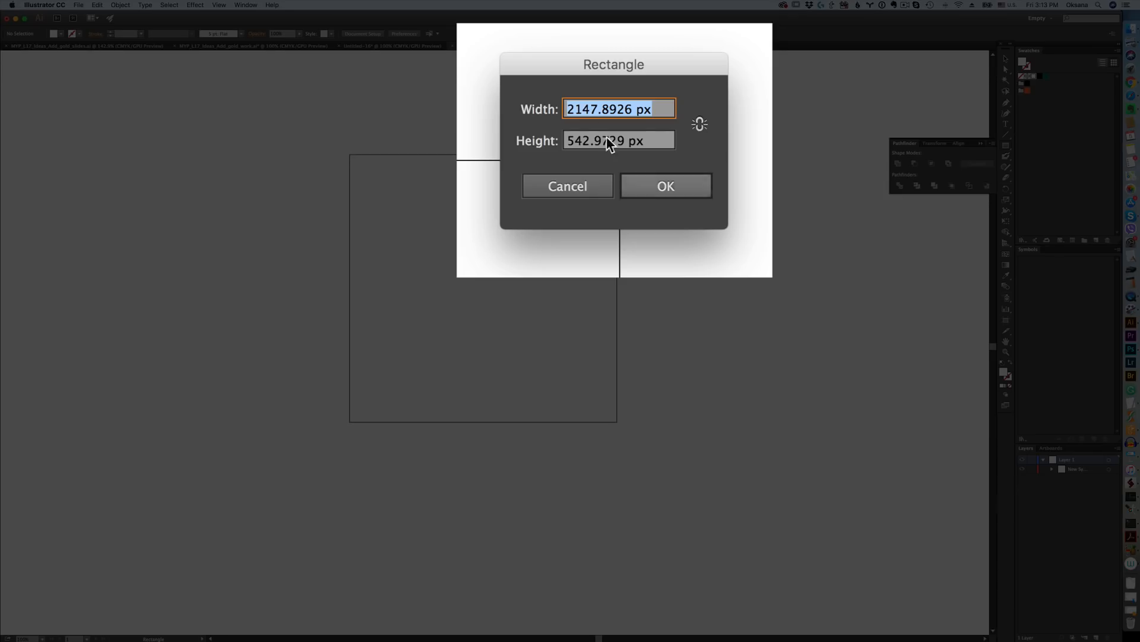
type("600")
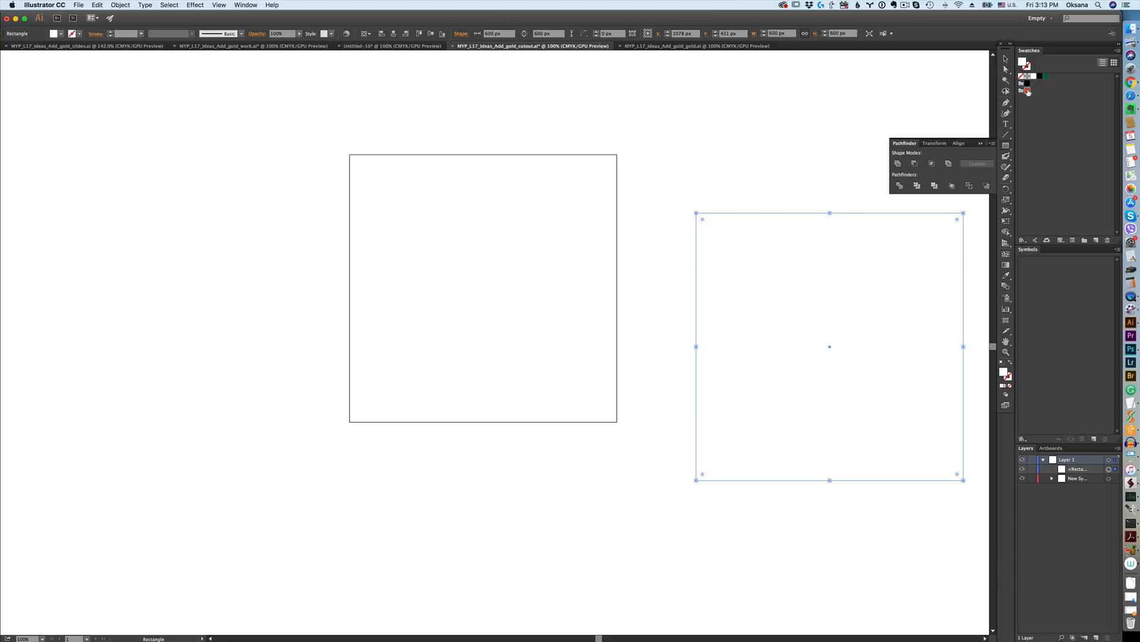
left_click(1046, 76)
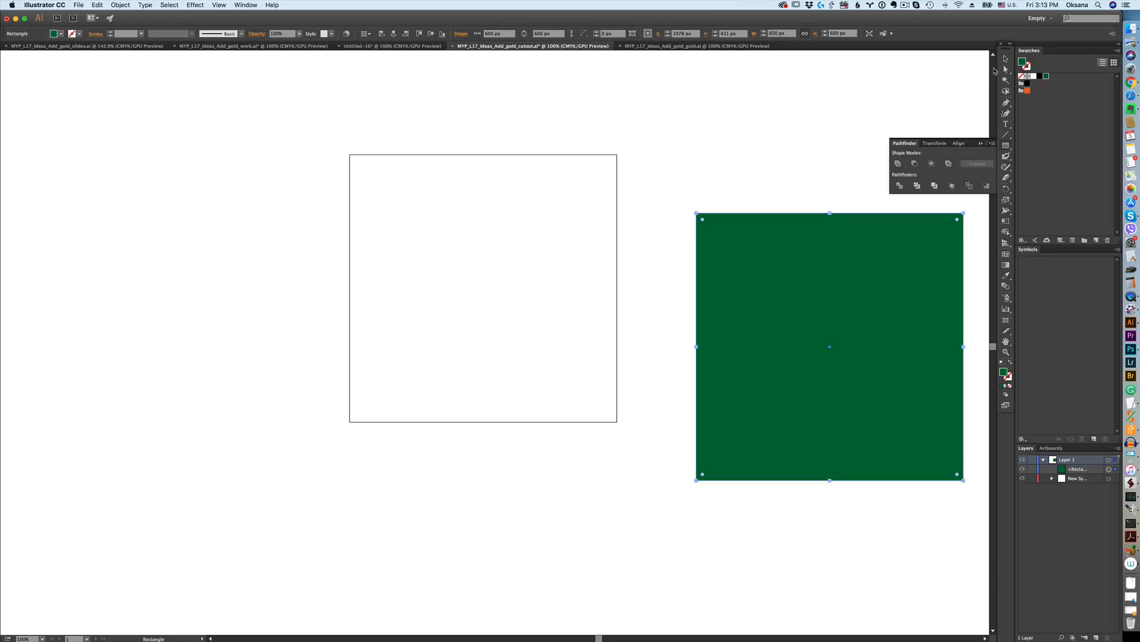
left_click(1006, 57)
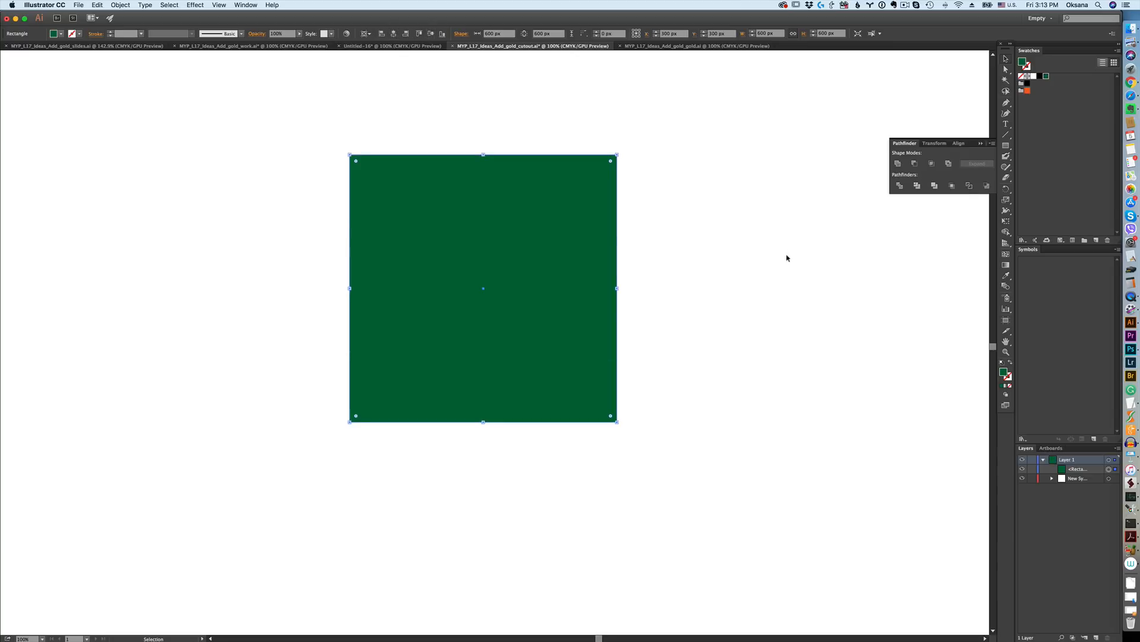
key("cmd+b")
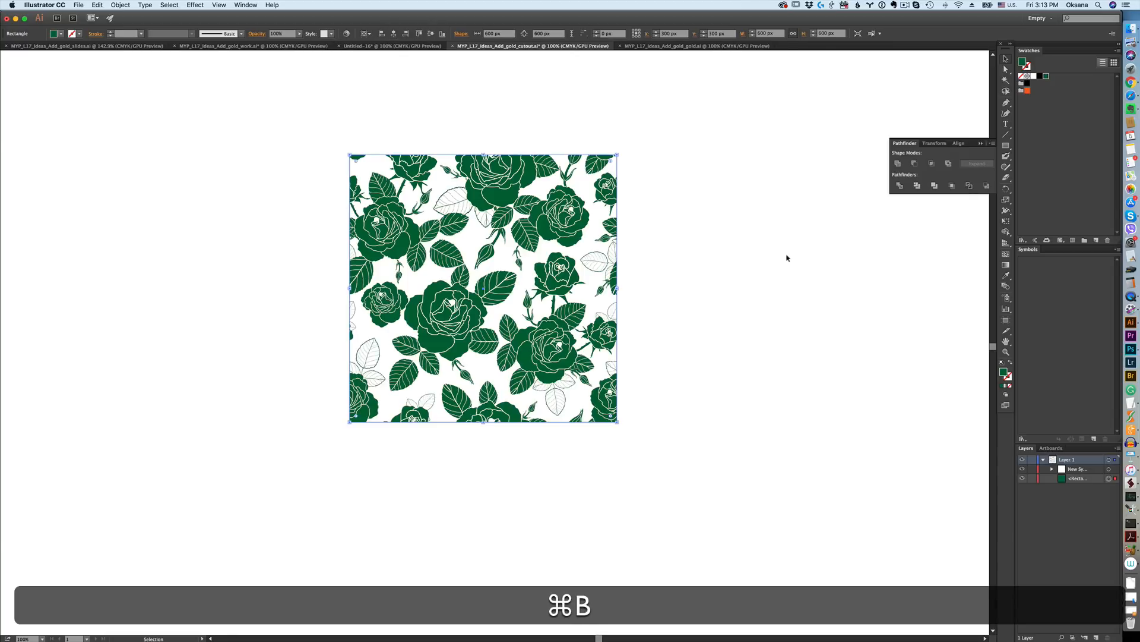
key("cmd+b")
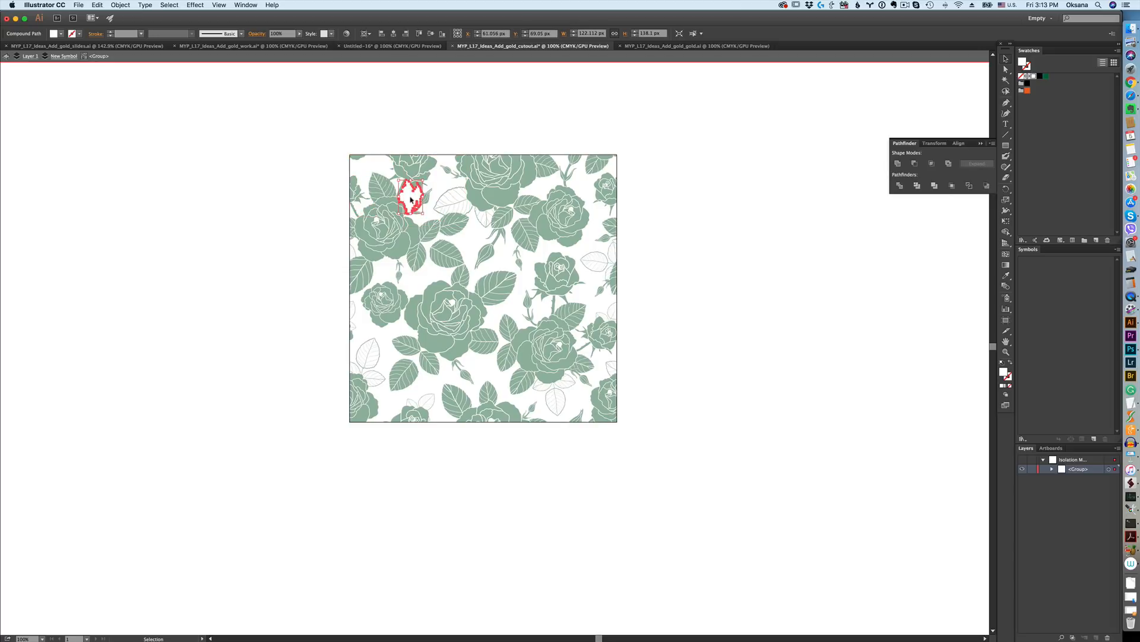
left_click(437, 218)
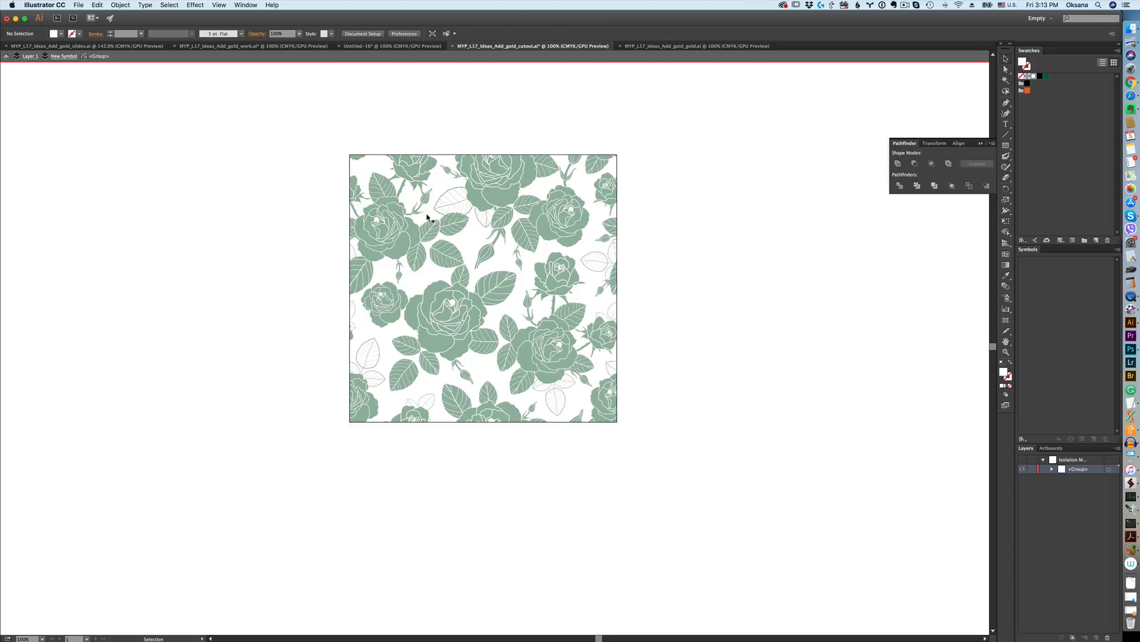
left_click(425, 218)
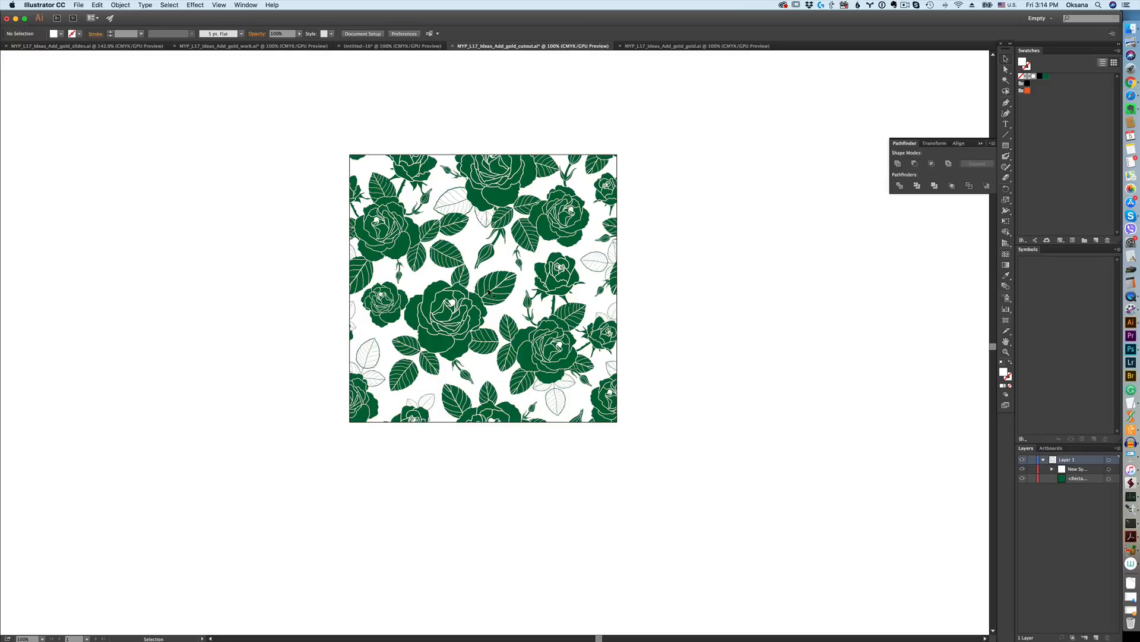
mouse_move(633, 126)
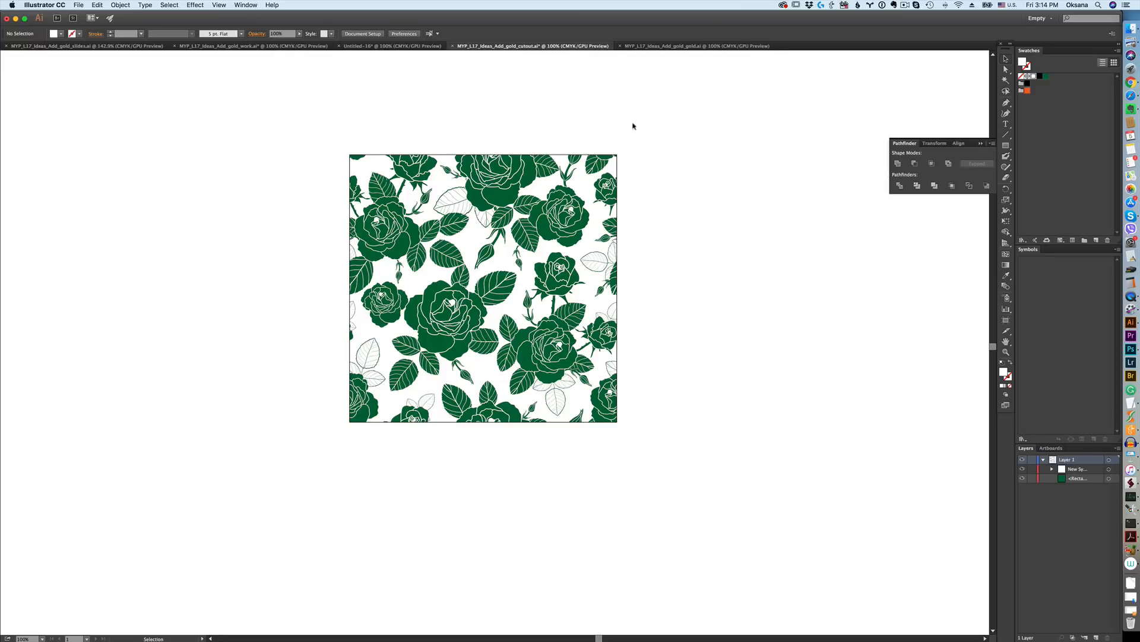
Step: In the gold gradient document, create a 600 × 600 px square beside the gradient square
left_click(696, 46)
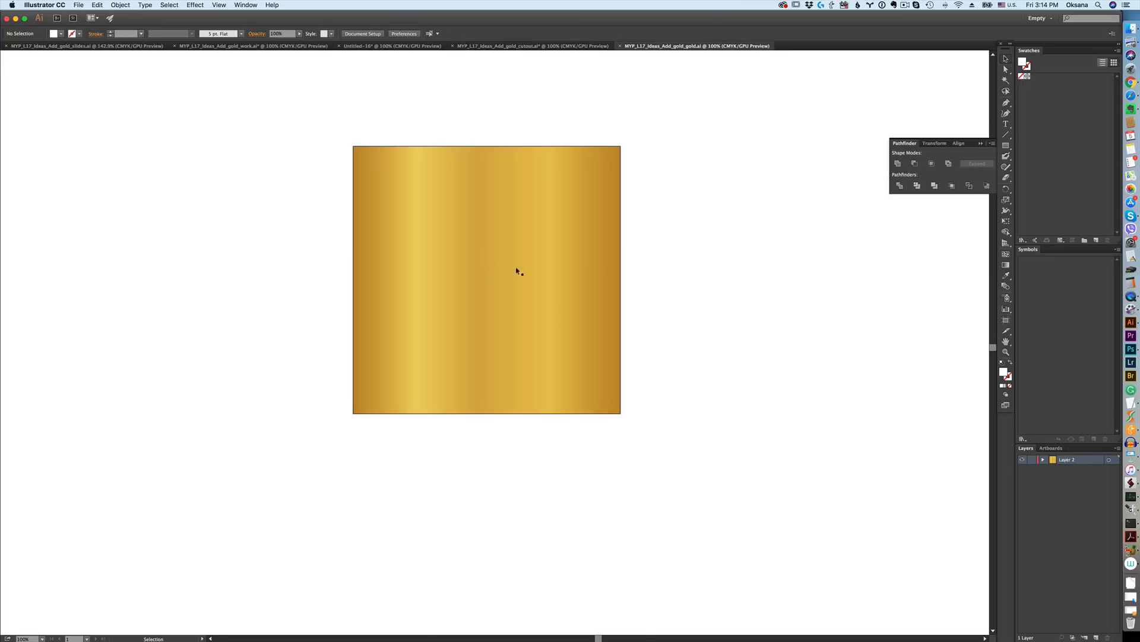
mouse_move(647, 294)
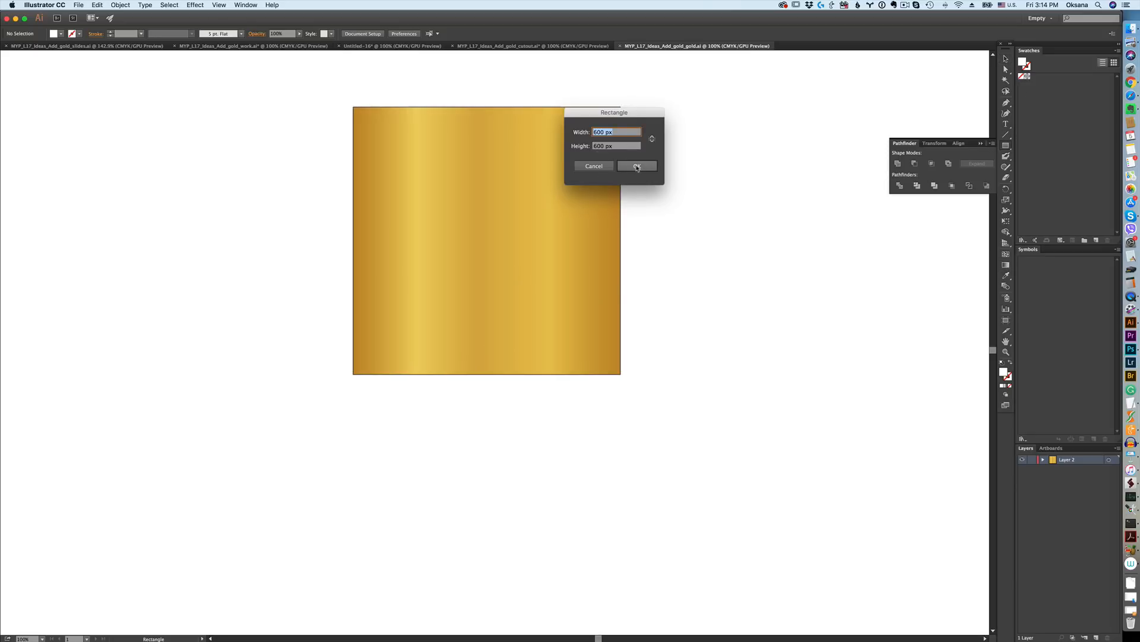
left_click(636, 165)
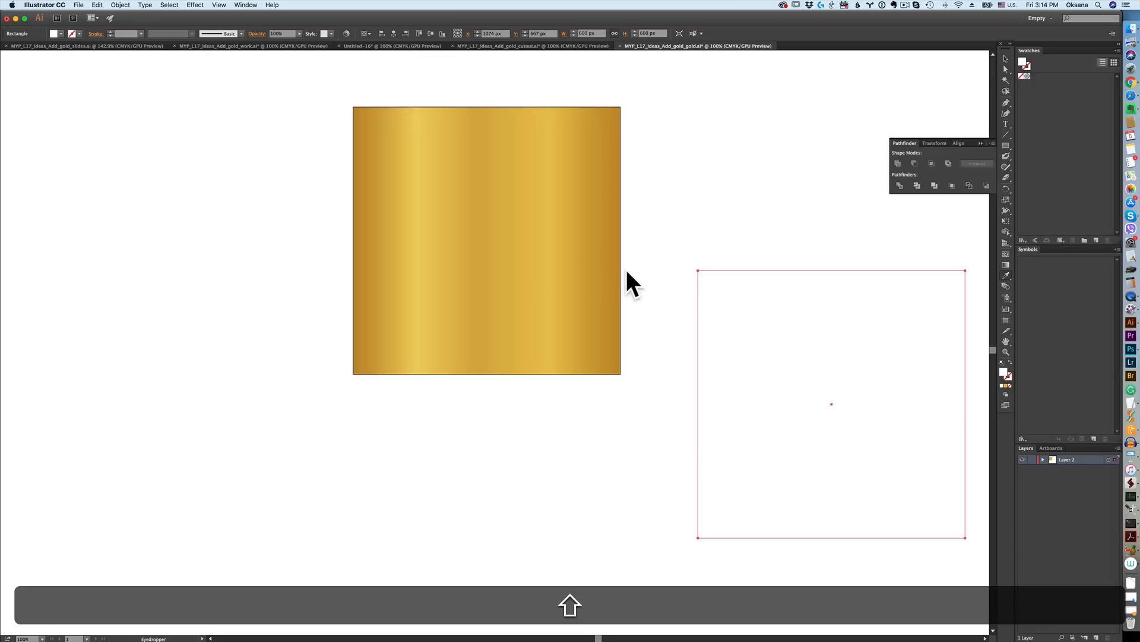
mouse_move(621, 304)
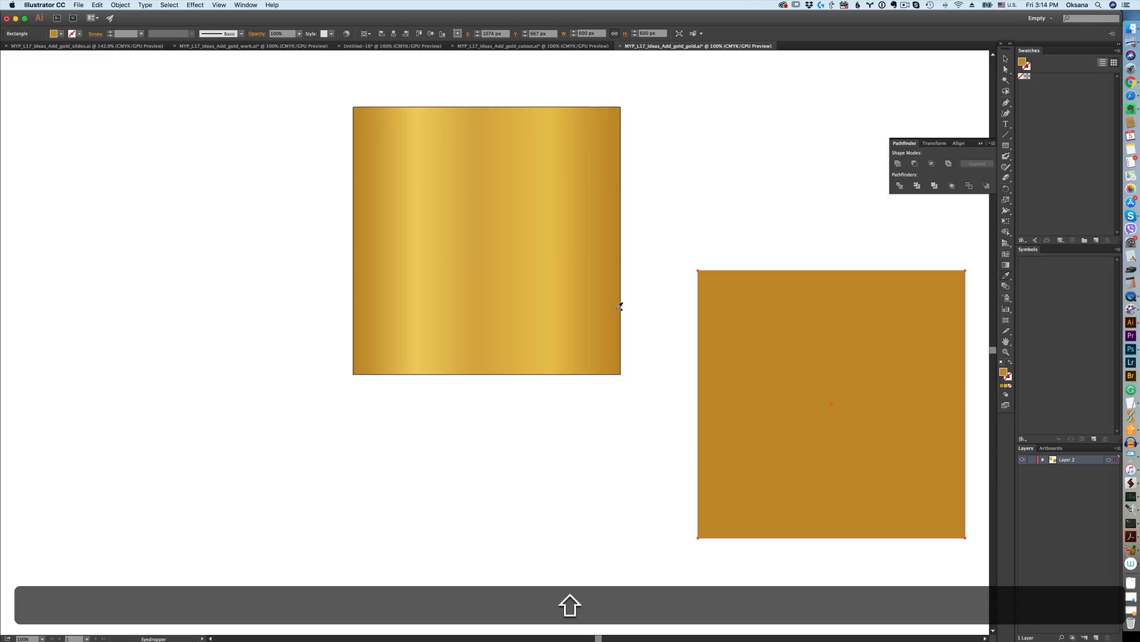
mouse_move(619, 303)
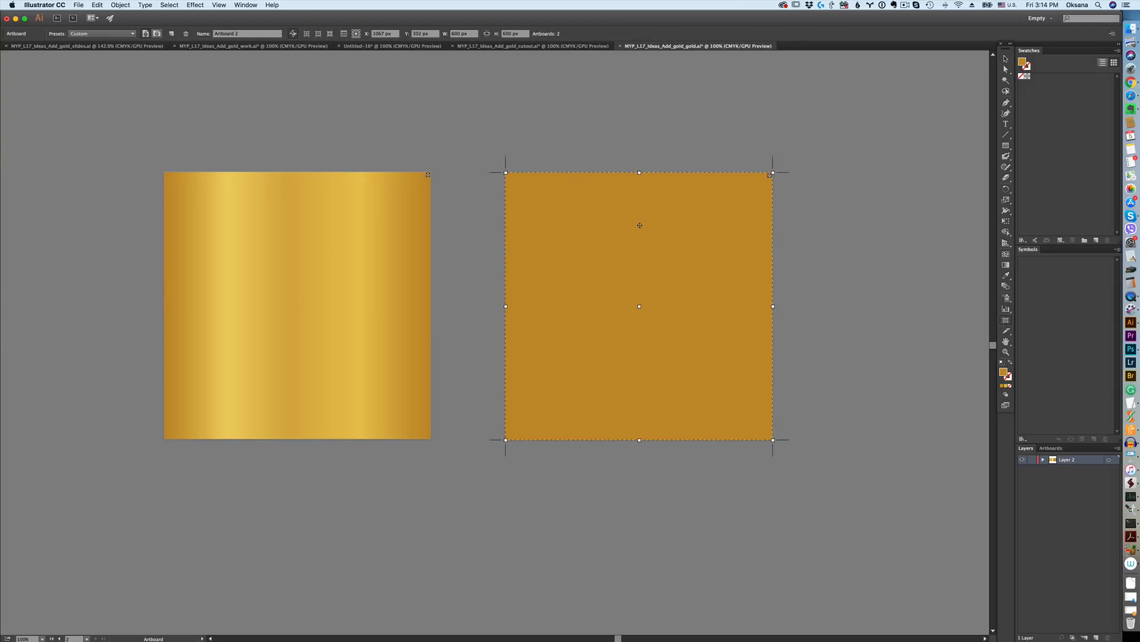
Step: Leave artboard editing and lock the left gradient square with Object > Lock > Selection
left_click(801, 231)
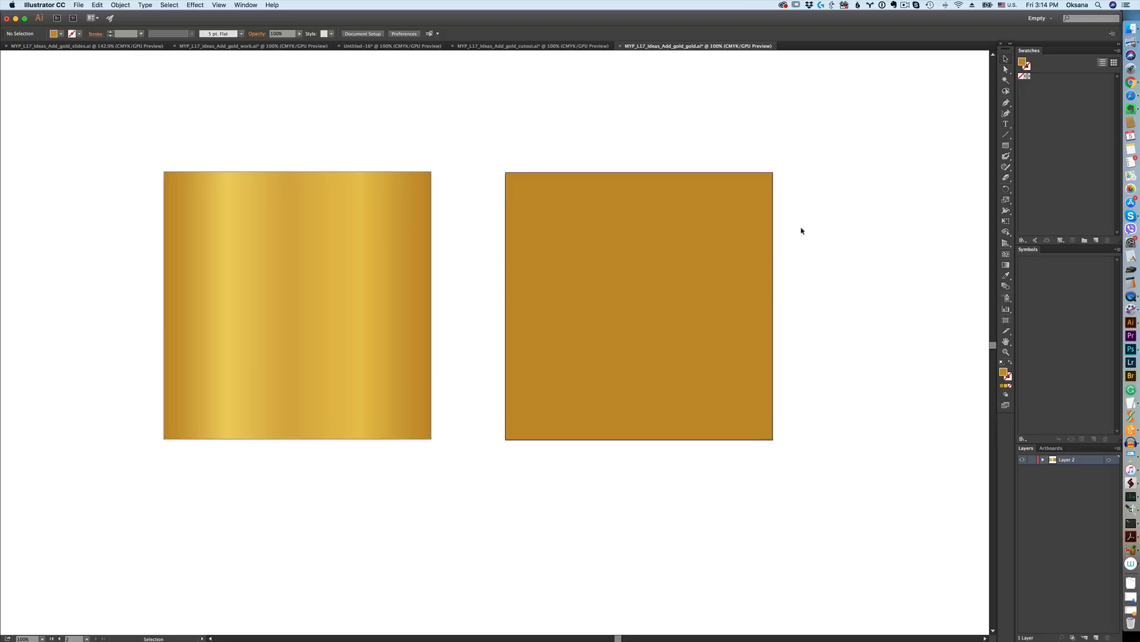
mouse_move(601, 386)
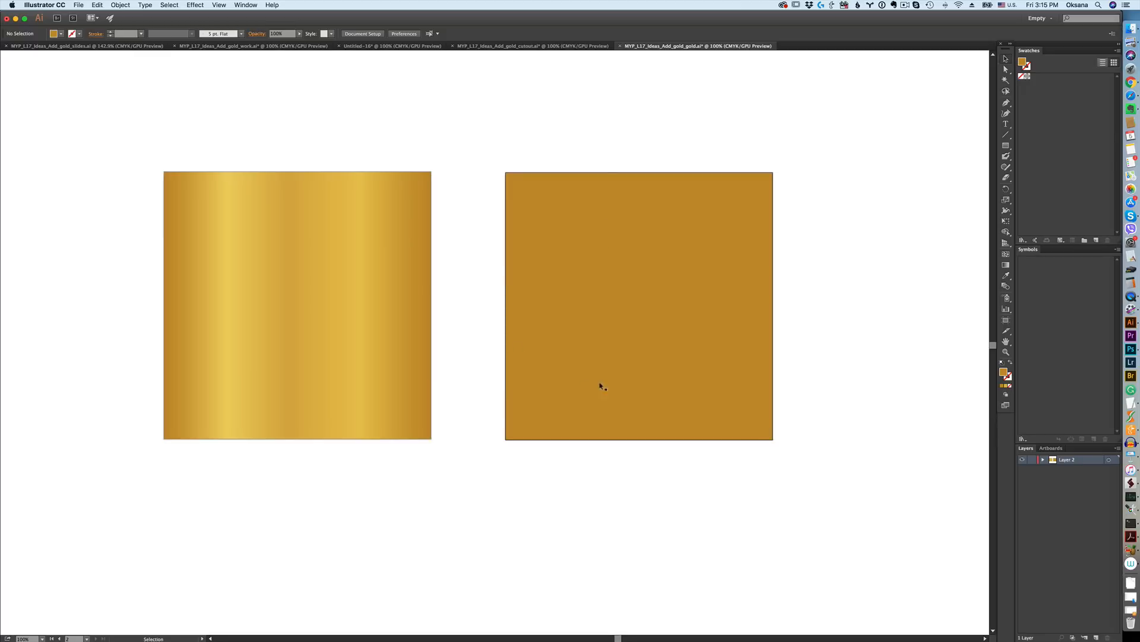
left_click(297, 305)
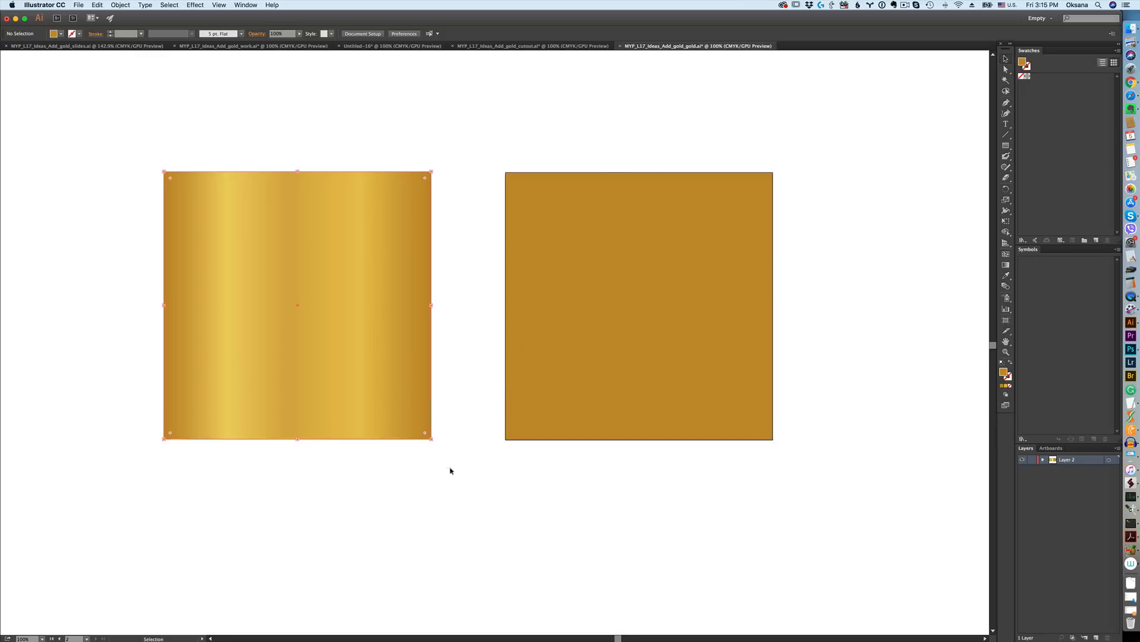
left_click(120, 6)
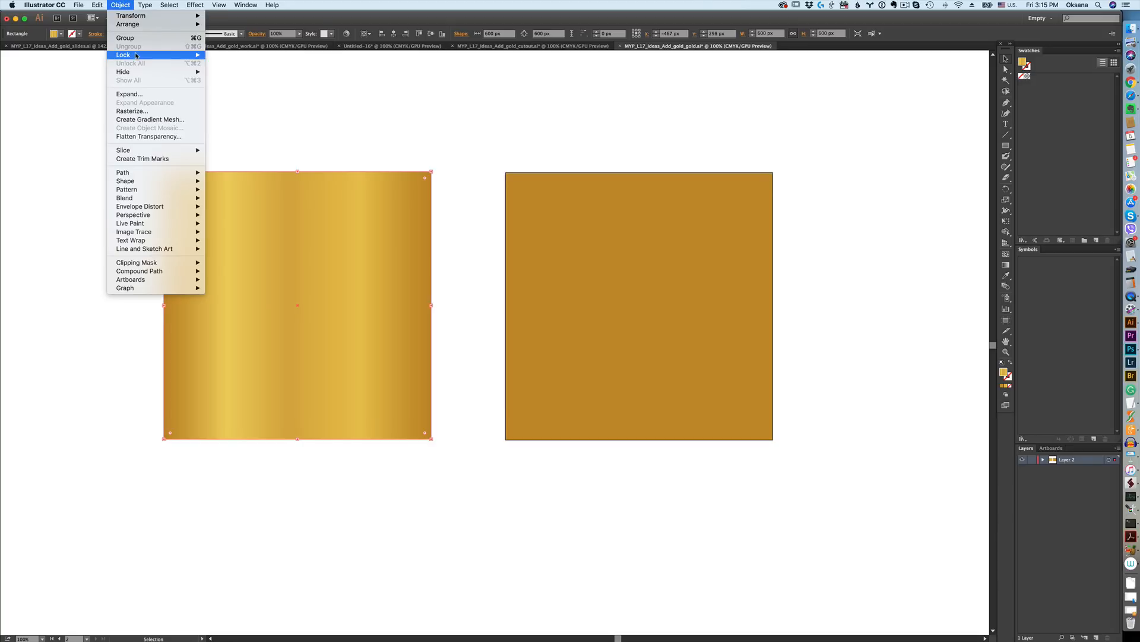
left_click(846, 192)
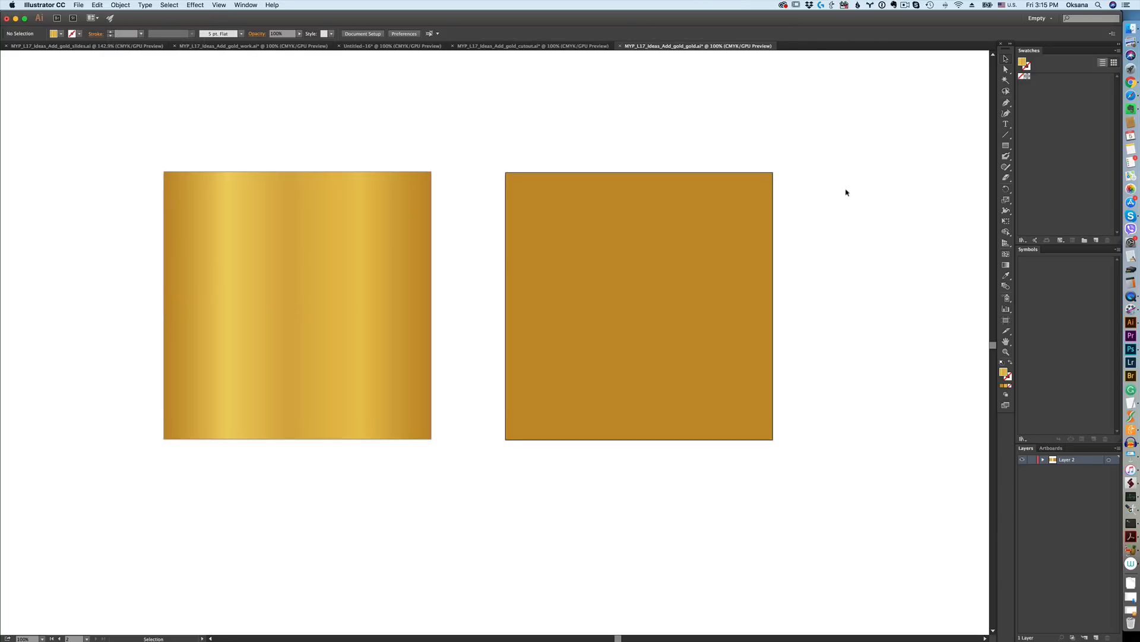
mouse_move(960, 303)
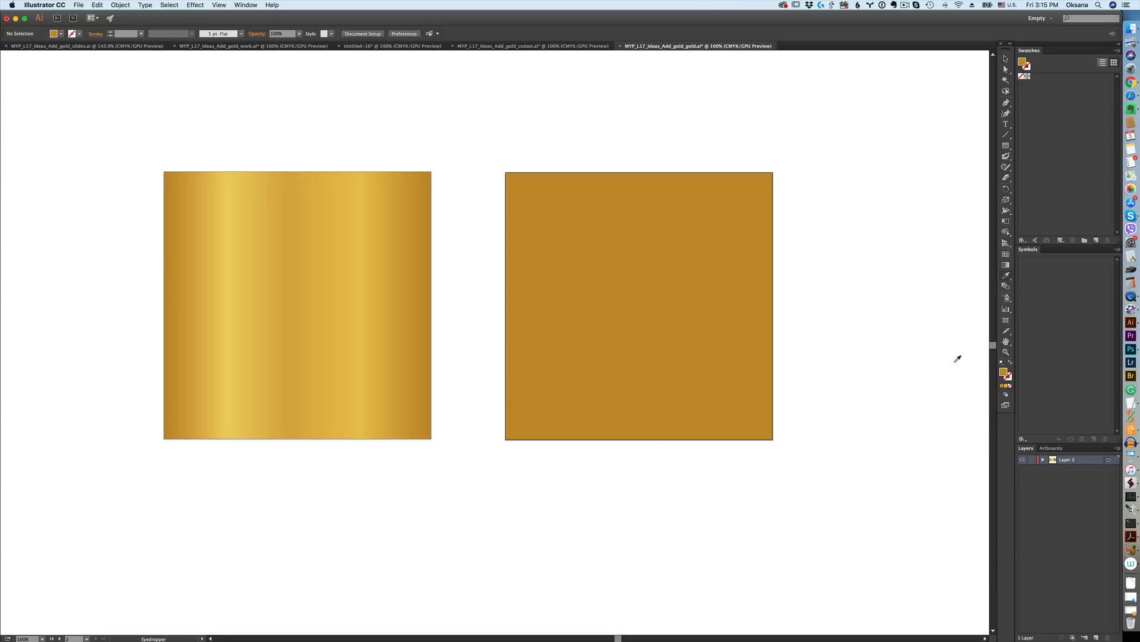
mouse_move(849, 318)
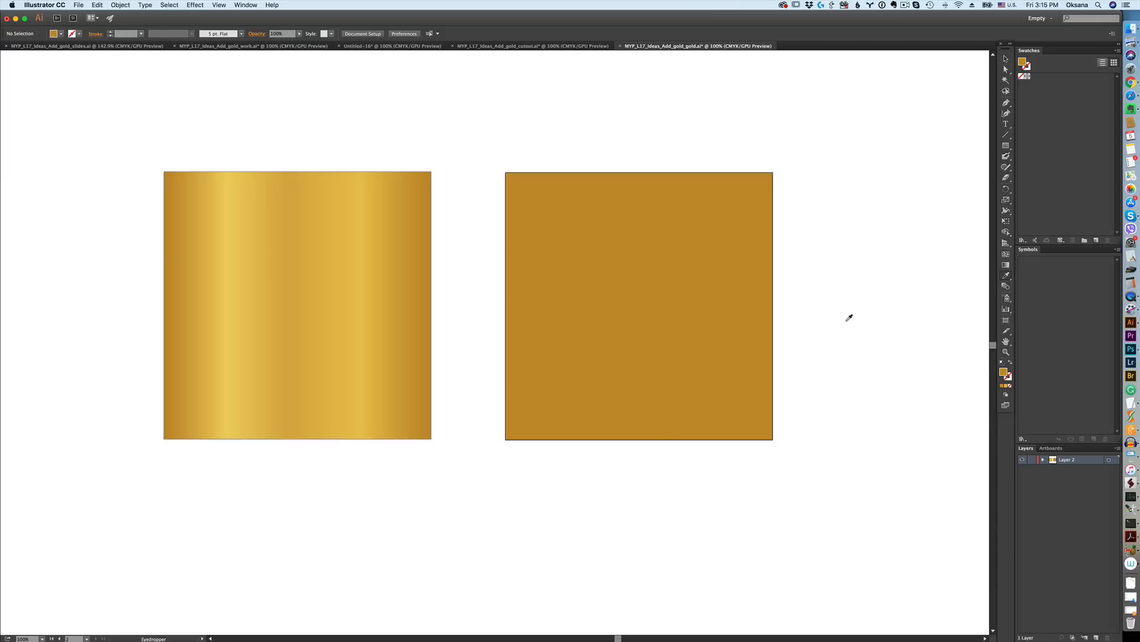
mouse_move(931, 364)
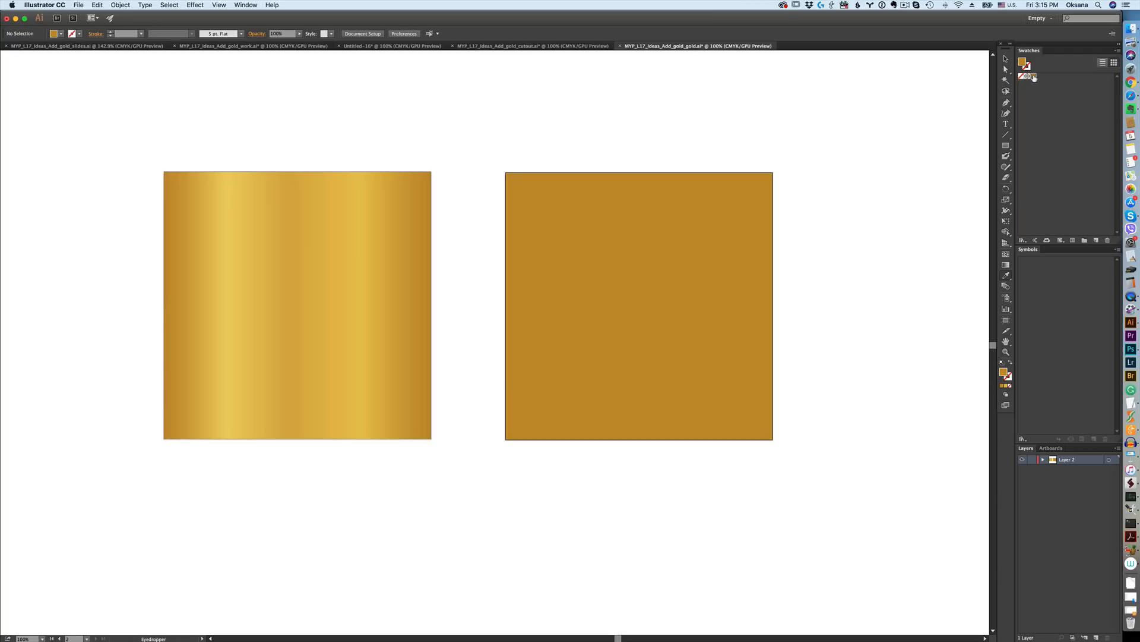
Step: Check the dark gold swatch, confirm a light gold swatch, and open the third swatch
double_click(1027, 76)
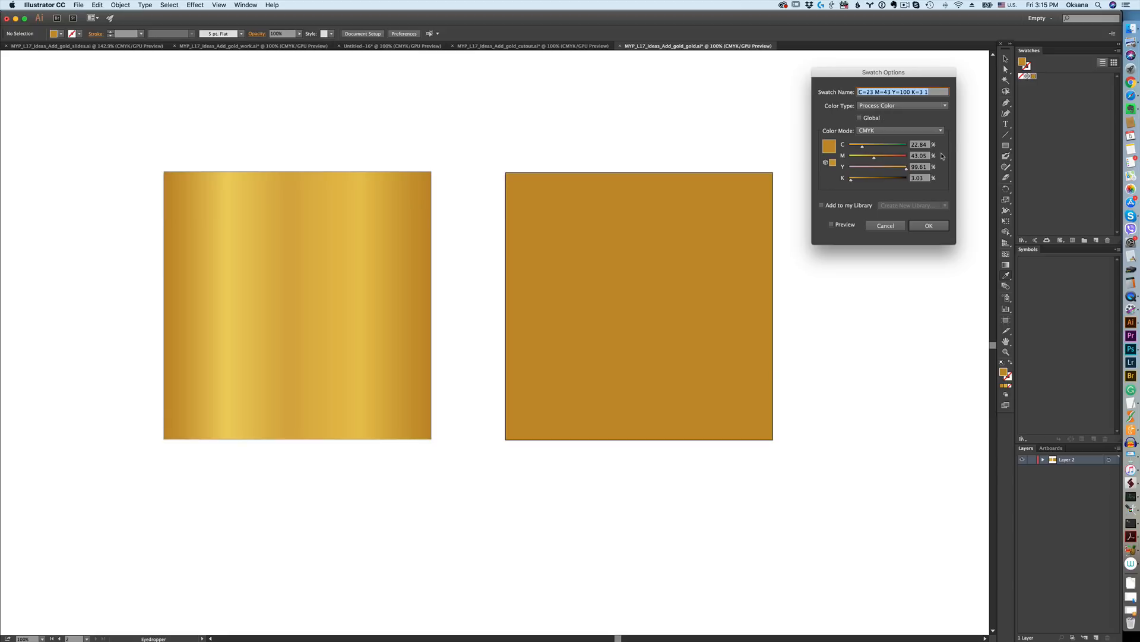
mouse_move(865, 182)
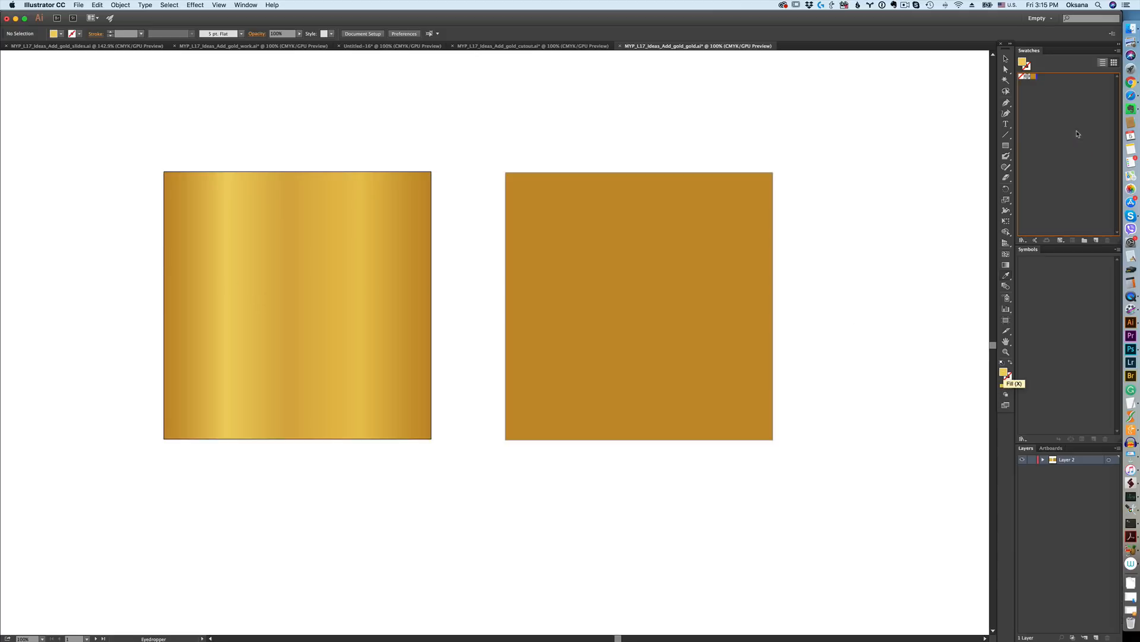
double_click(1026, 75)
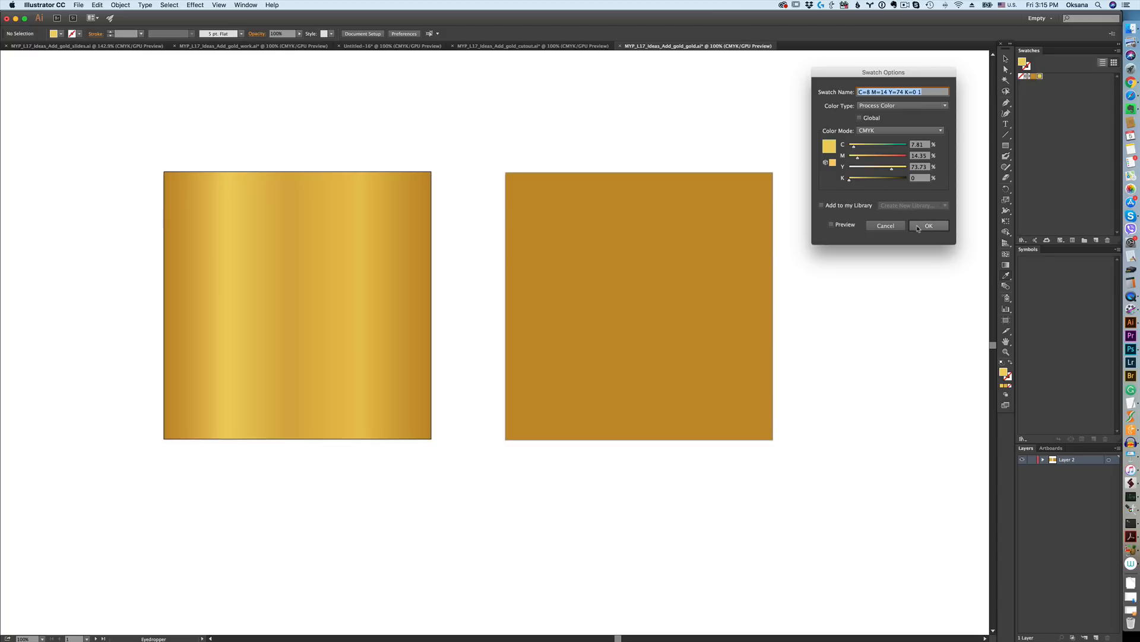
left_click(929, 226)
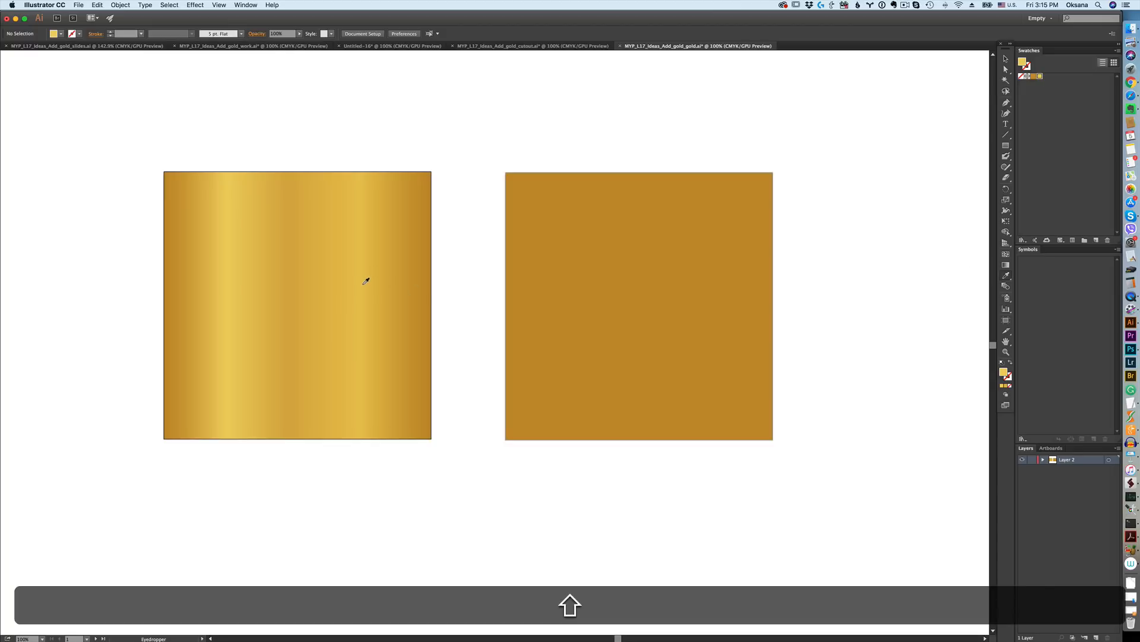
mouse_move(1023, 155)
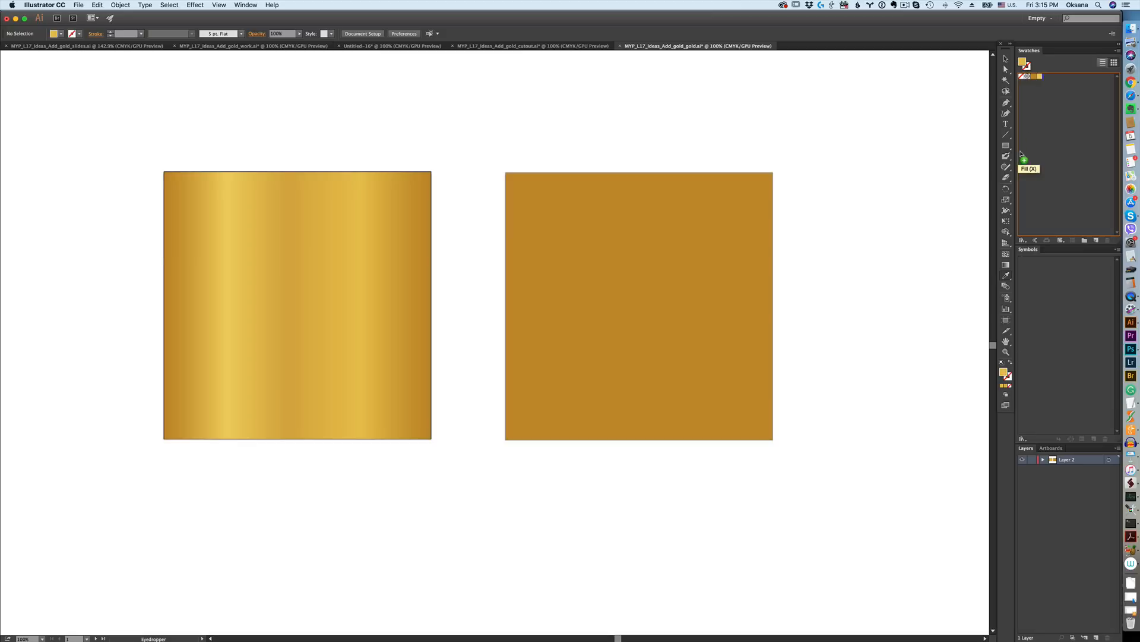
double_click(1027, 75)
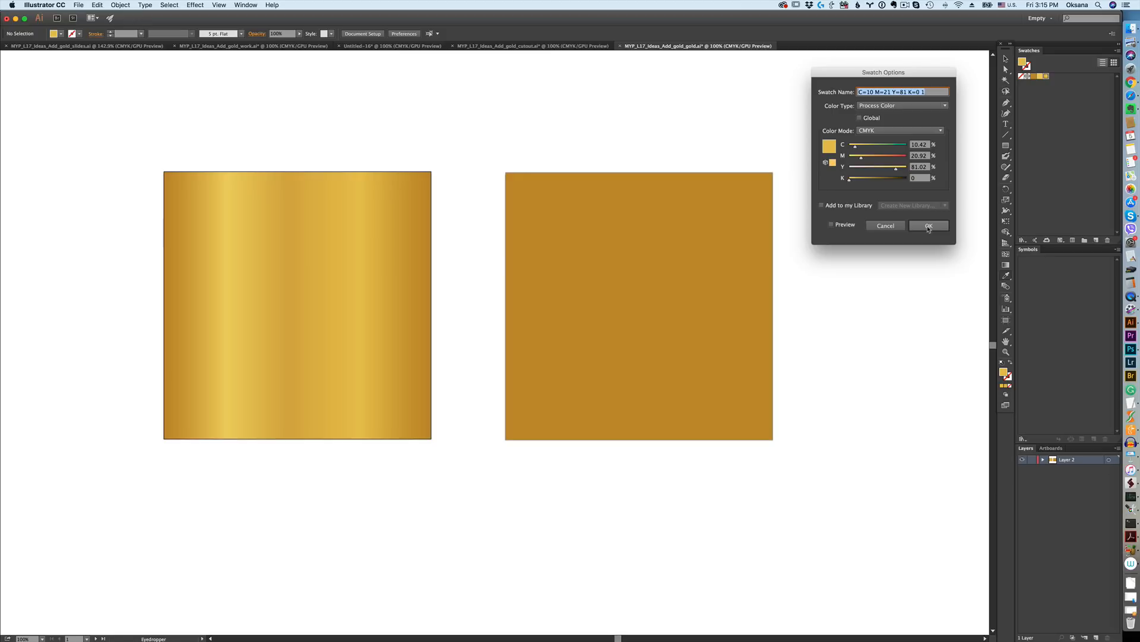
Step: Confirm the third sampled mid-tone gold swatch in Swatch Options
left_click(929, 226)
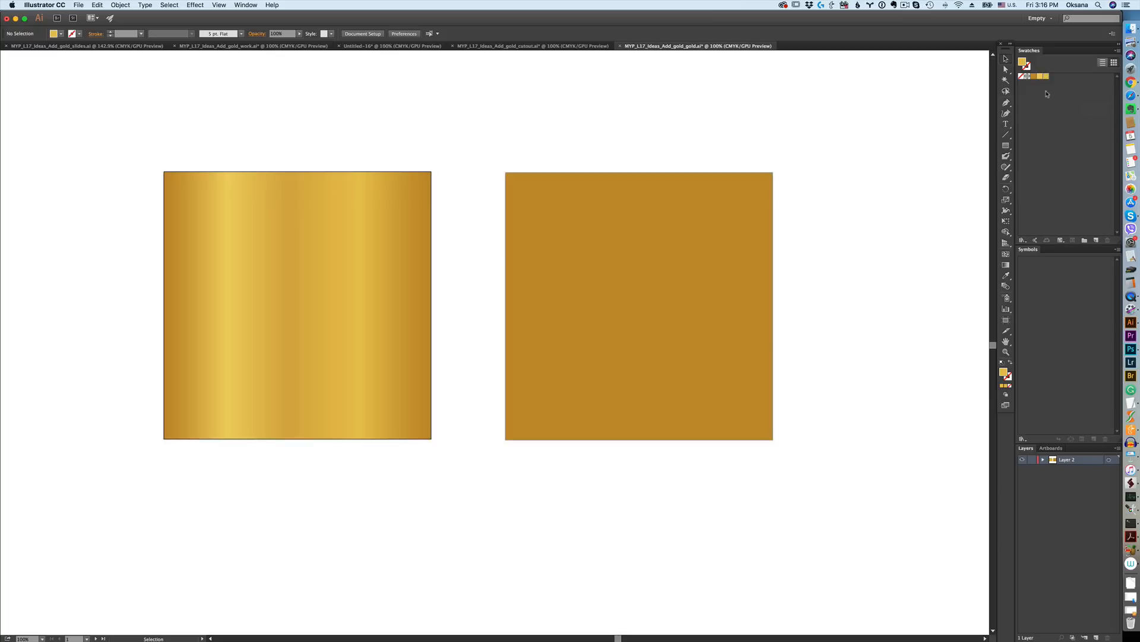
mouse_move(944, 203)
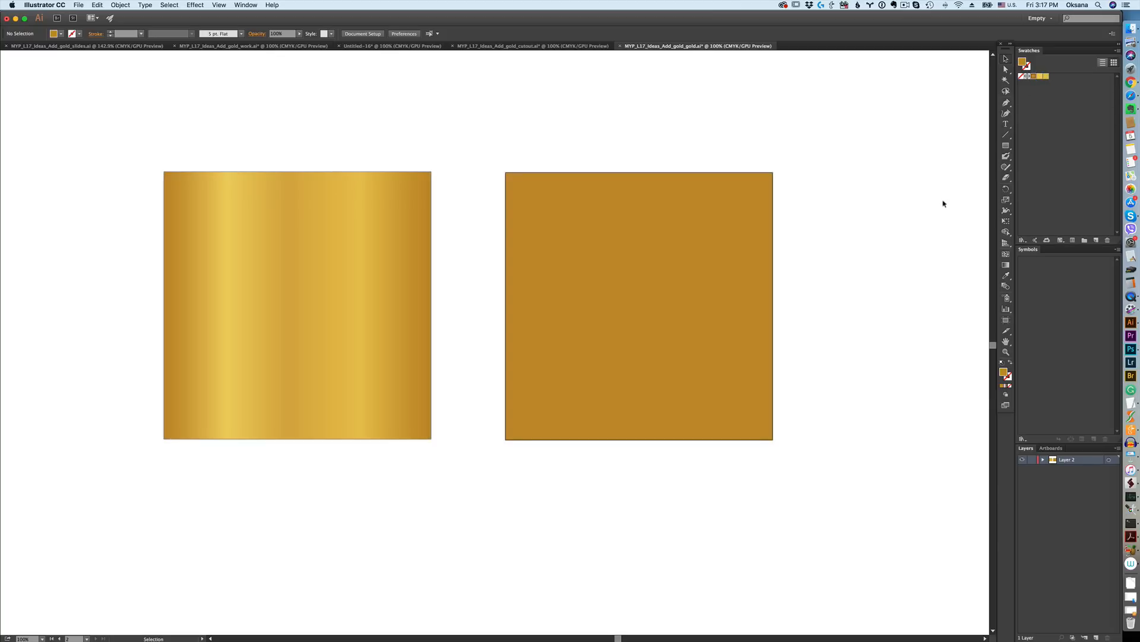
mouse_move(707, 286)
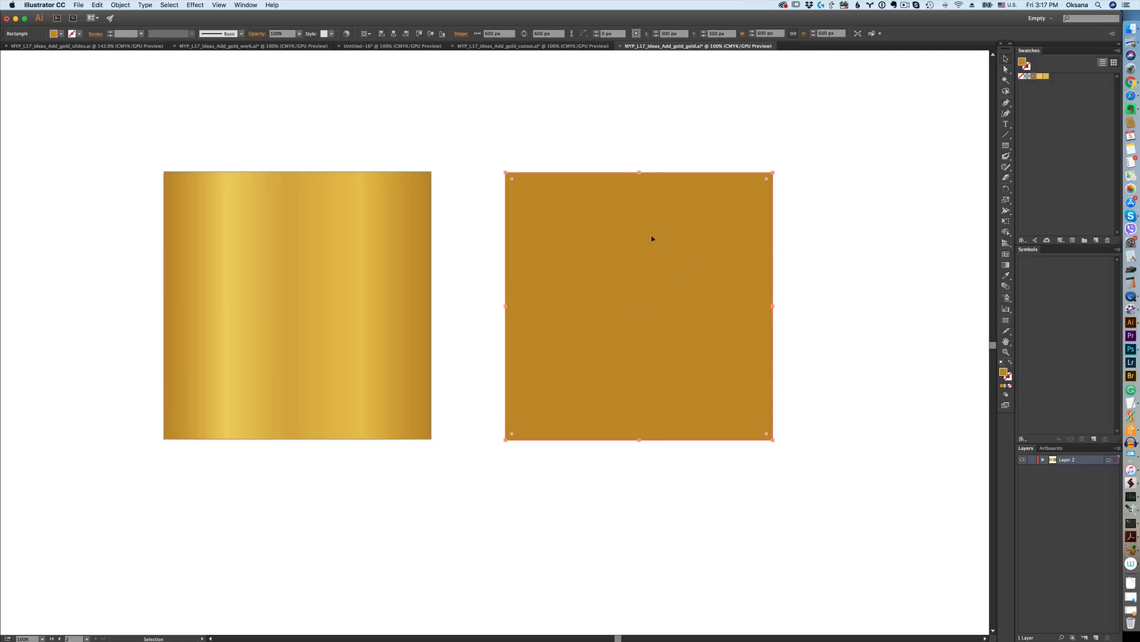
mouse_move(721, 317)
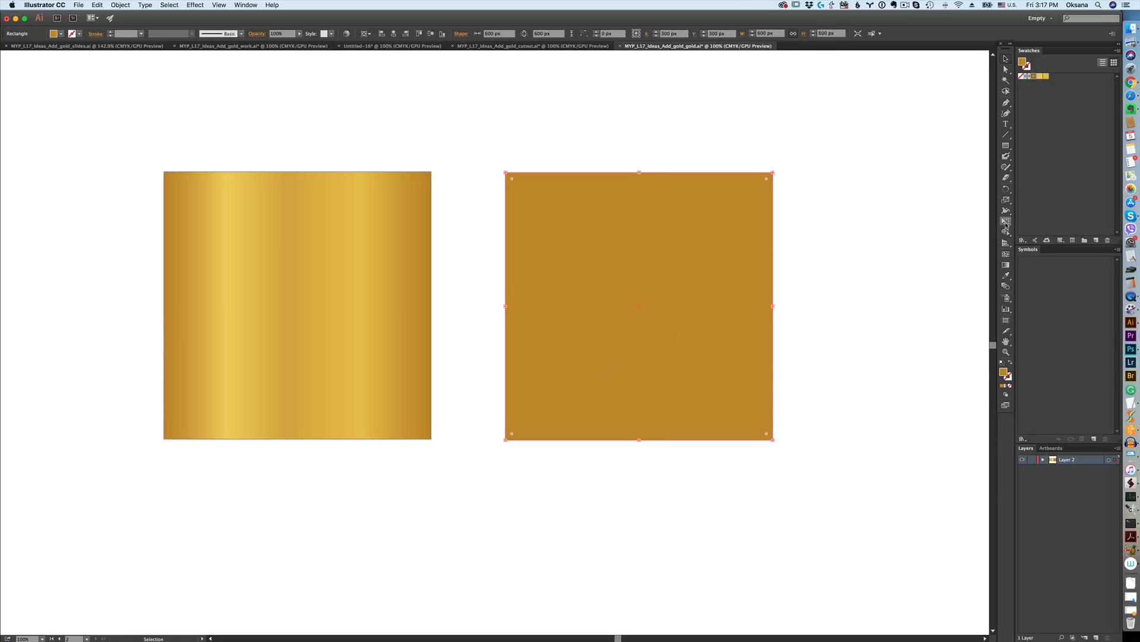
mouse_move(971, 242)
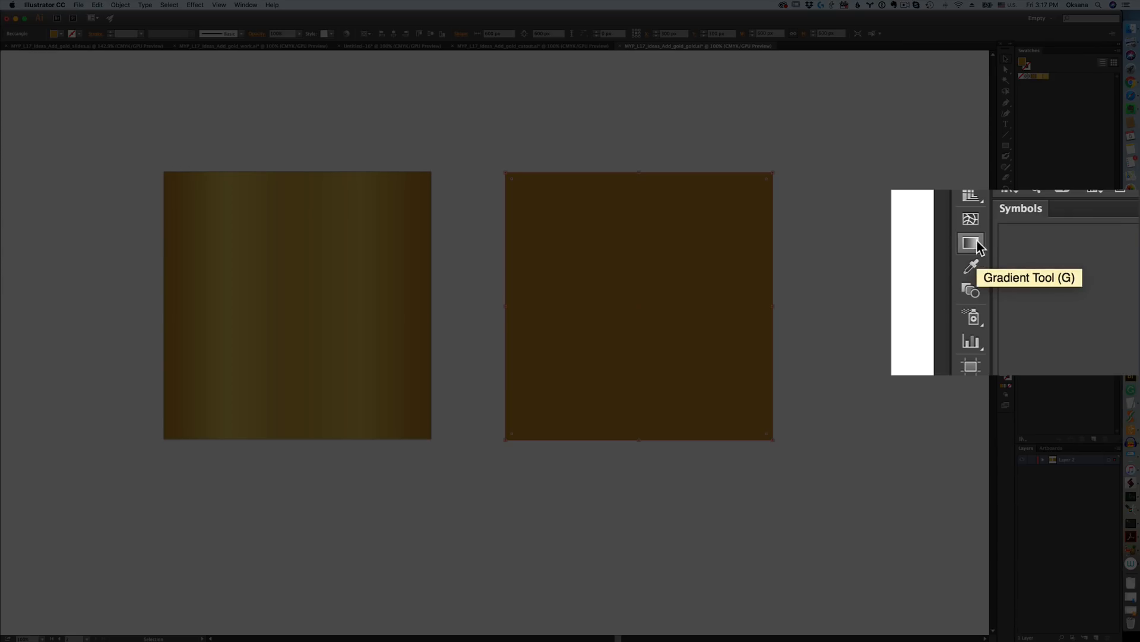
Step: Open gradient settings for the solid dark gold square
left_click(971, 242)
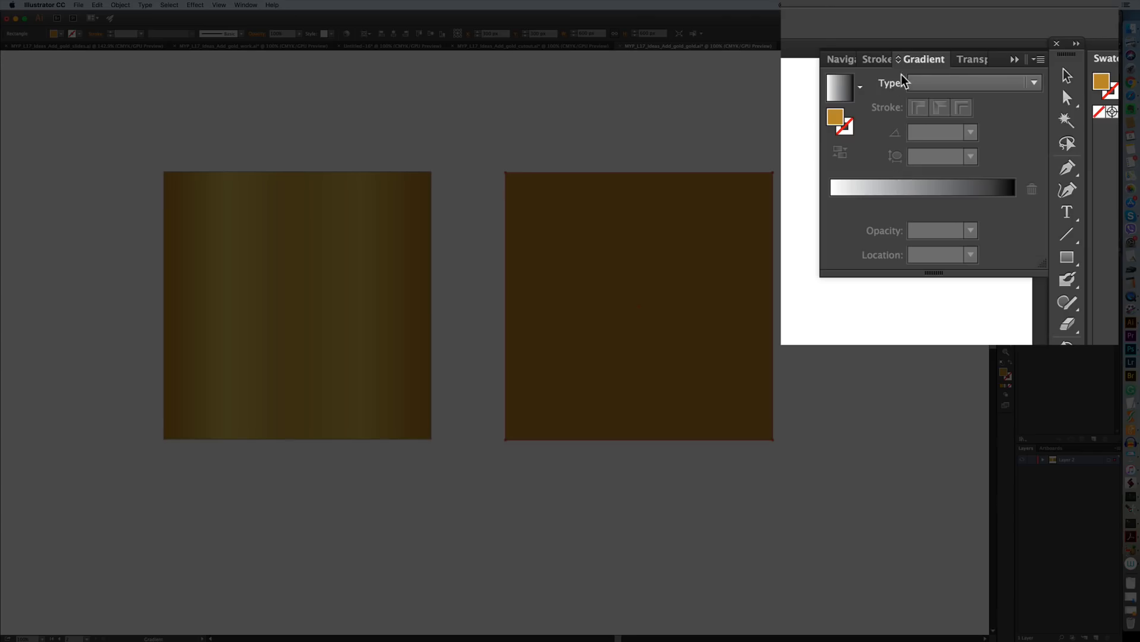
mouse_move(1041, 191)
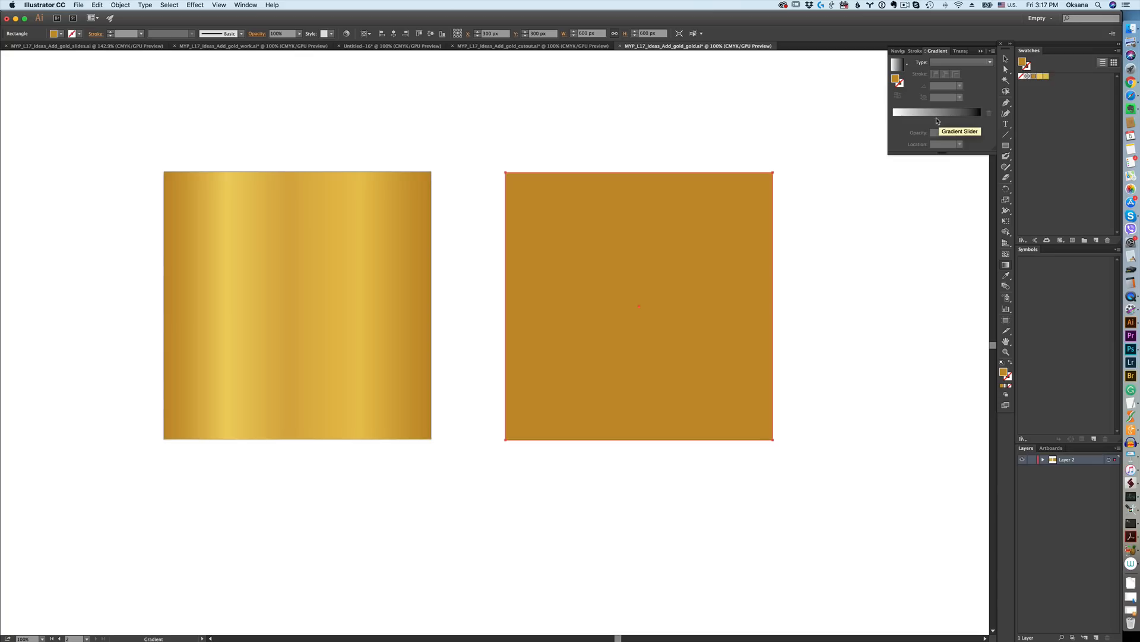
mouse_move(1033, 76)
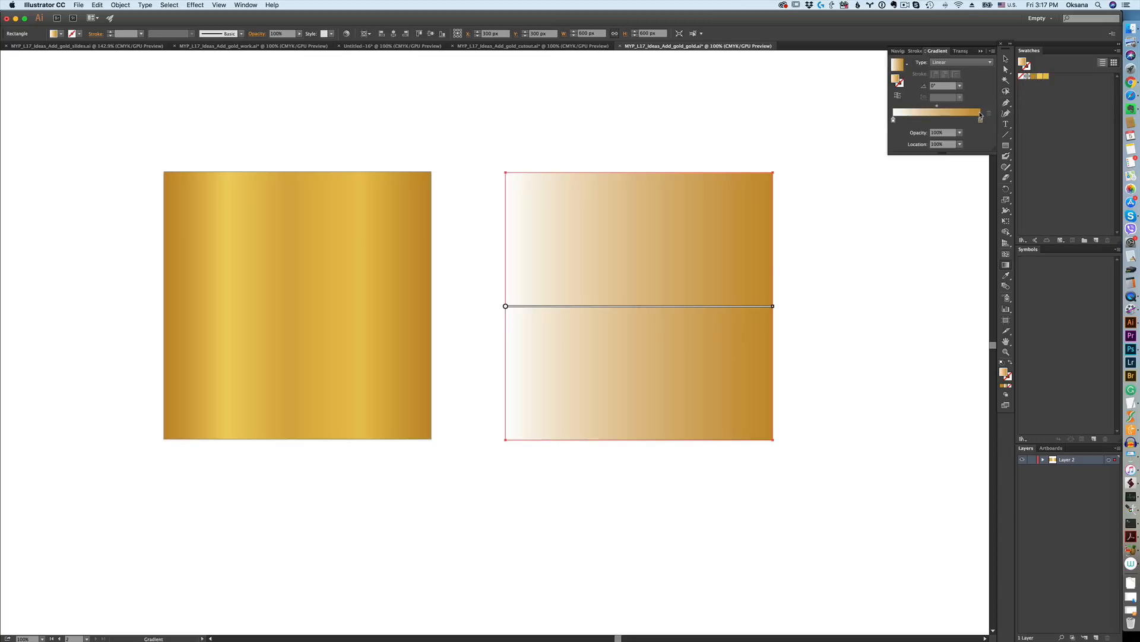
mouse_move(981, 116)
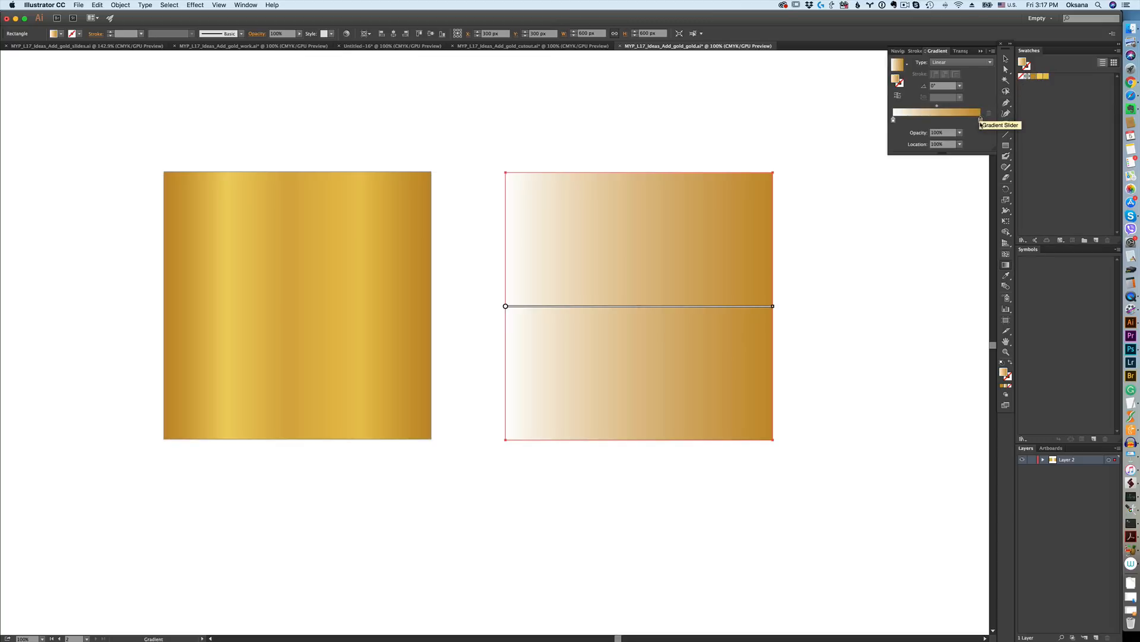
mouse_move(1026, 105)
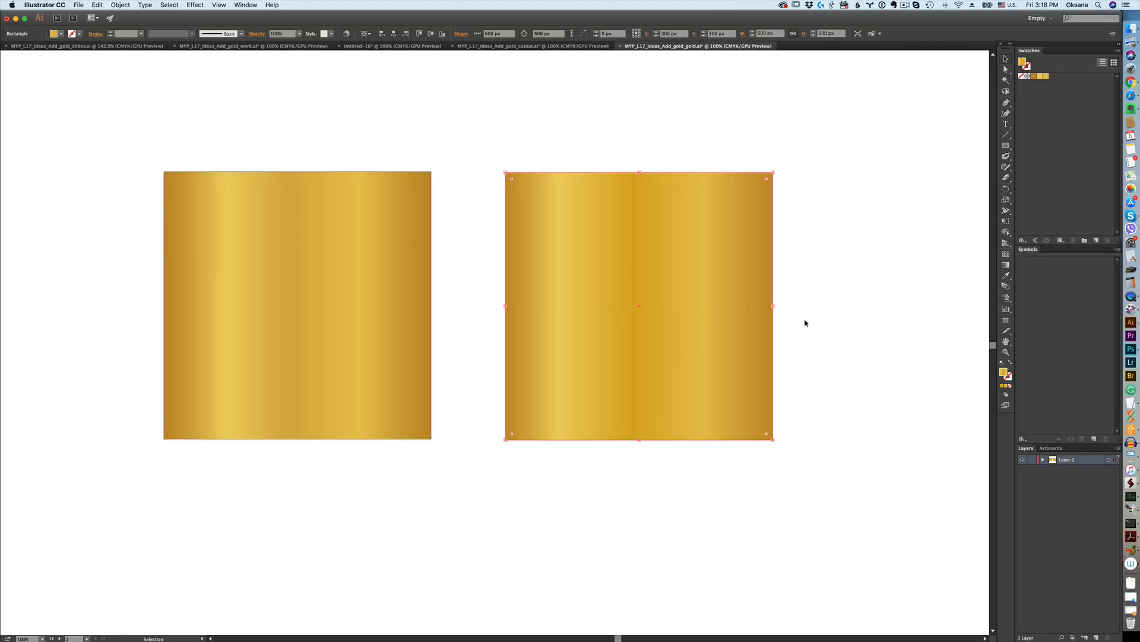
Step: Copy the gold gradient square and paste it behind the rose cutout pattern
key("cmd+c")
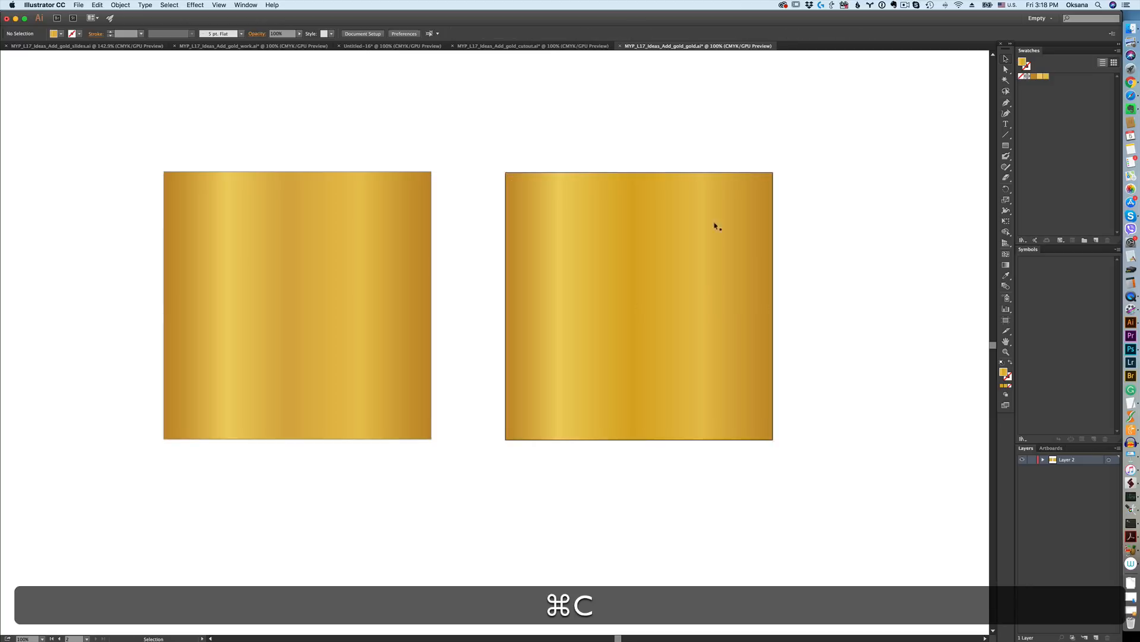
left_click(502, 45)
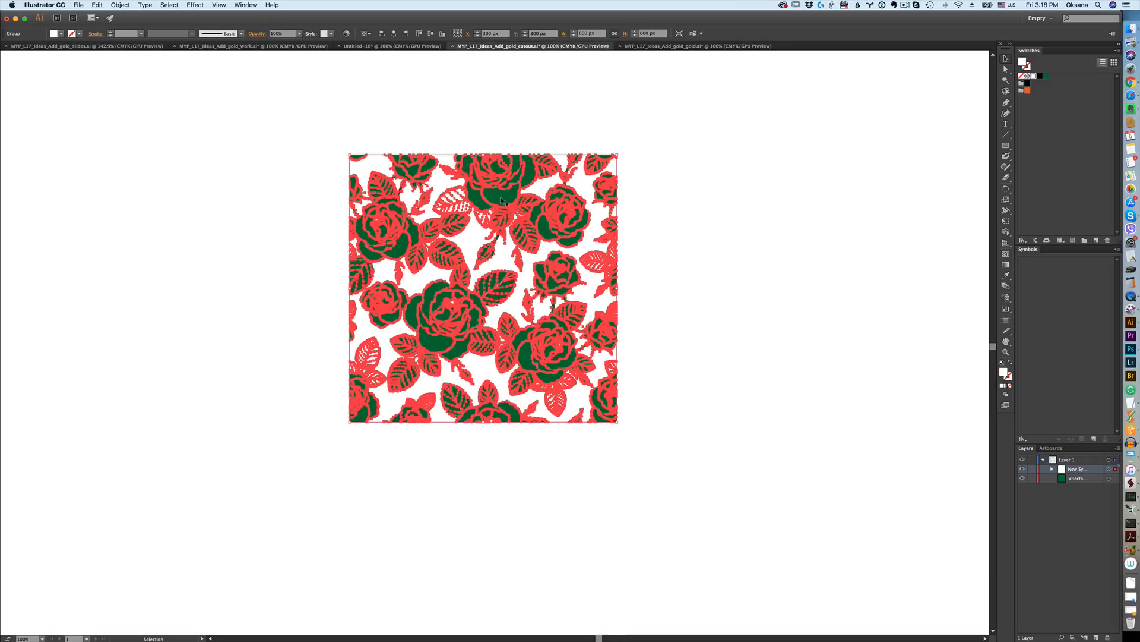
key("delete")
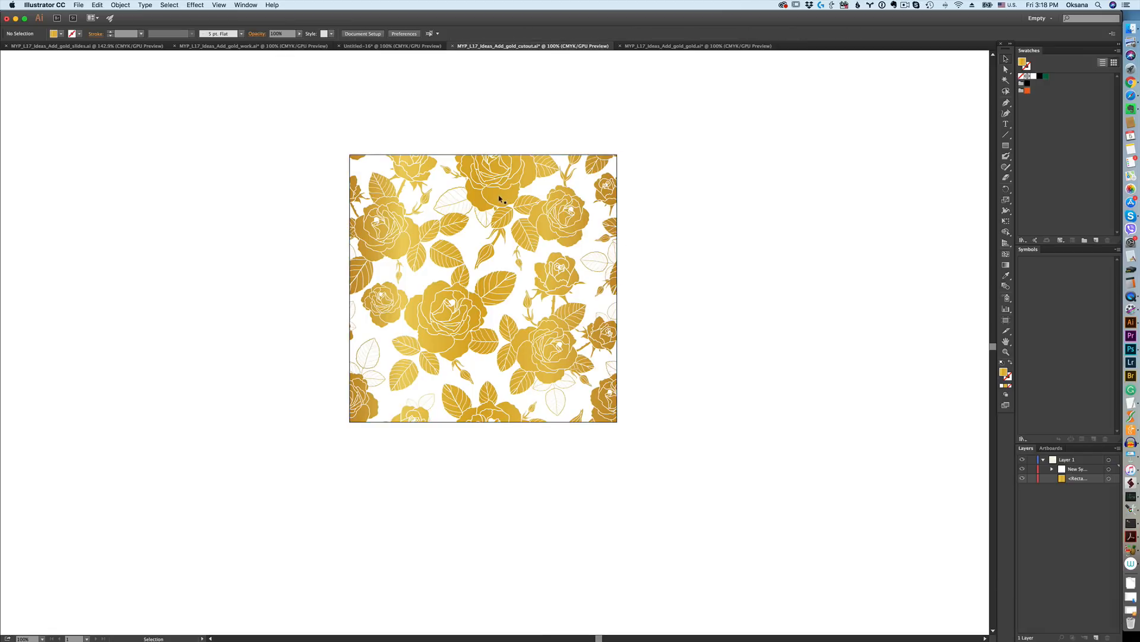
left_click(391, 46)
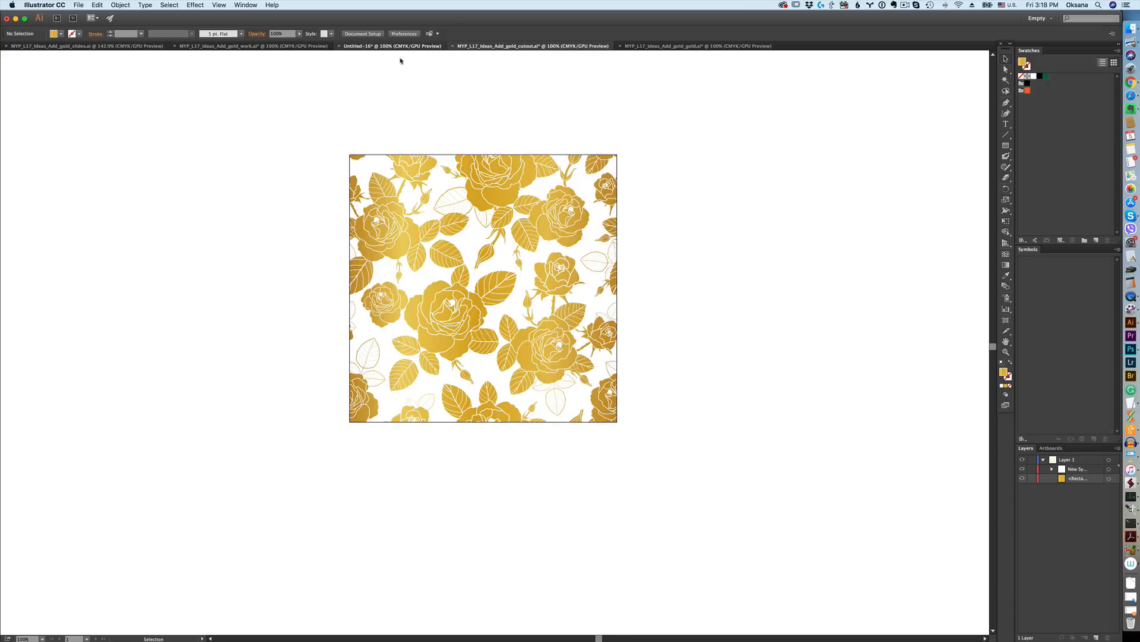
Step: Switch to the Untitled-16 document showing the silver gradient rose pattern
key("h")
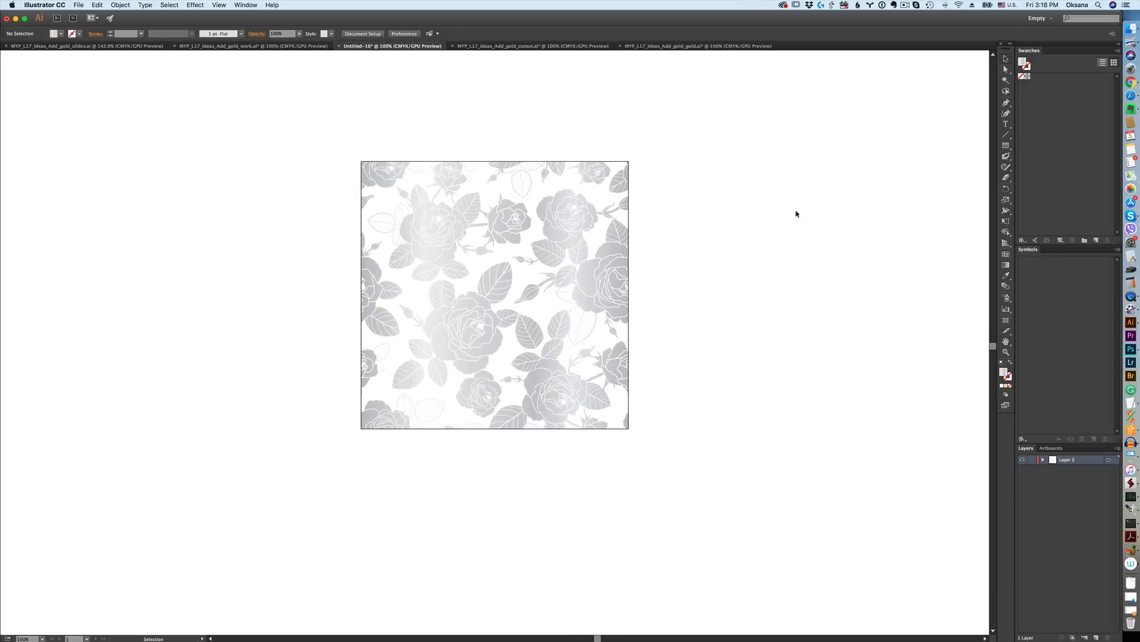
mouse_move(566, 243)
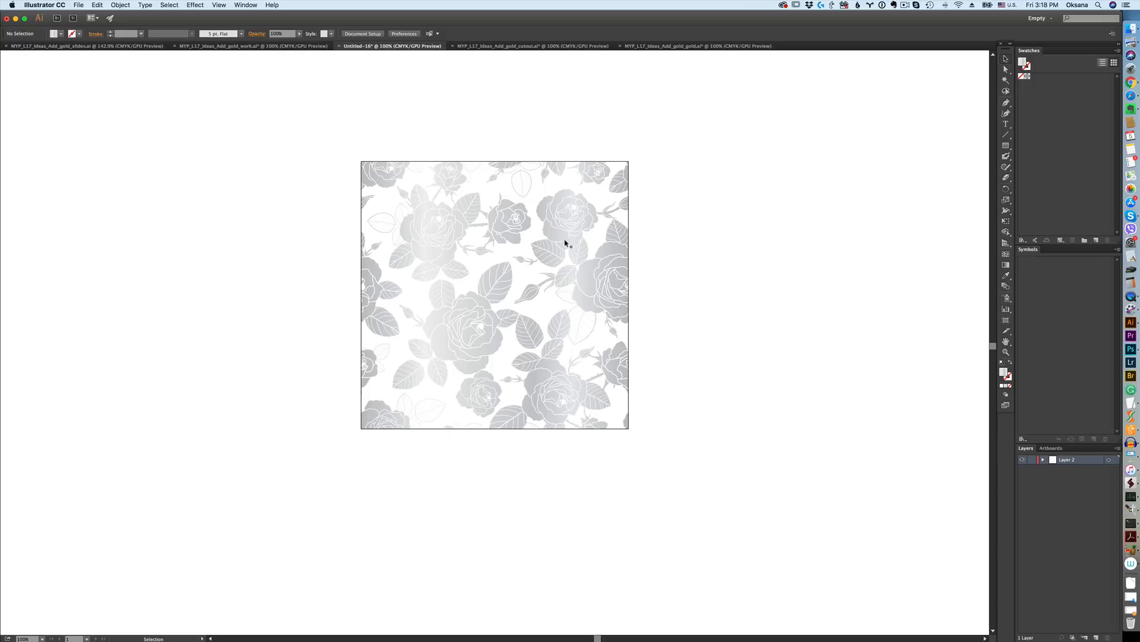
mouse_move(554, 237)
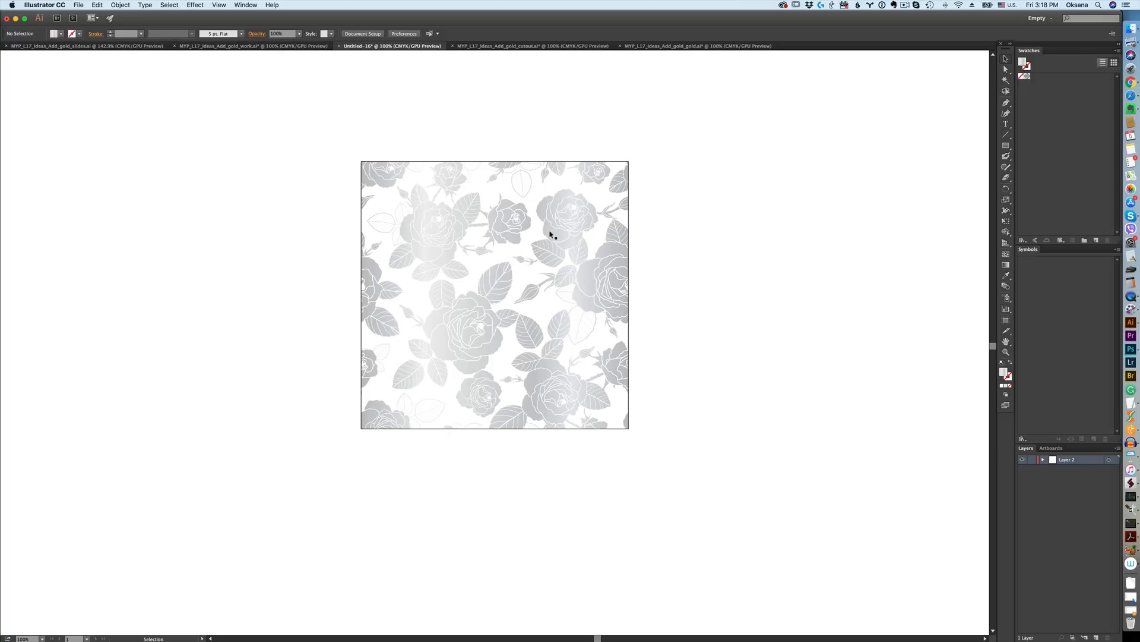
mouse_move(278, 100)
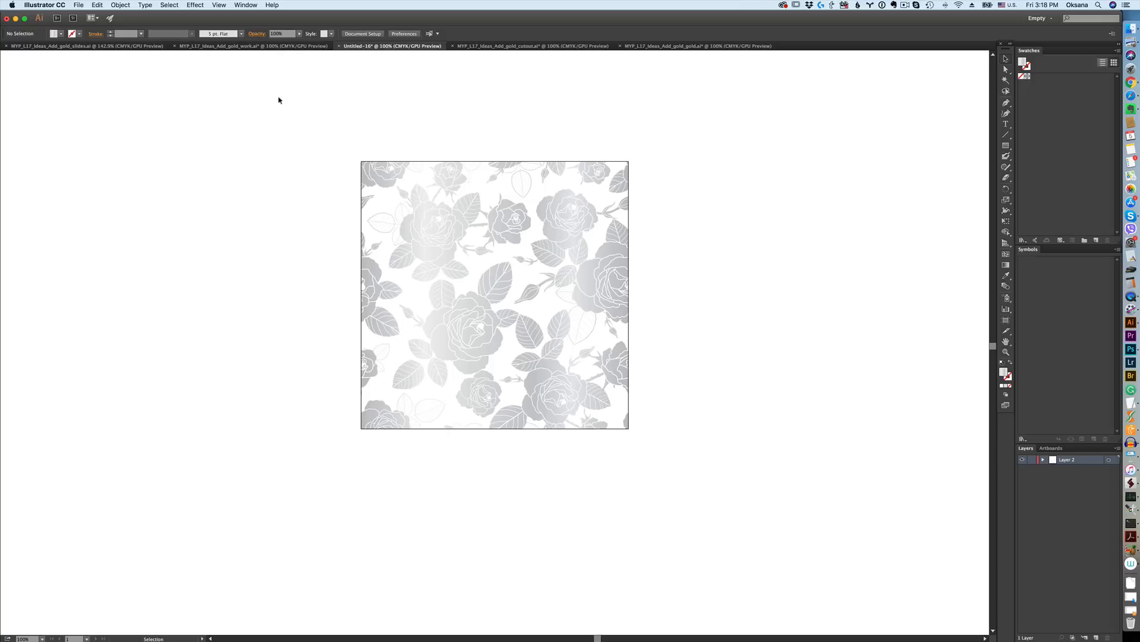
mouse_move(374, 304)
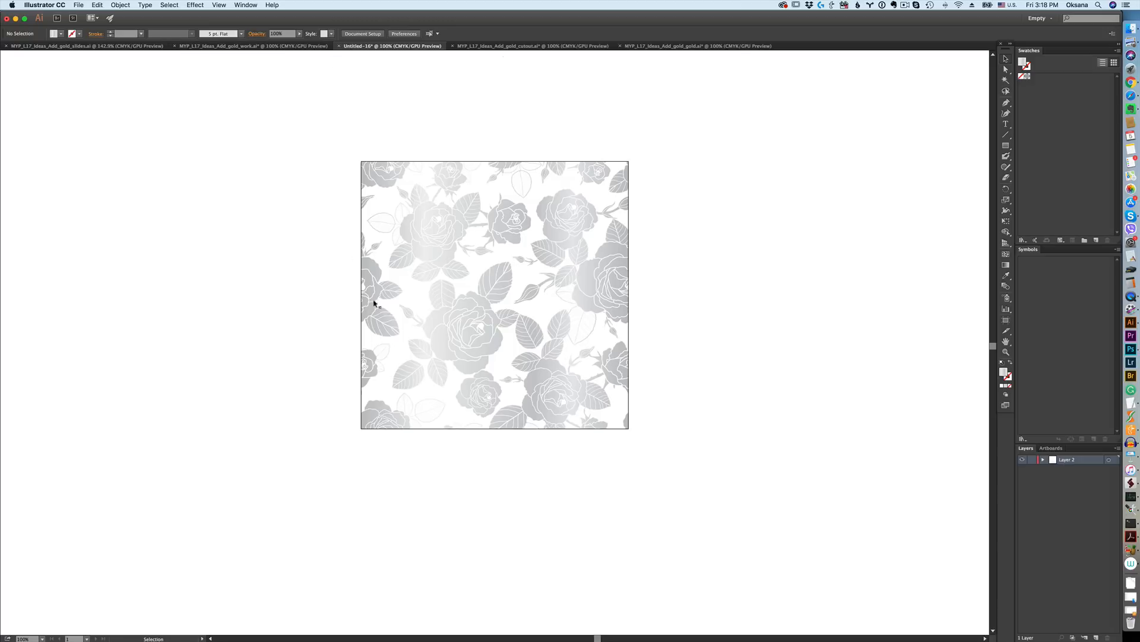
mouse_move(624, 227)
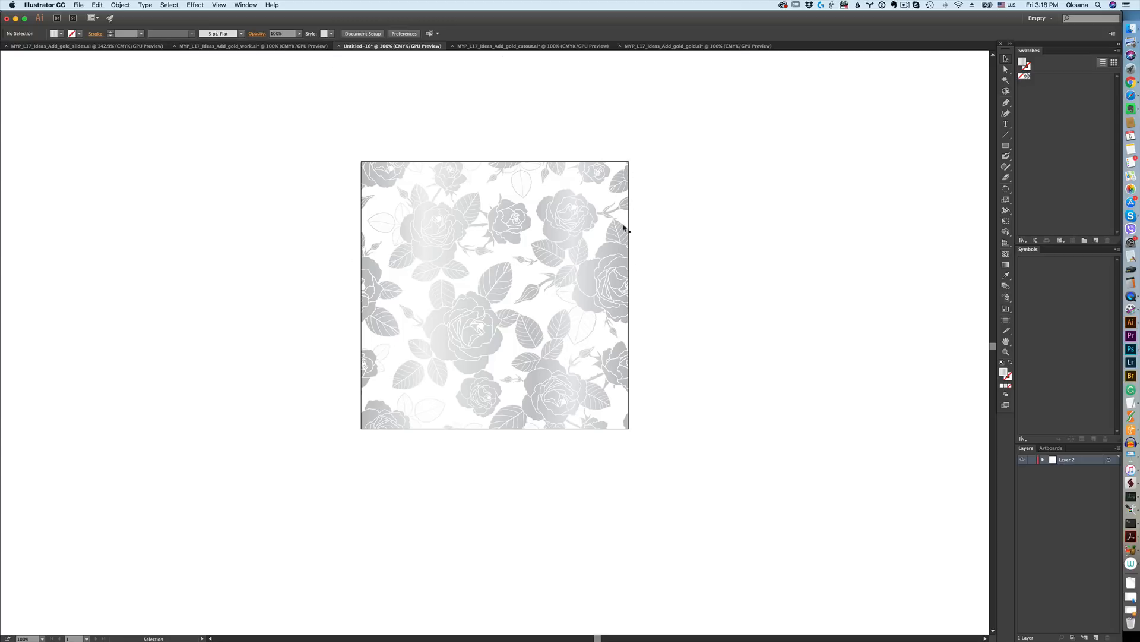
mouse_move(359, 180)
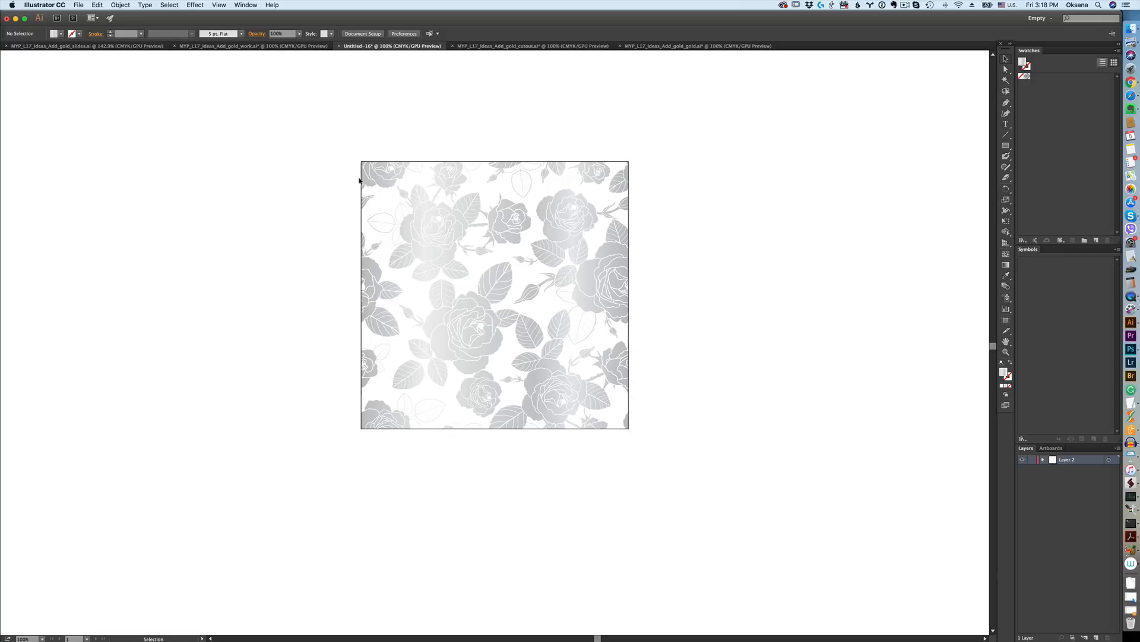
mouse_move(631, 255)
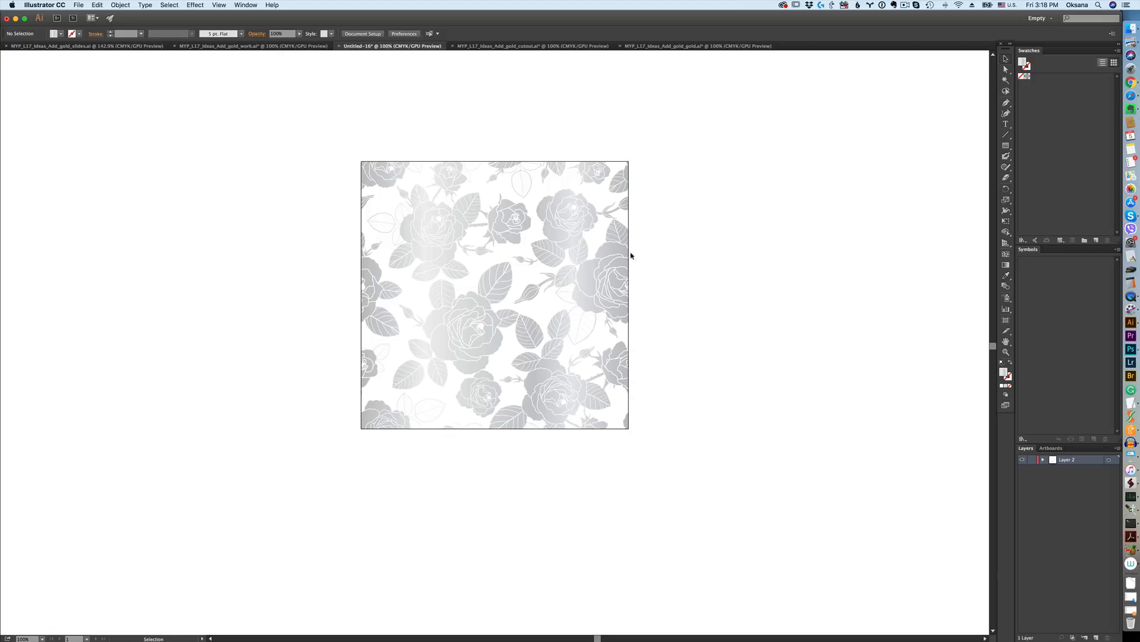
mouse_move(369, 267)
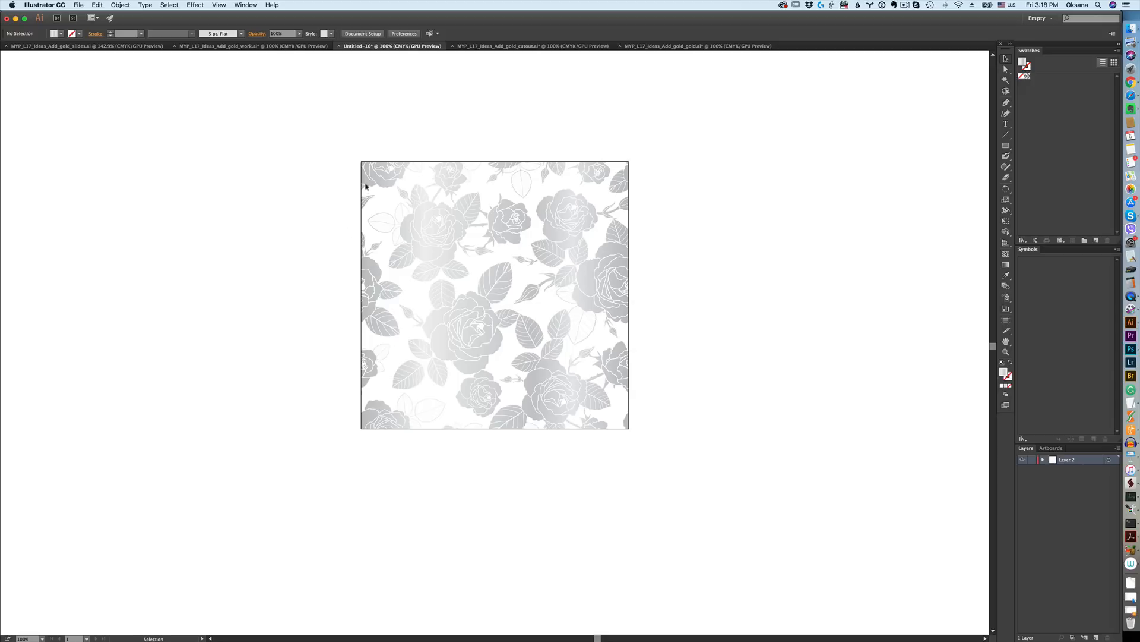
mouse_move(369, 267)
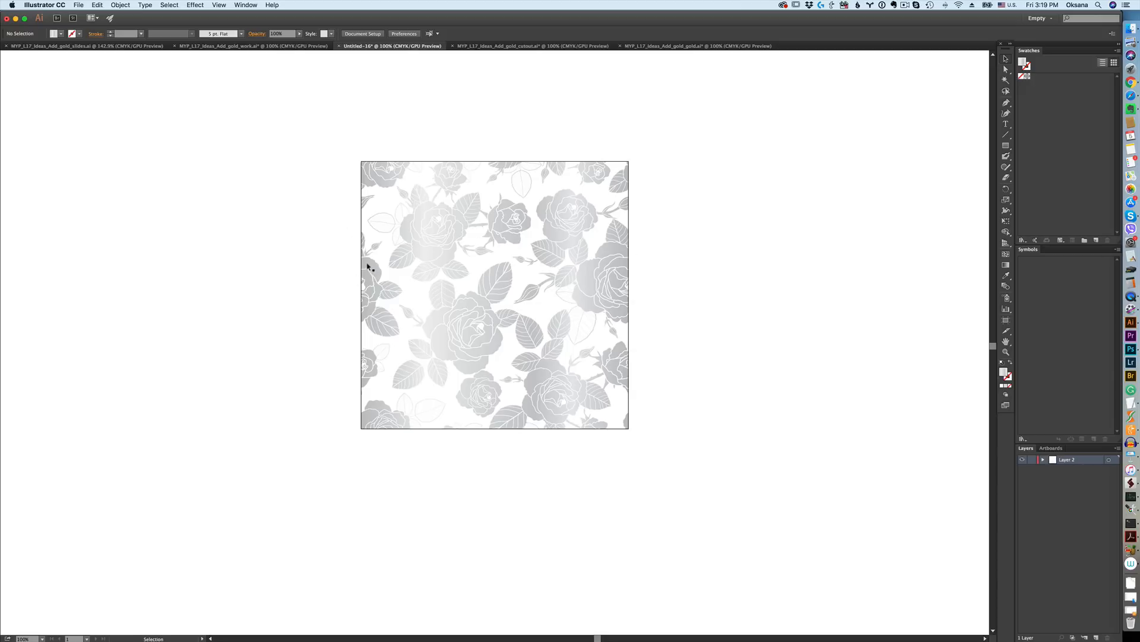
mouse_move(620, 251)
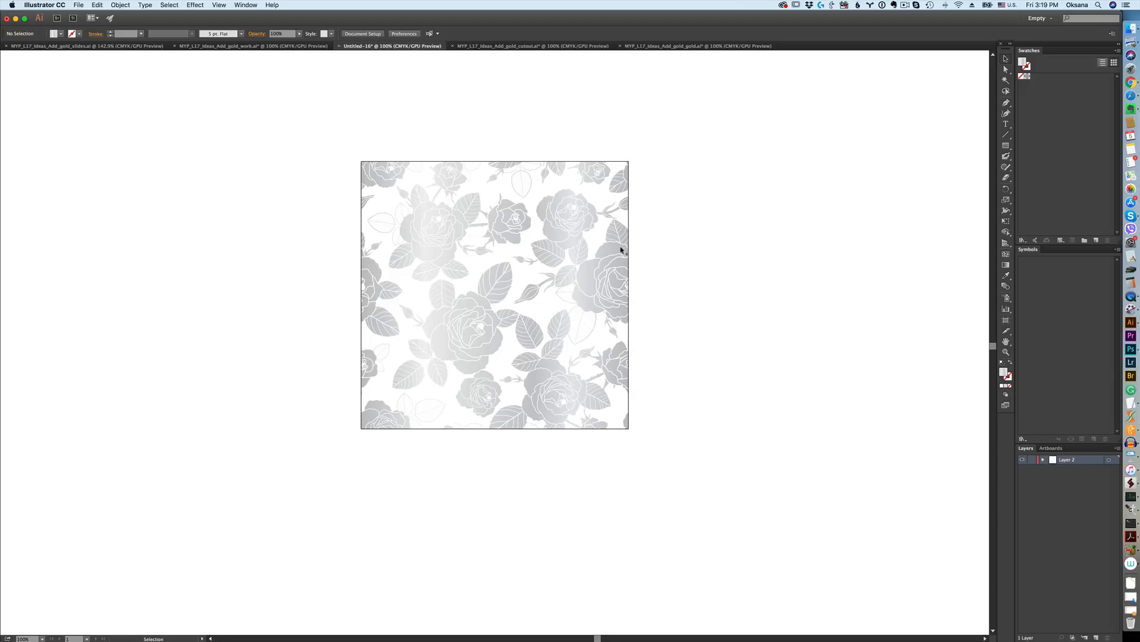
mouse_move(711, 225)
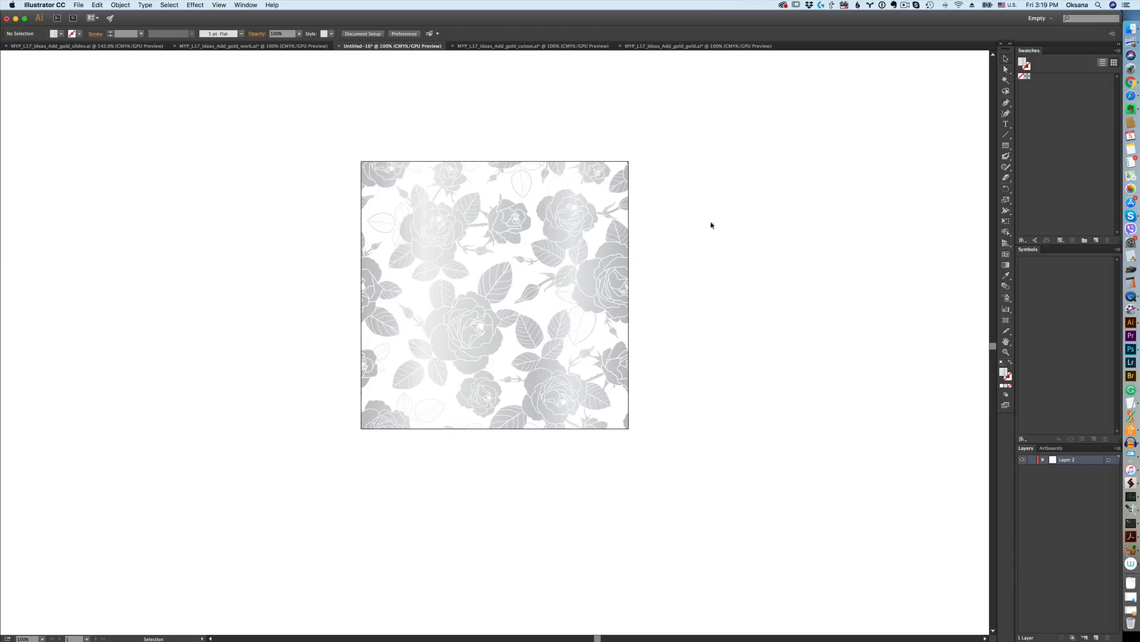
mouse_move(412, 415)
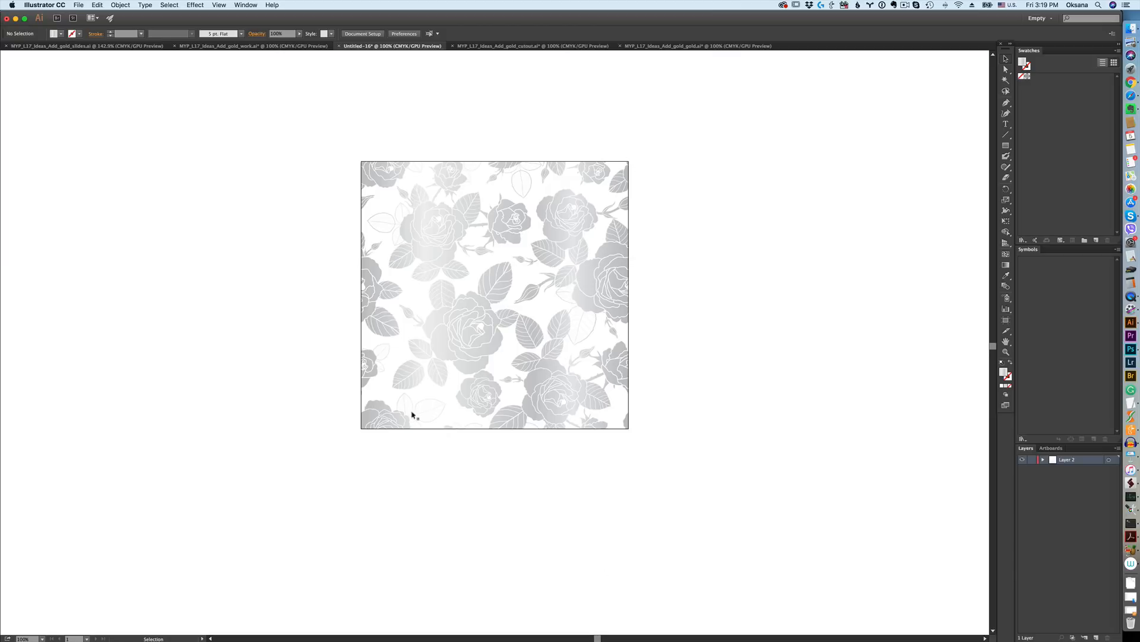
mouse_move(408, 204)
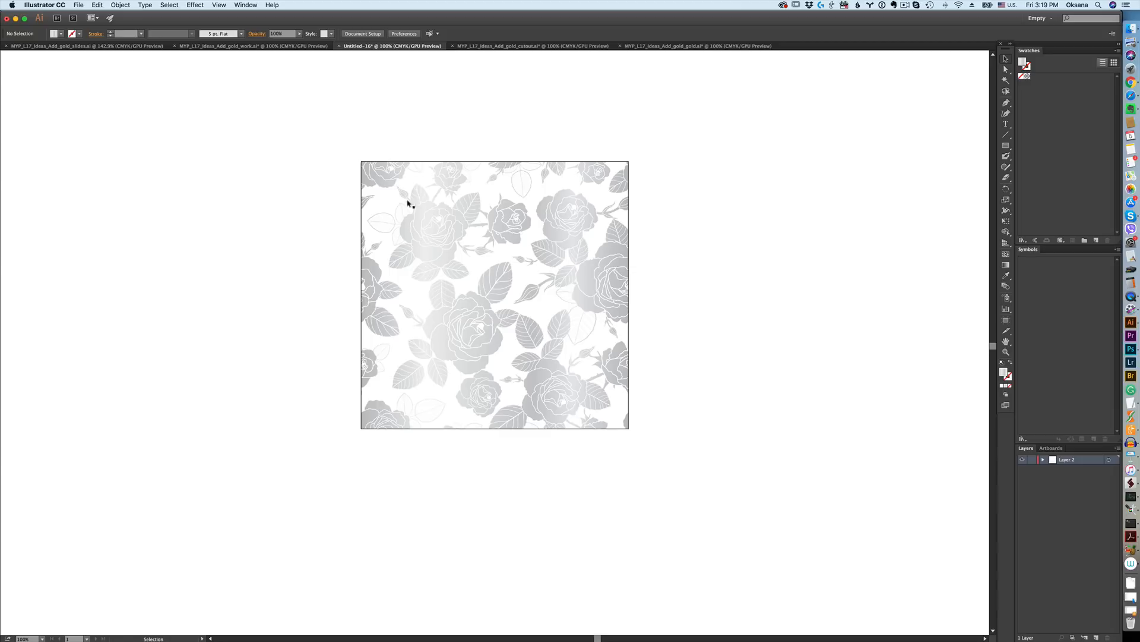
Step: Go through the gold cutout document to gold_work, showing the teal and gold patterns
left_click(531, 45)
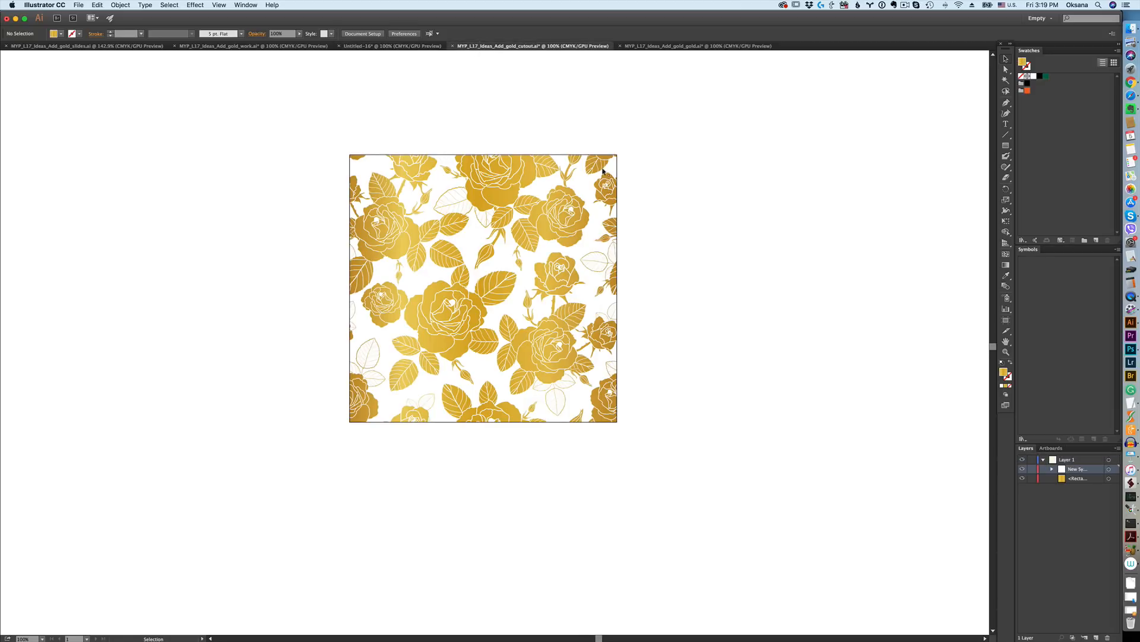
mouse_move(619, 400)
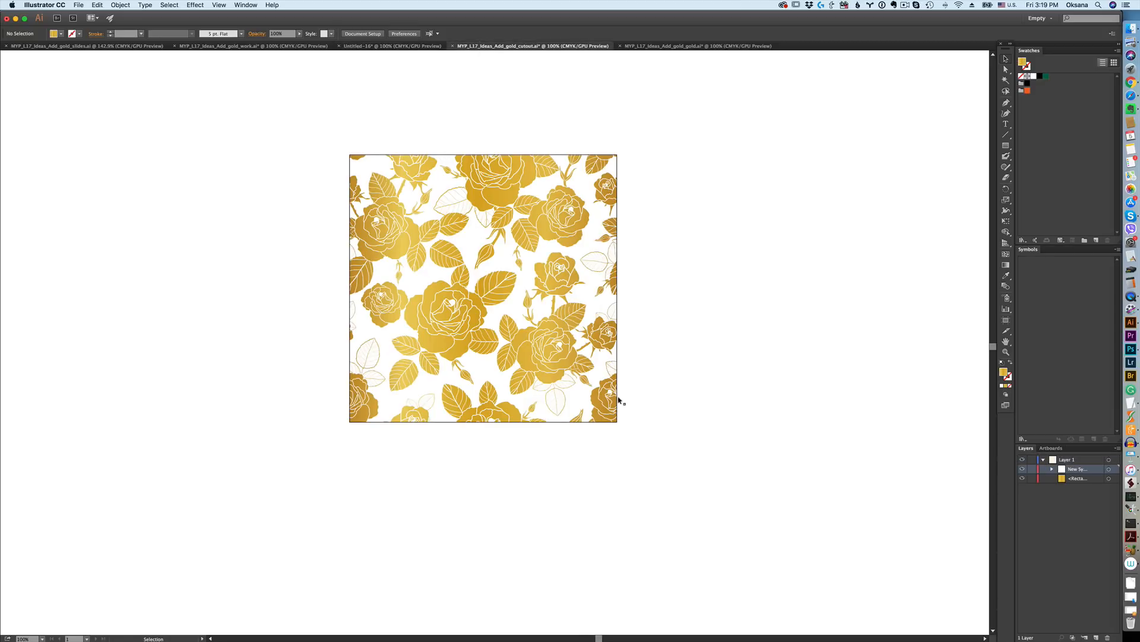
mouse_move(317, 197)
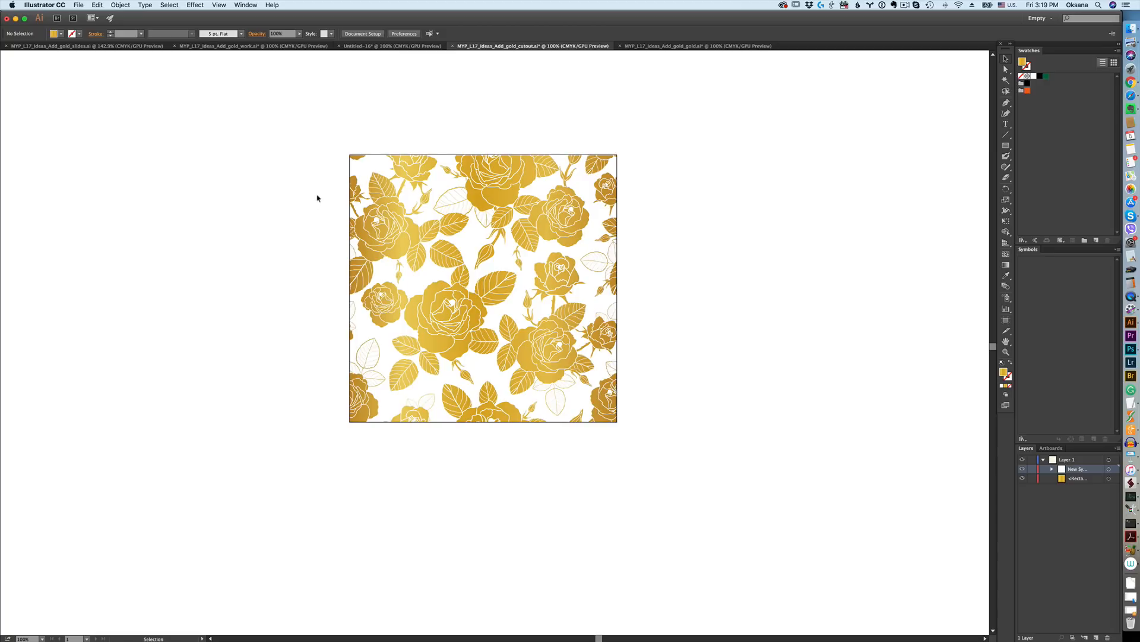
mouse_move(351, 408)
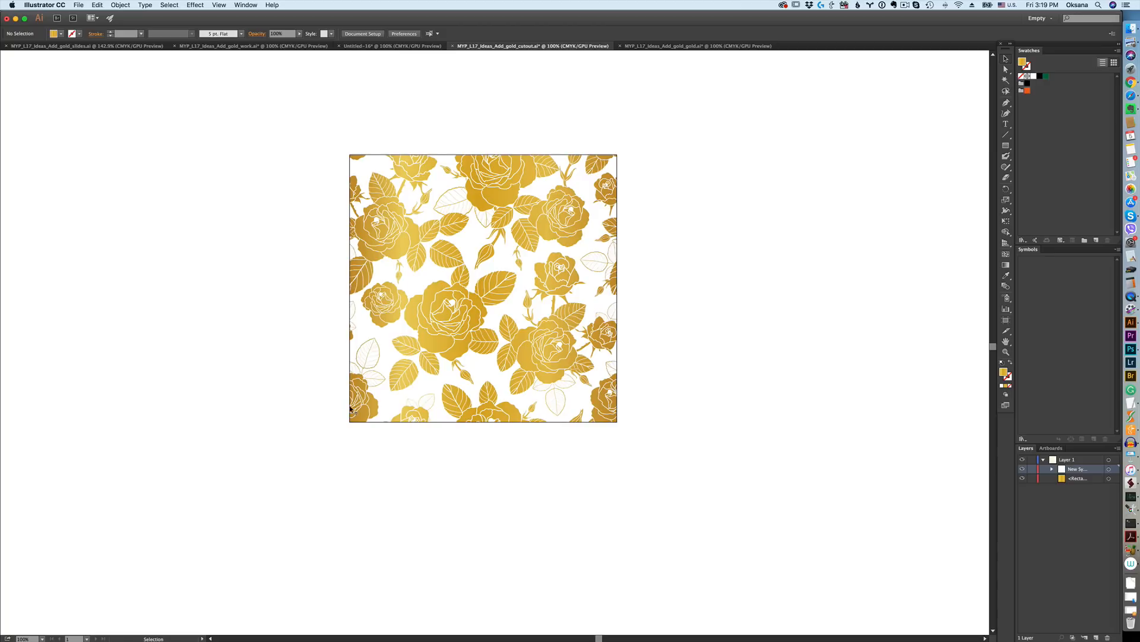
mouse_move(298, 283)
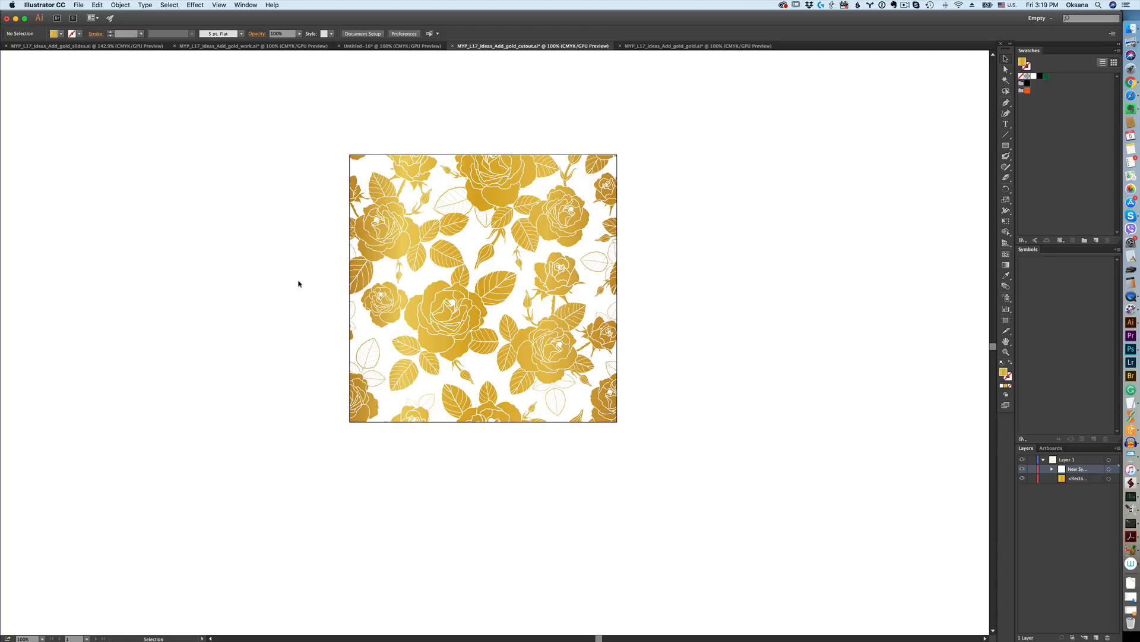
mouse_move(451, 188)
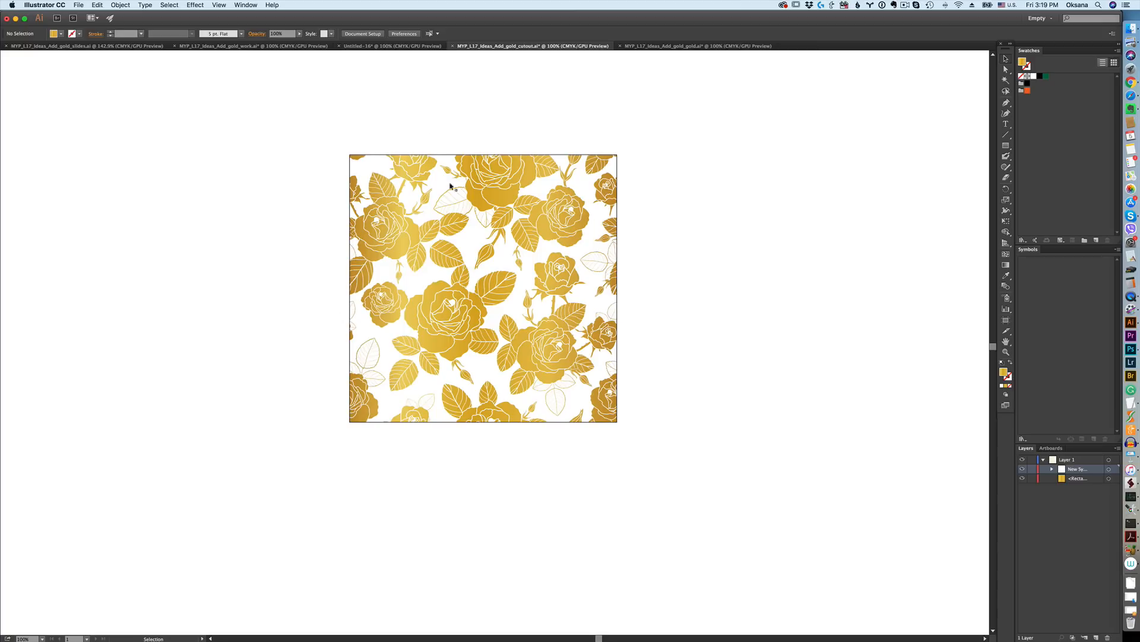
mouse_move(391, 55)
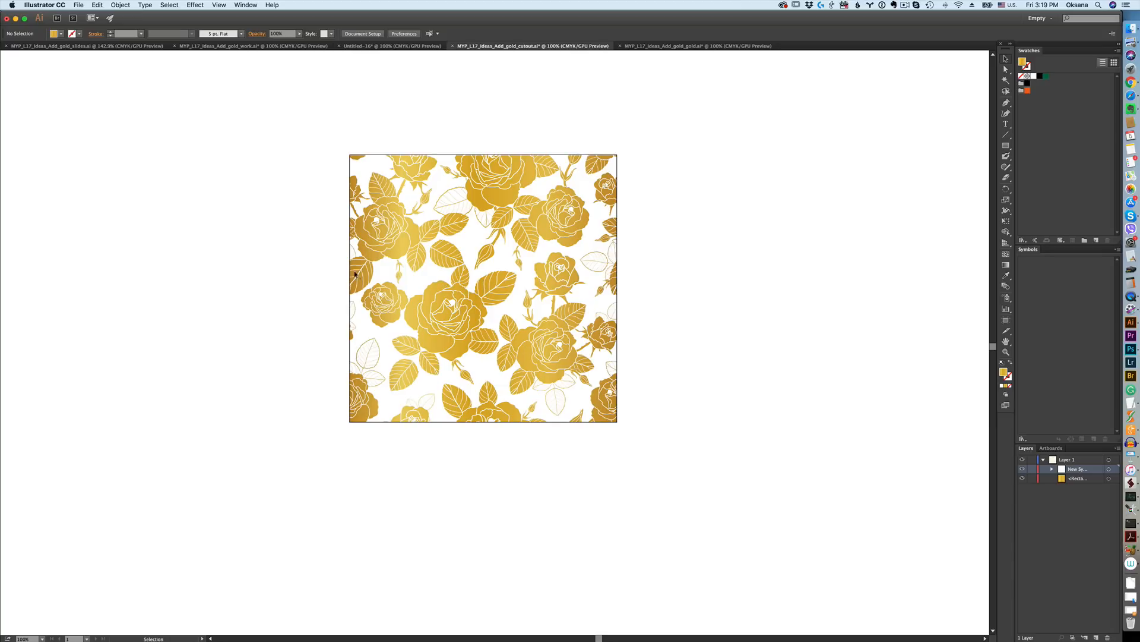
mouse_move(392, 102)
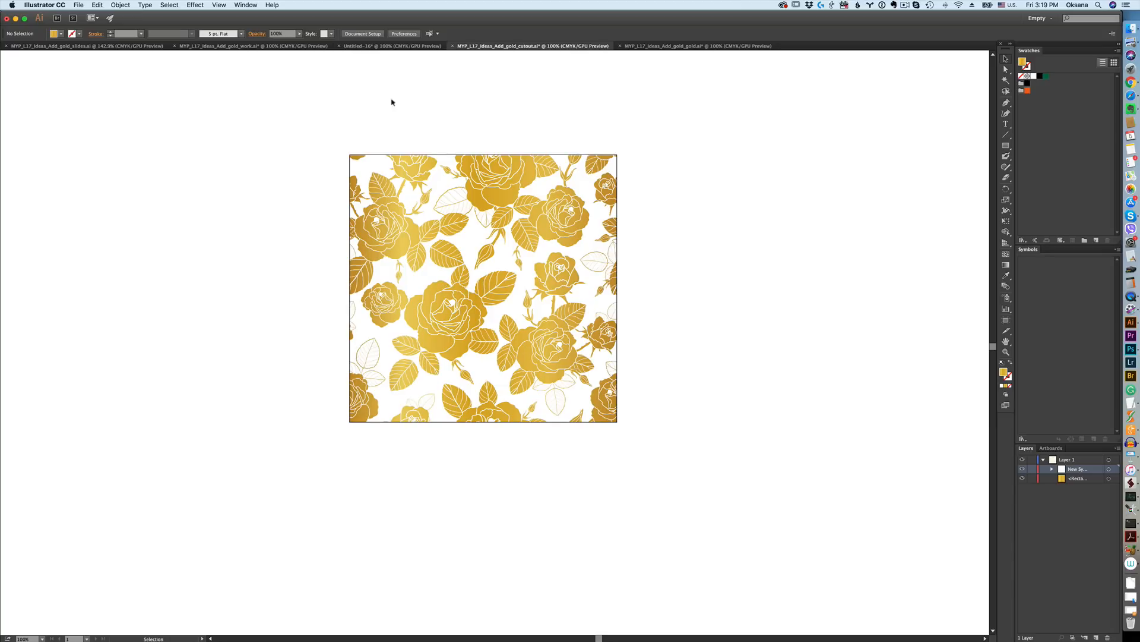
mouse_move(398, 252)
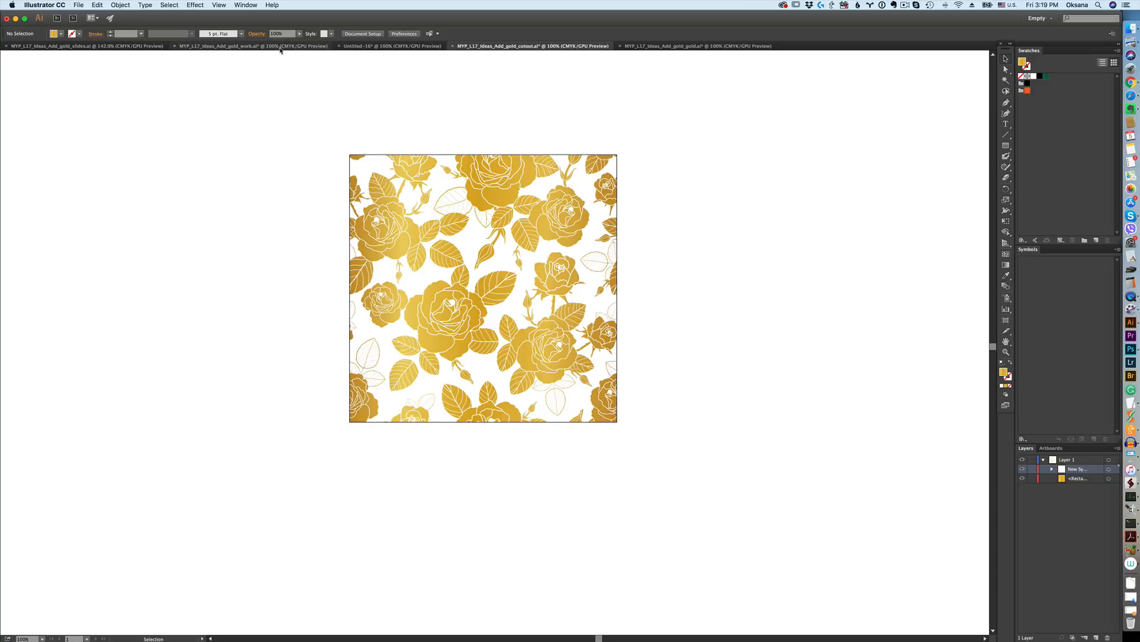
left_click(250, 45)
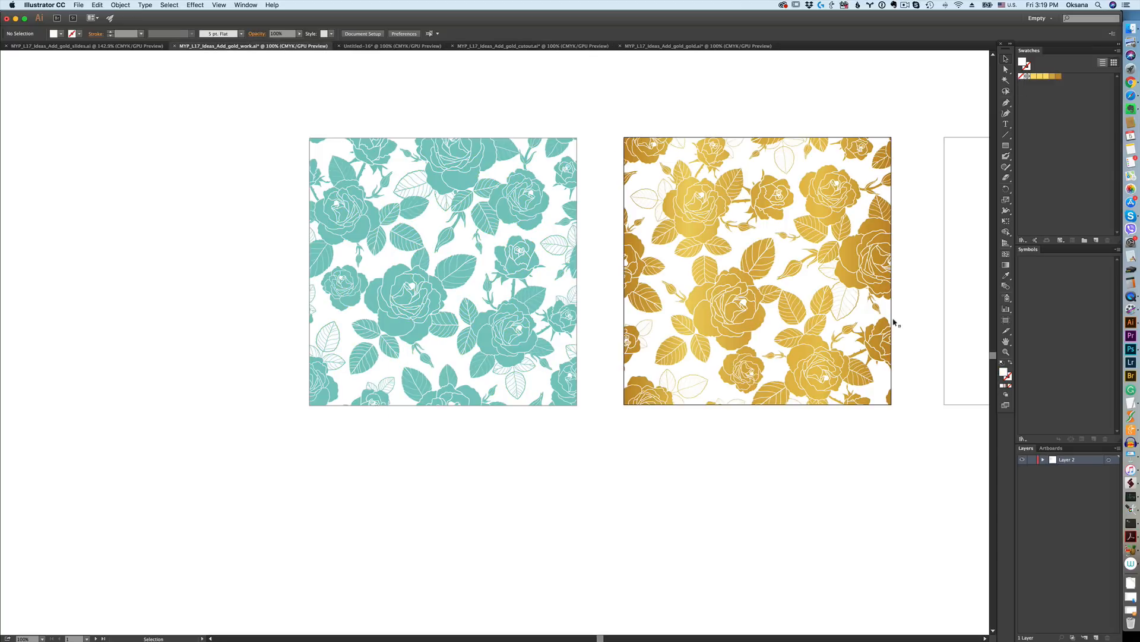